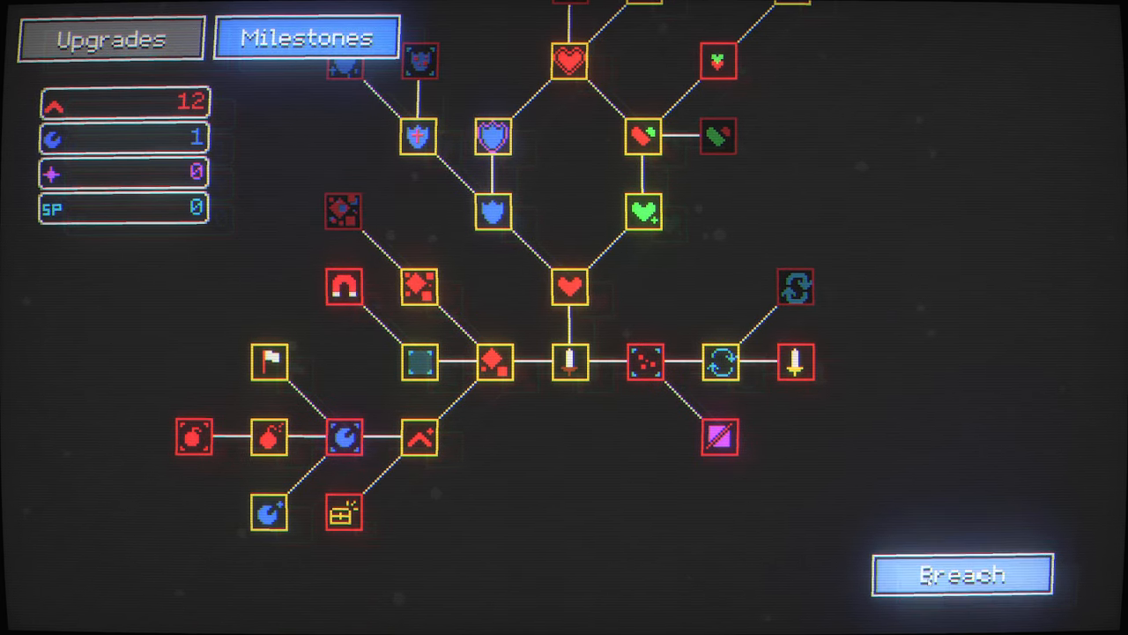
Play a run to zero health, collecting 265 bits and 2 cores, then return home.
{"action": "left_click", "coordinate": [962, 574]}
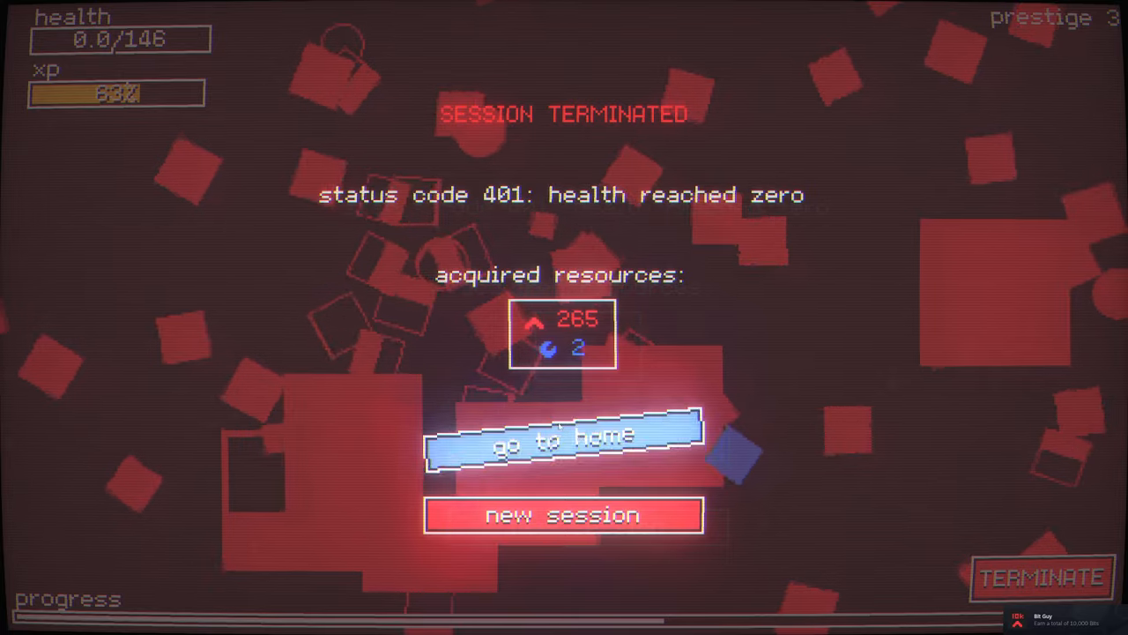
{"action": "left_click", "coordinate": [562, 441]}
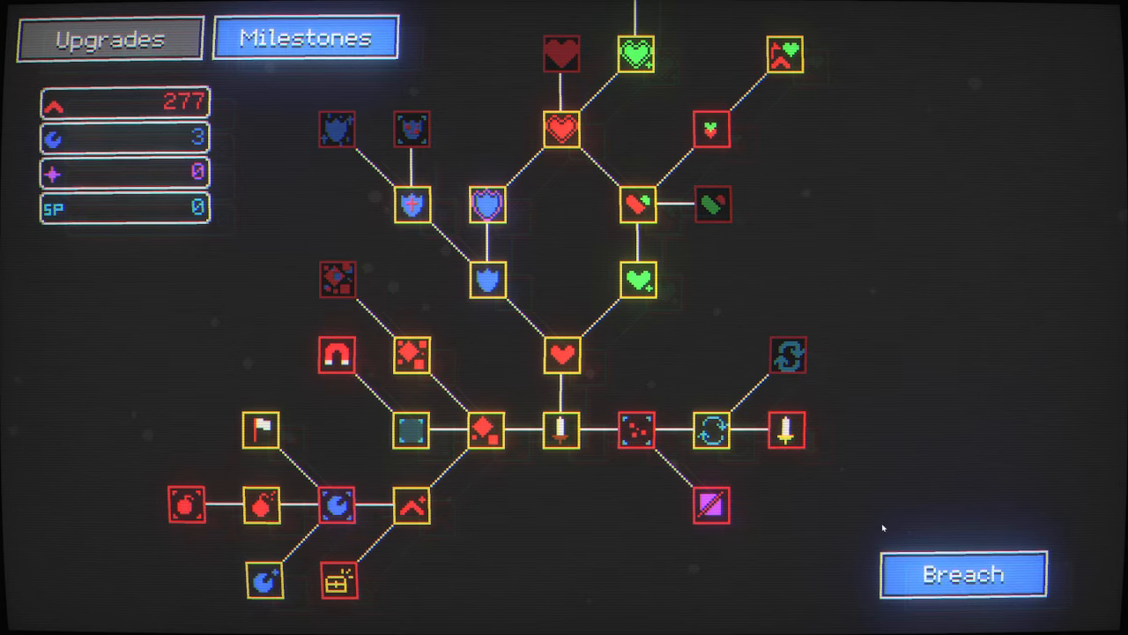
Play another run until the Session Terminated summary shows about 420 bits and 2 cores.
{"action": "left_click", "coordinate": [962, 574]}
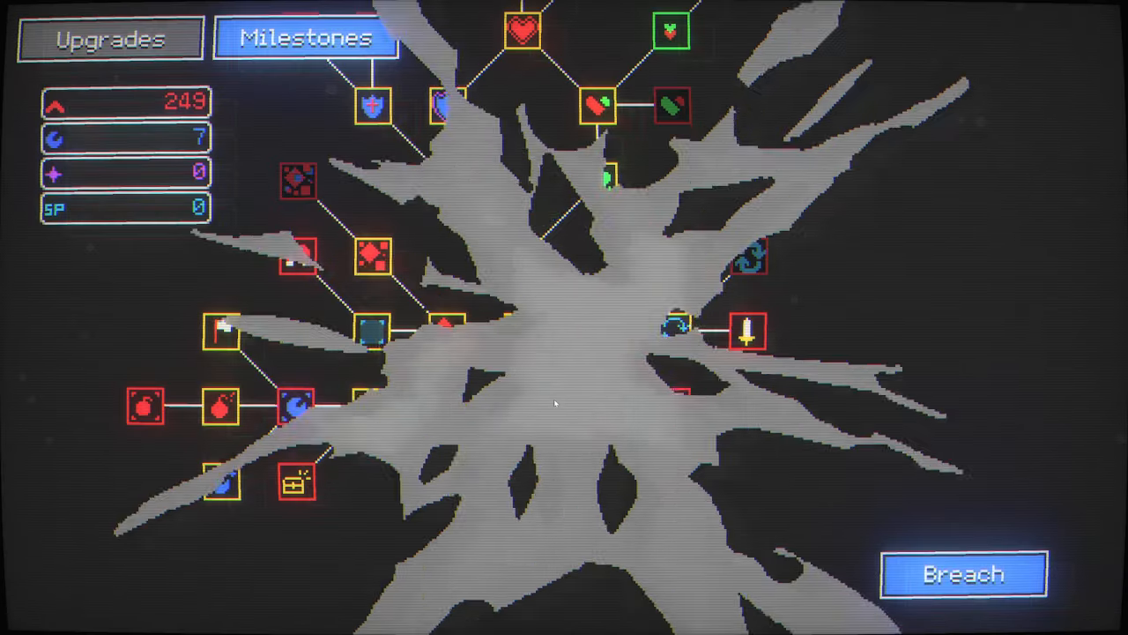
{"action": "left_click", "coordinate": [964, 573]}
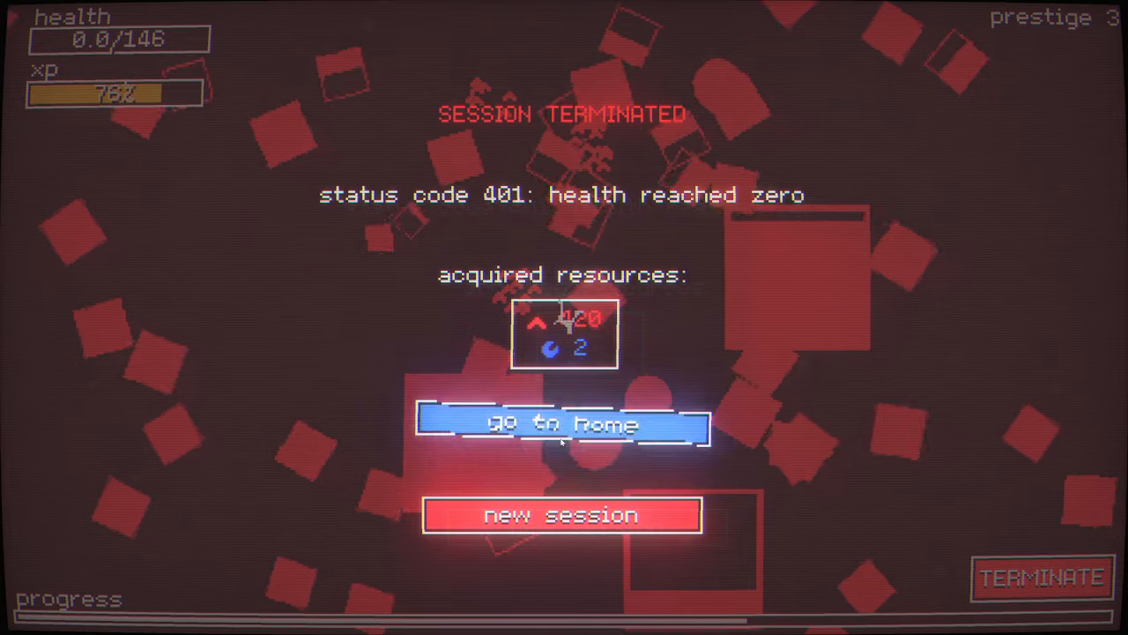
Return home, raise sapper to level 4, and run a session earning 343 bits and 20 cores.
{"action": "left_click", "coordinate": [561, 424]}
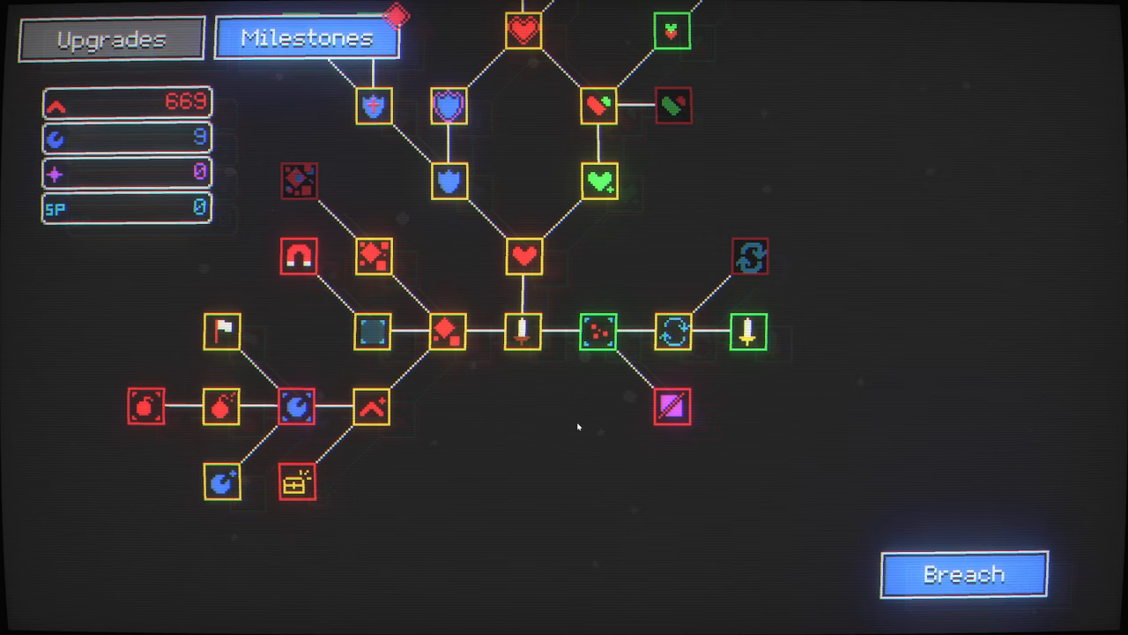
{"action": "mouse_move", "coordinate": [748, 333]}
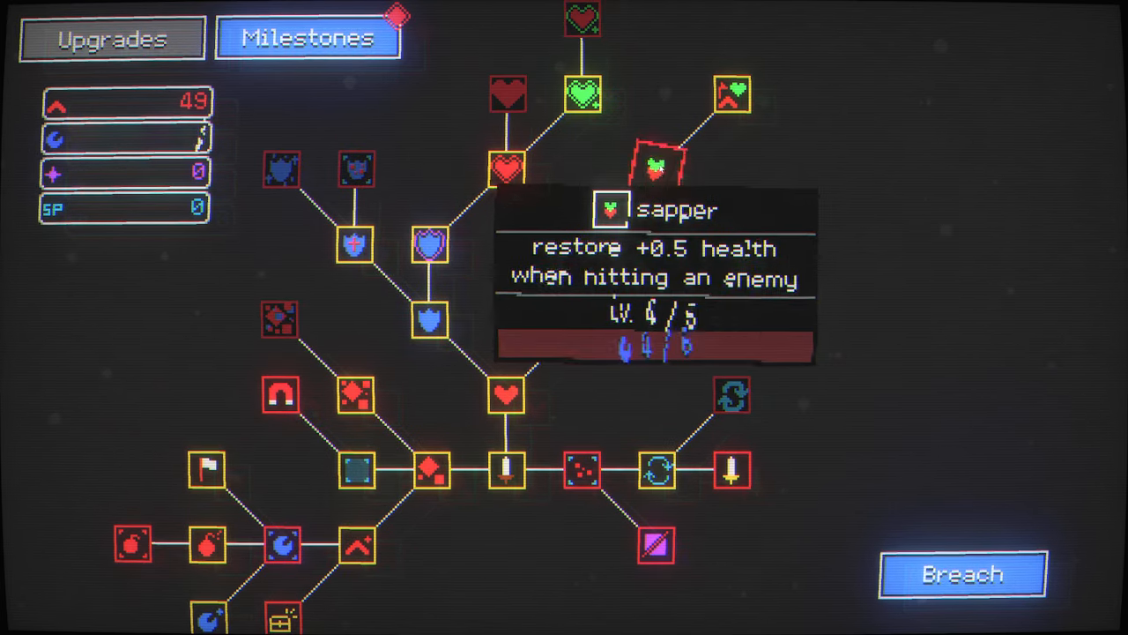
{"action": "left_click", "coordinate": [961, 573]}
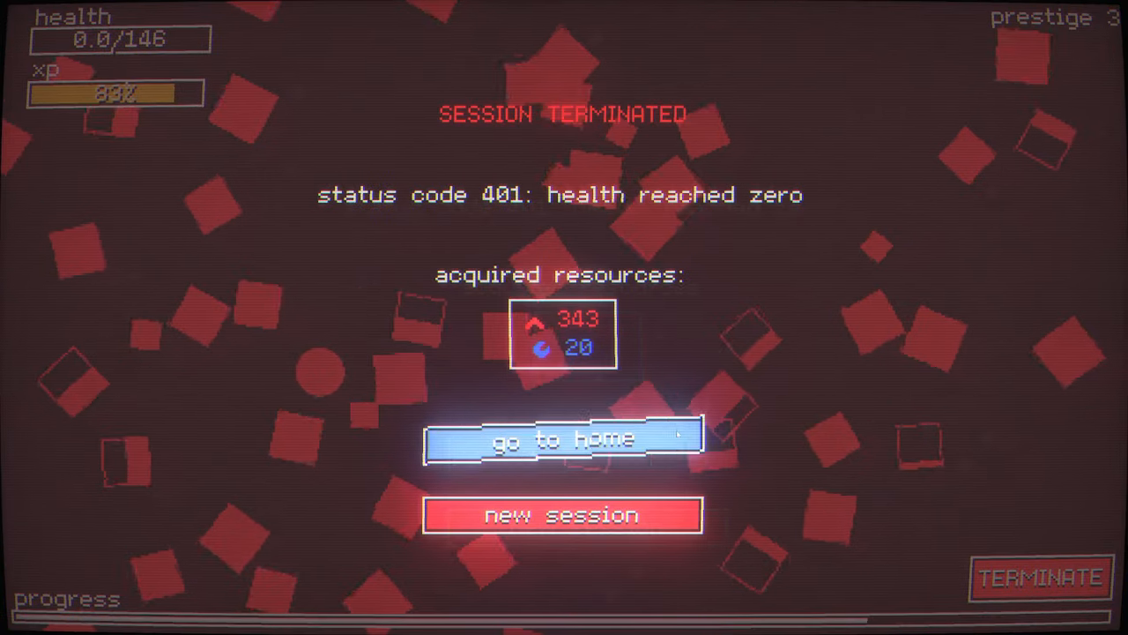
Buy the sword milestone, then play a prestige 3 run ending with 938 bits and 22 cores.
{"action": "left_click", "coordinate": [564, 439]}
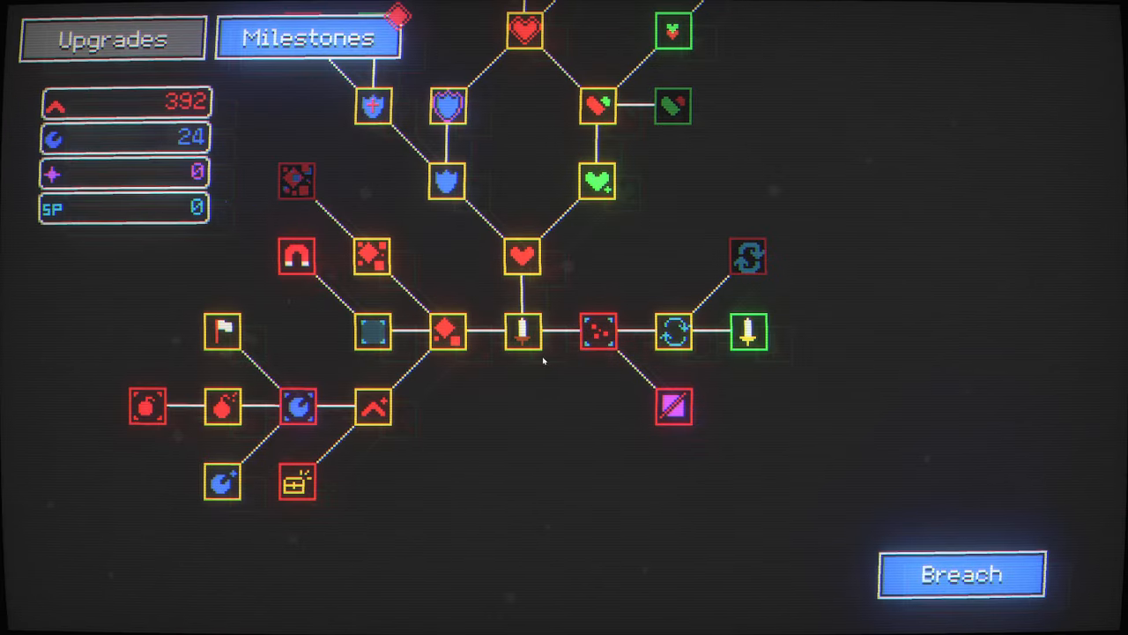
{"action": "left_click", "coordinate": [824, 333]}
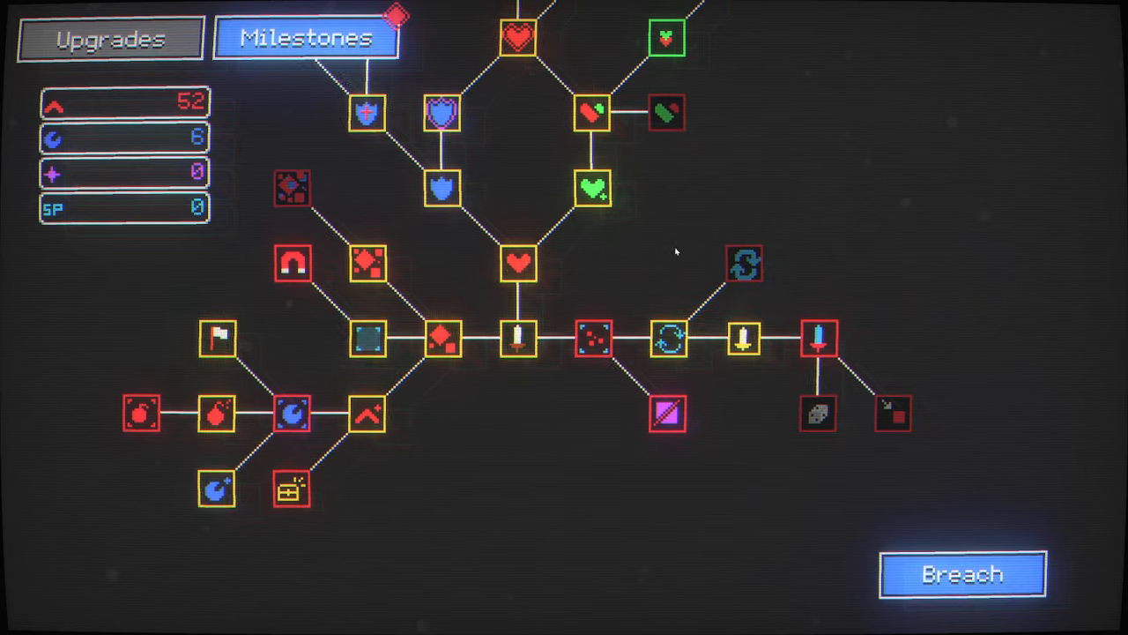
{"action": "left_click", "coordinate": [962, 572]}
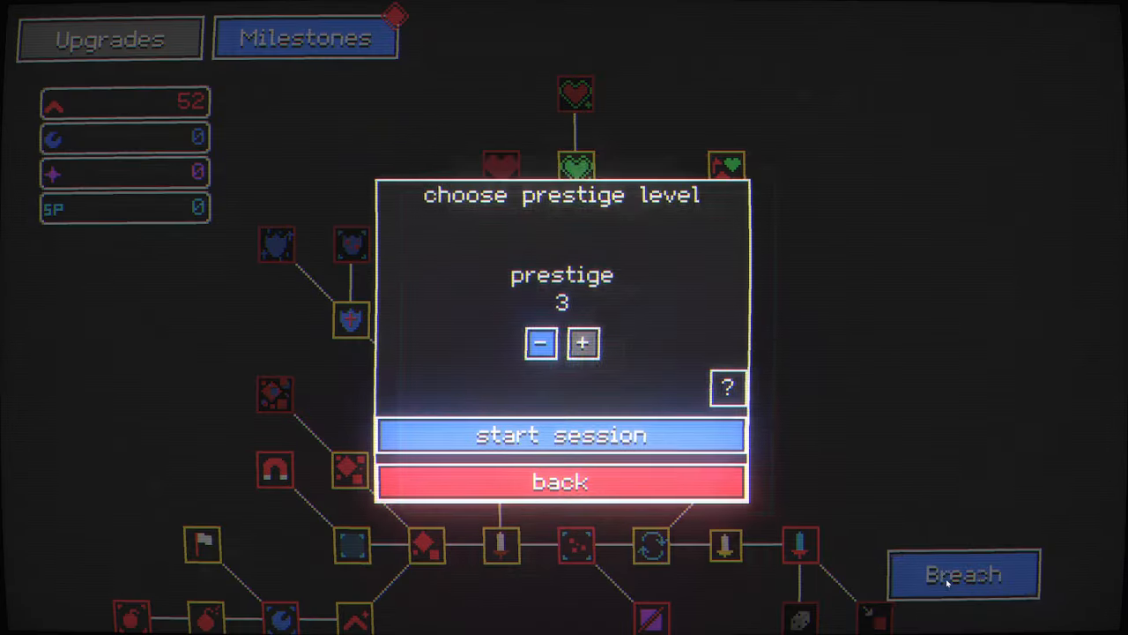
{"action": "left_click", "coordinate": [561, 435]}
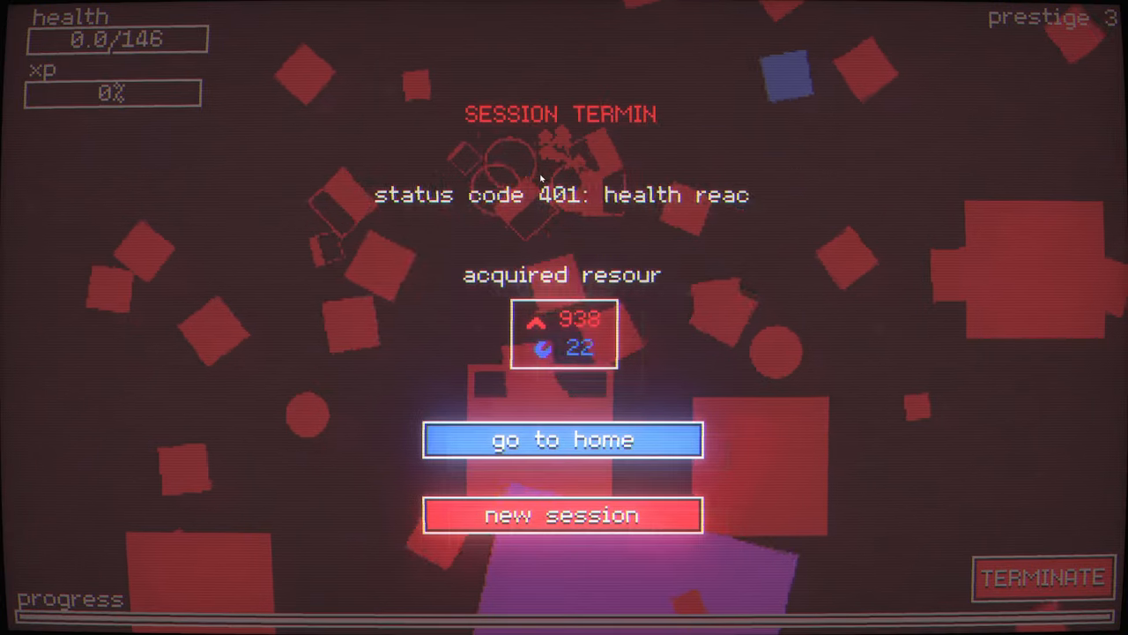
Go home, raise the potency damage upgrade, and spend the skill point on exploder area.
{"action": "left_click", "coordinate": [561, 439]}
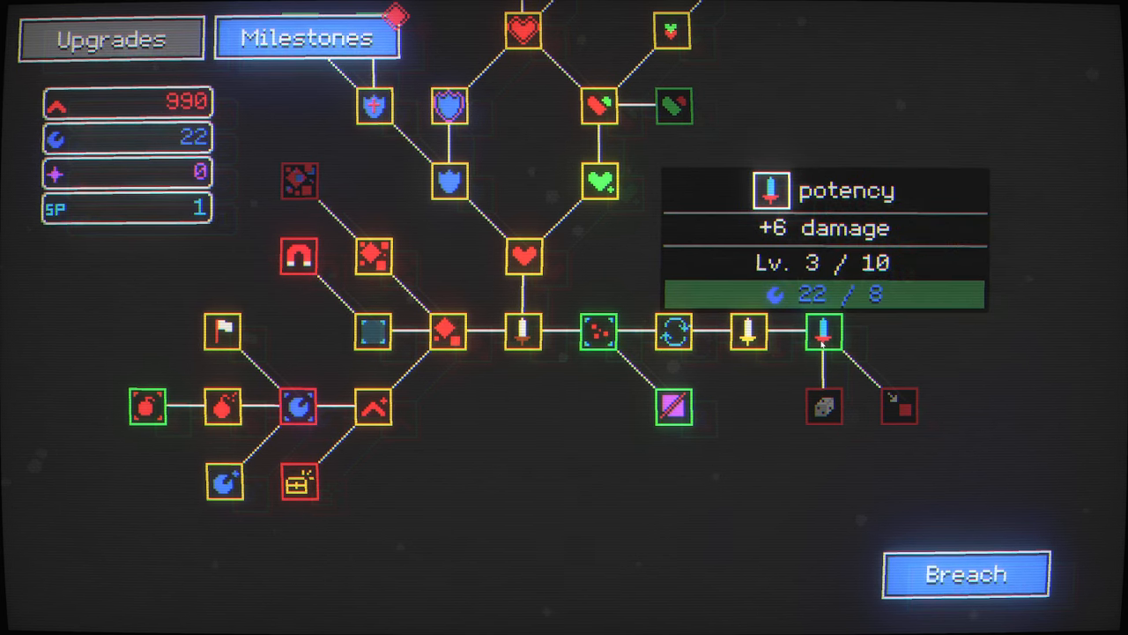
{"action": "left_click", "coordinate": [822, 331]}
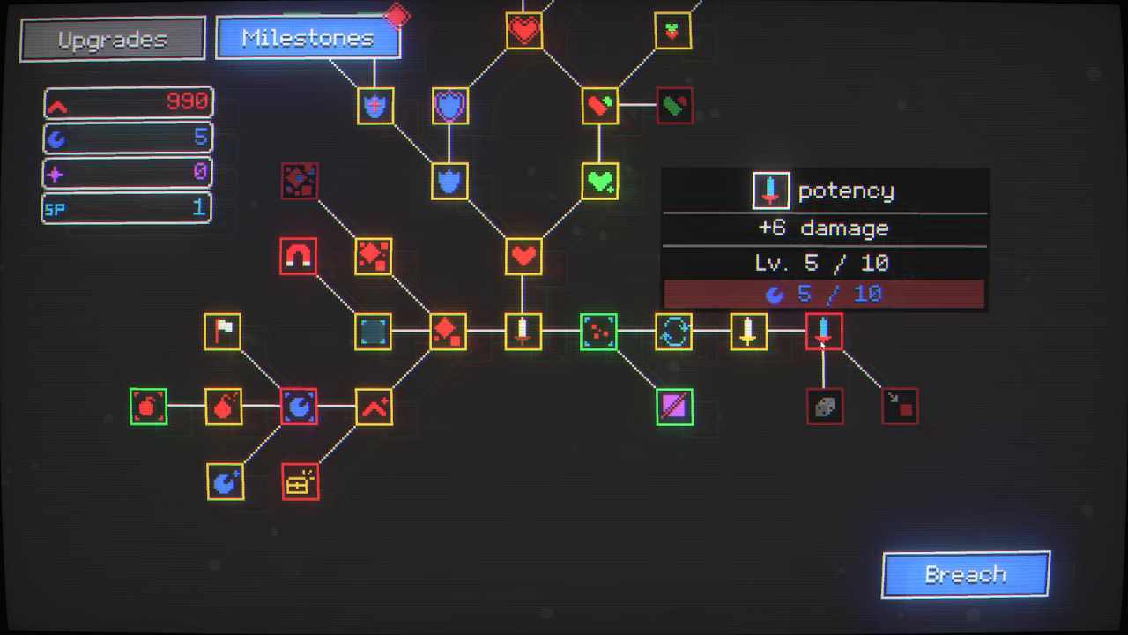
{"action": "mouse_move", "coordinate": [675, 406]}
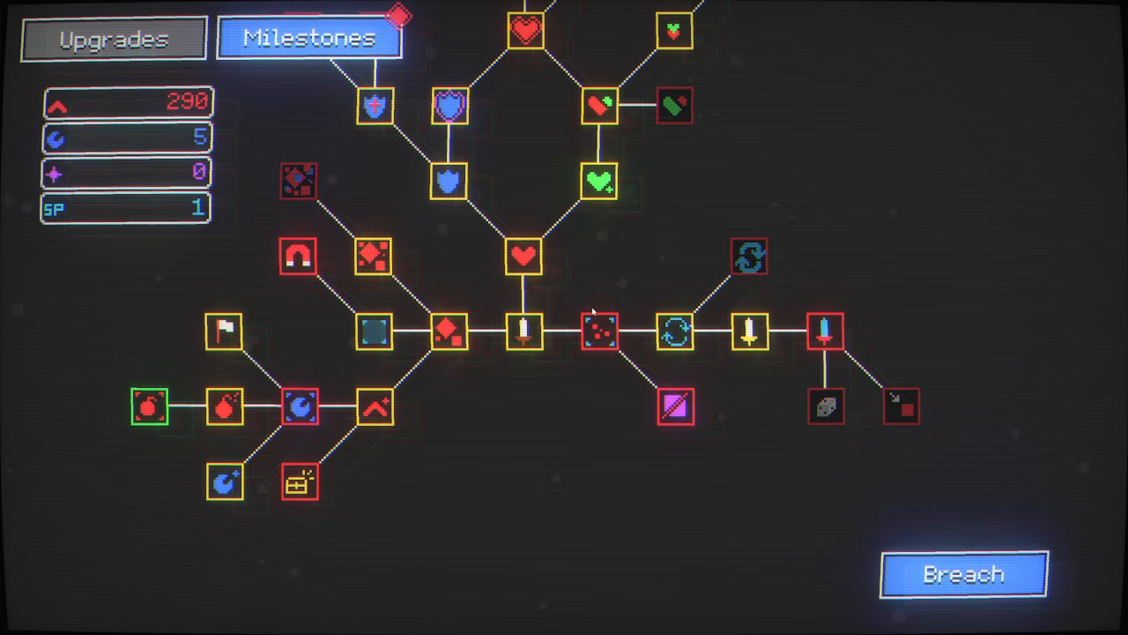
{"action": "left_click", "coordinate": [149, 406]}
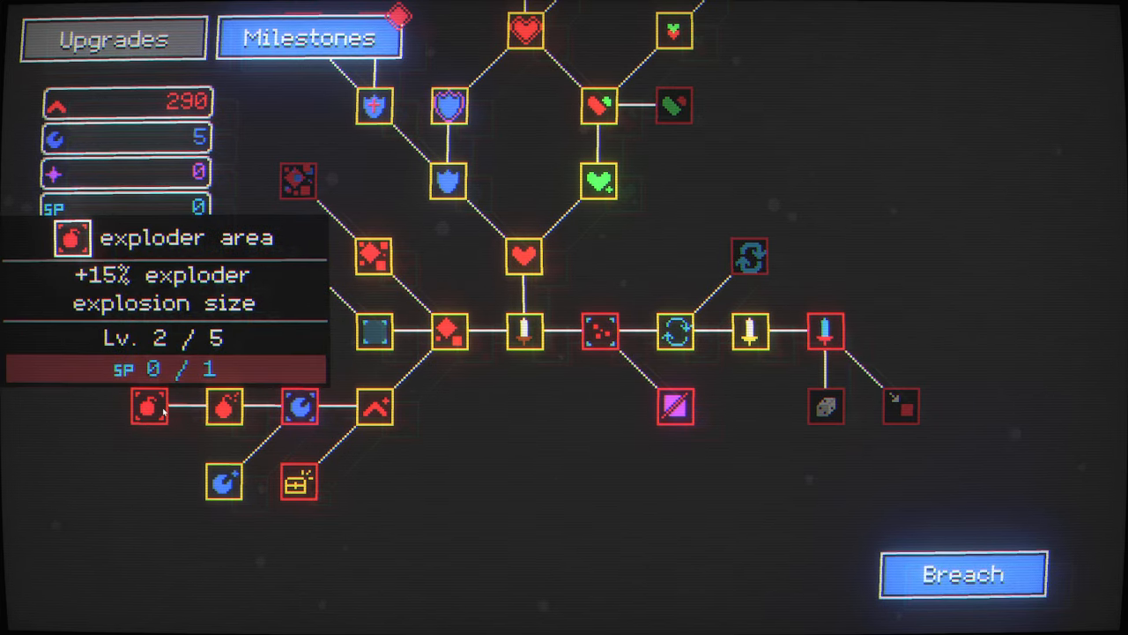
Play a run, buy another affordable milestone upgrade, and launch the next run.
{"action": "left_click", "coordinate": [962, 574]}
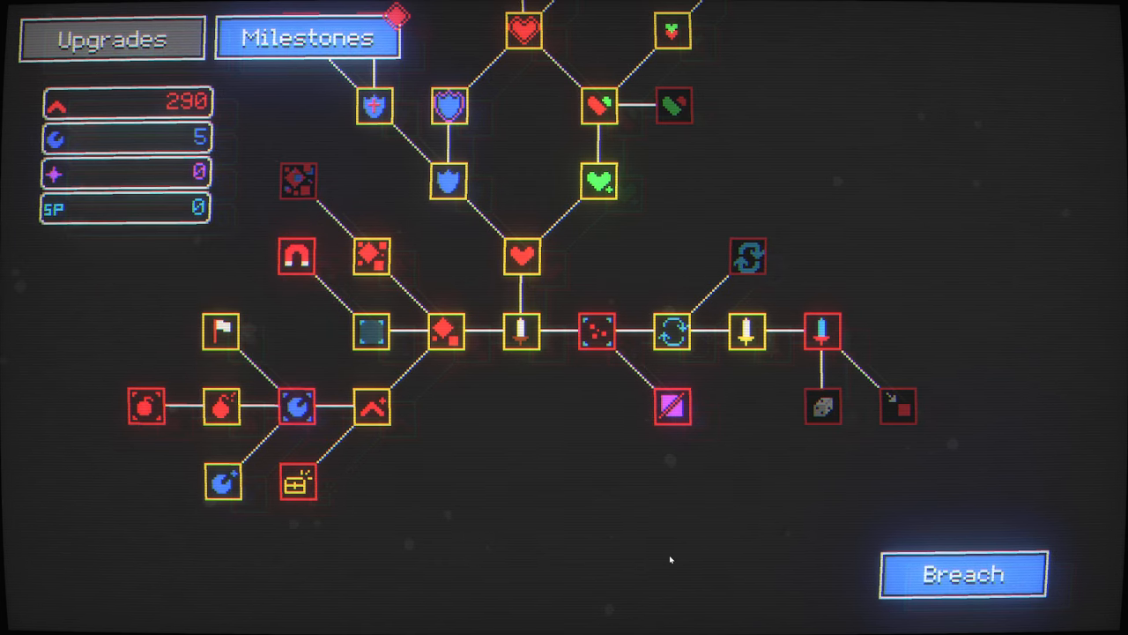
{"action": "left_click", "coordinate": [962, 574]}
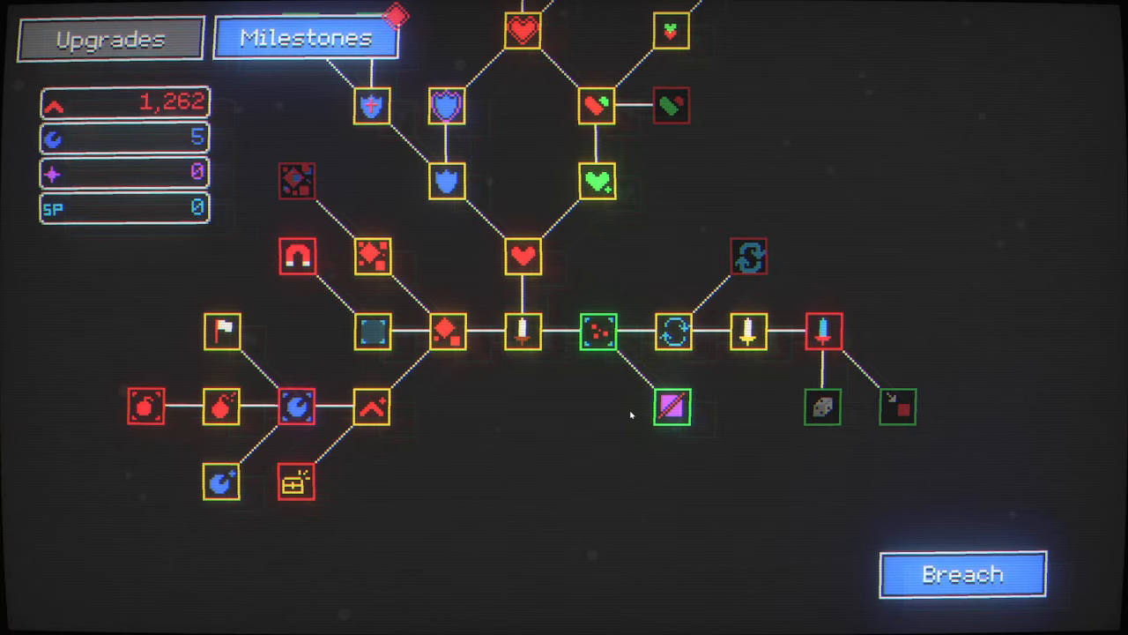
{"action": "mouse_move", "coordinate": [822, 406]}
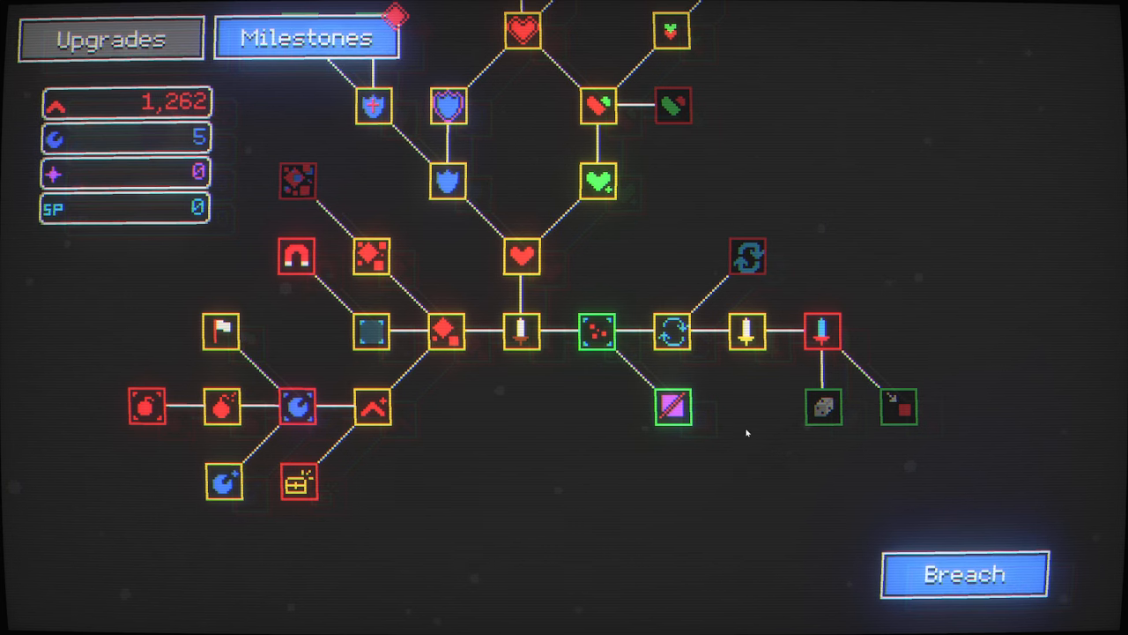
{"action": "left_click", "coordinate": [594, 332]}
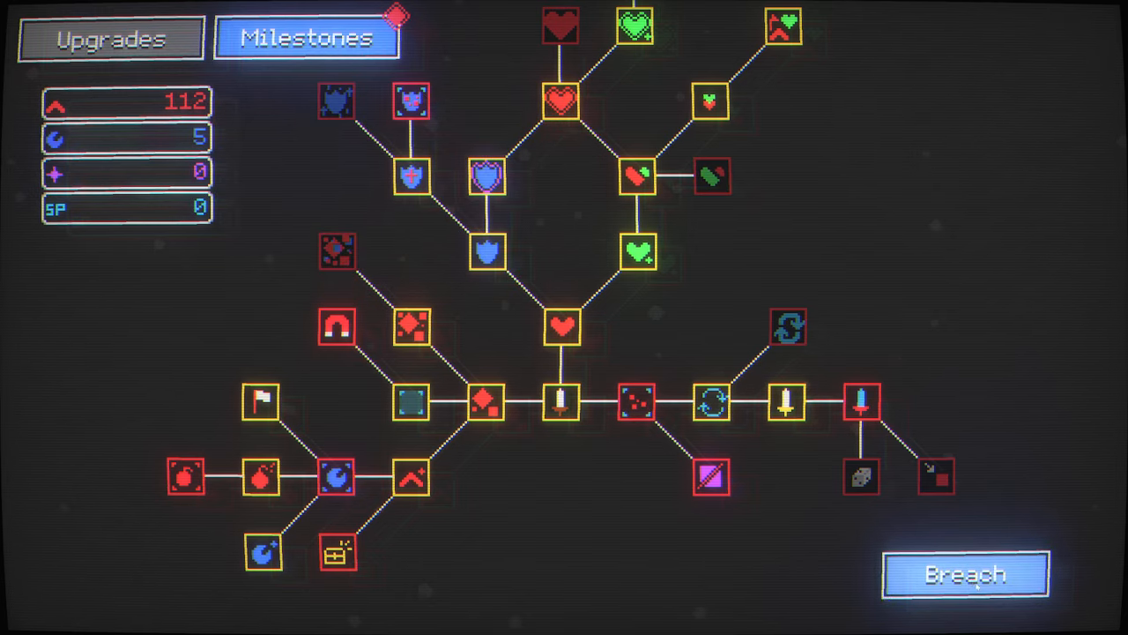
{"action": "left_click", "coordinate": [964, 574]}
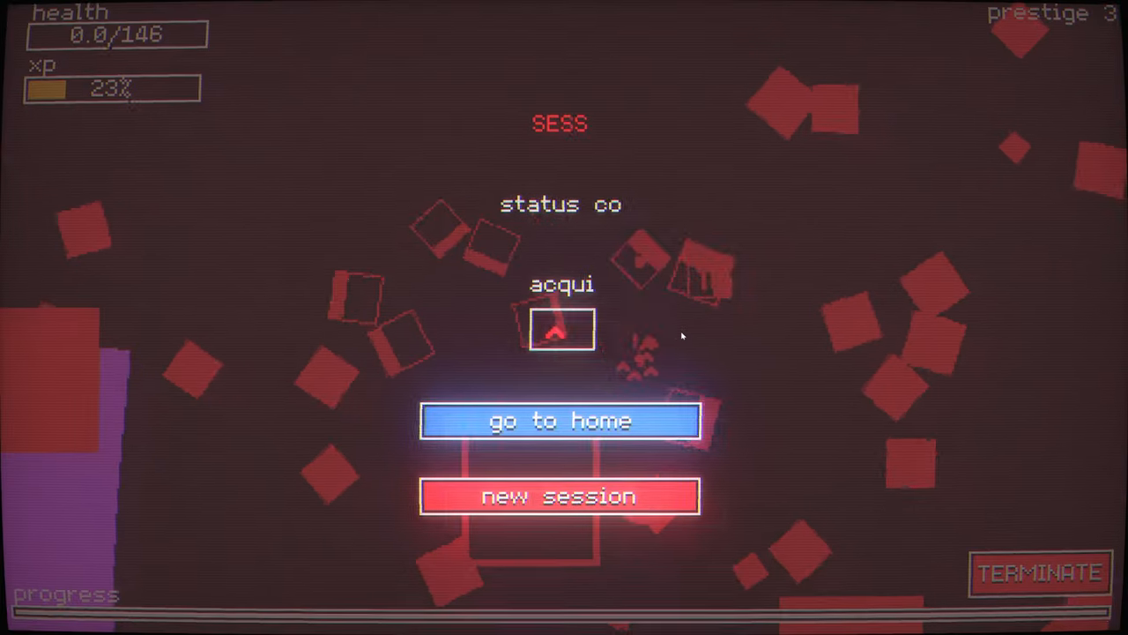
Finish the run and return to the milestone tree with 1,245 bits and 11 cores.
{"action": "left_click", "coordinate": [561, 495]}
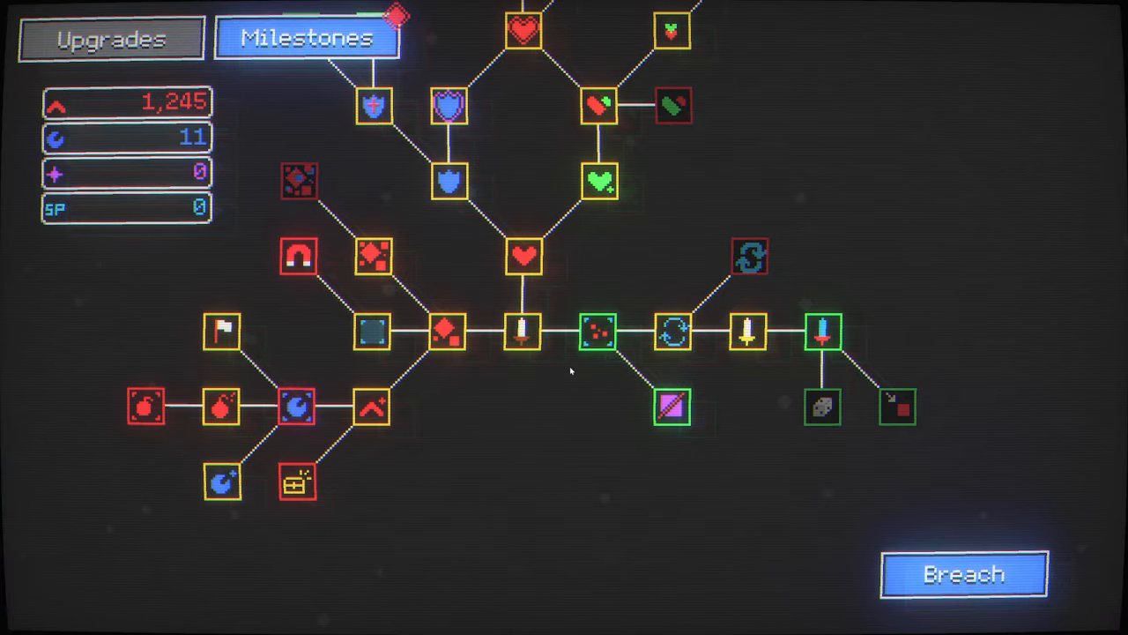
{"action": "mouse_move", "coordinate": [897, 407]}
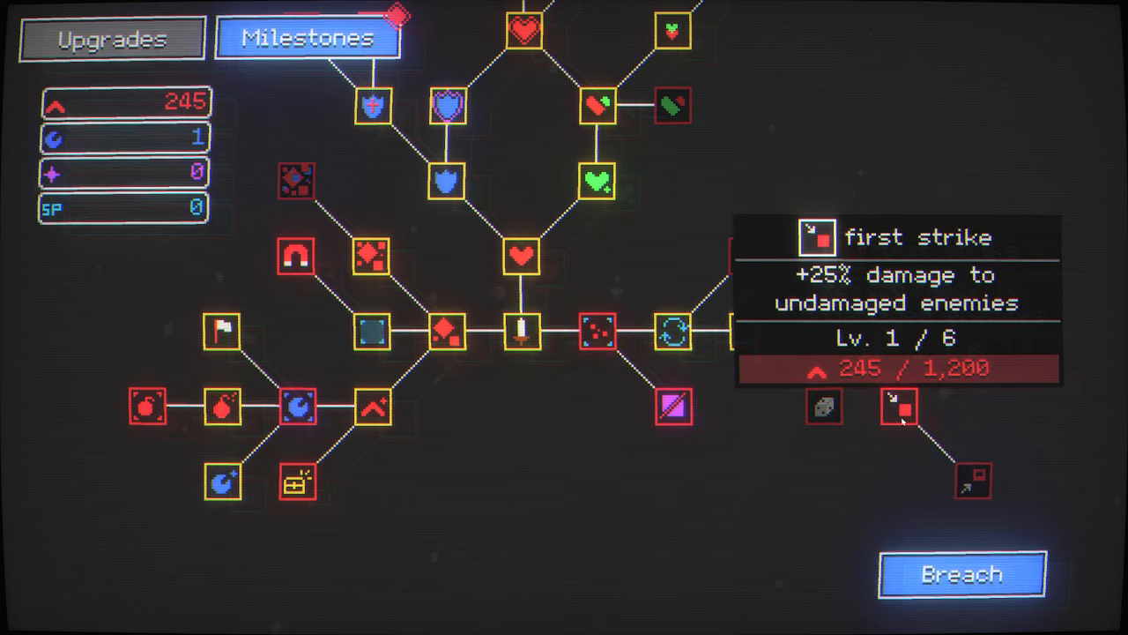
{"action": "mouse_move", "coordinate": [674, 406]}
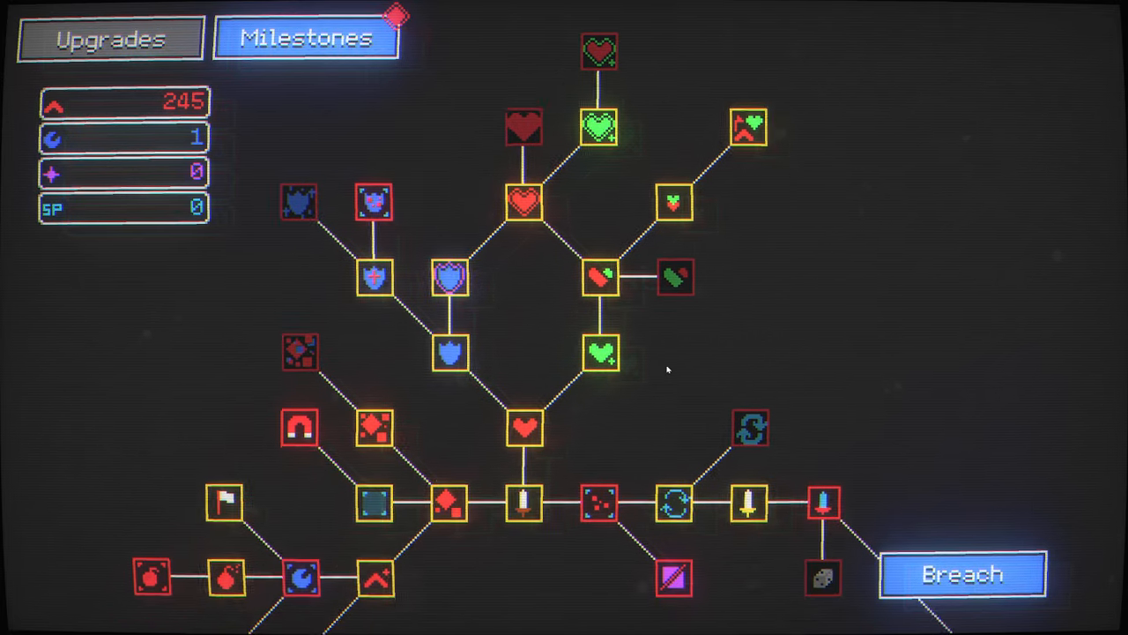
Buy first strike, leaving 245 bits and 1 core, and start another run.
{"action": "left_click", "coordinate": [962, 574]}
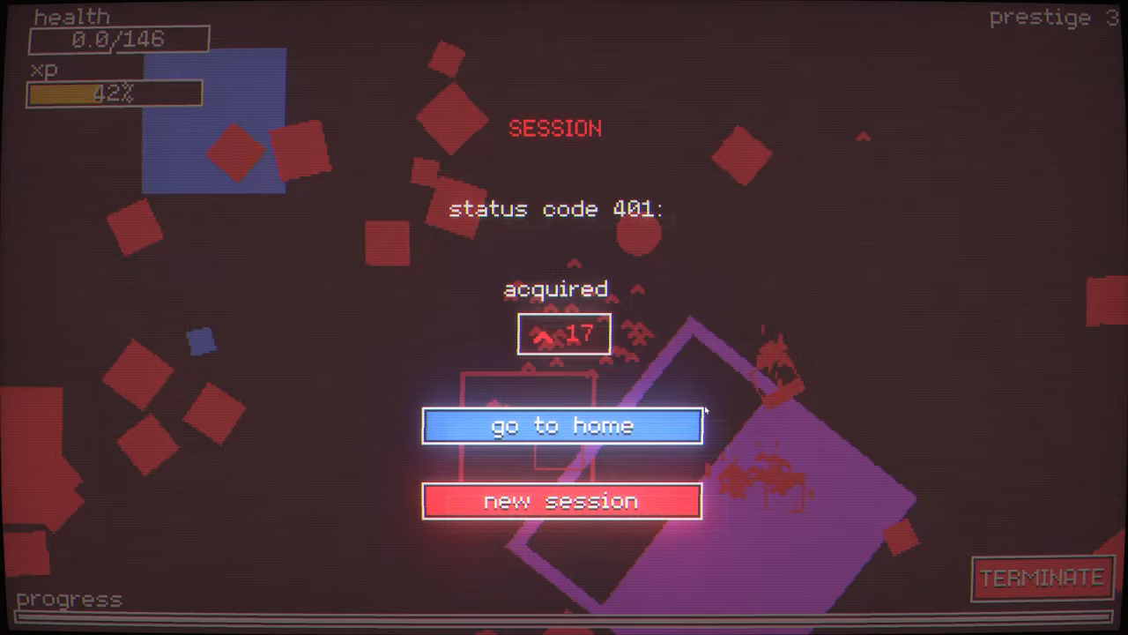
Finish the run and return home to 1,988 bits, 7 cores, and giant slayer at 7/10.
{"action": "left_click", "coordinate": [562, 426]}
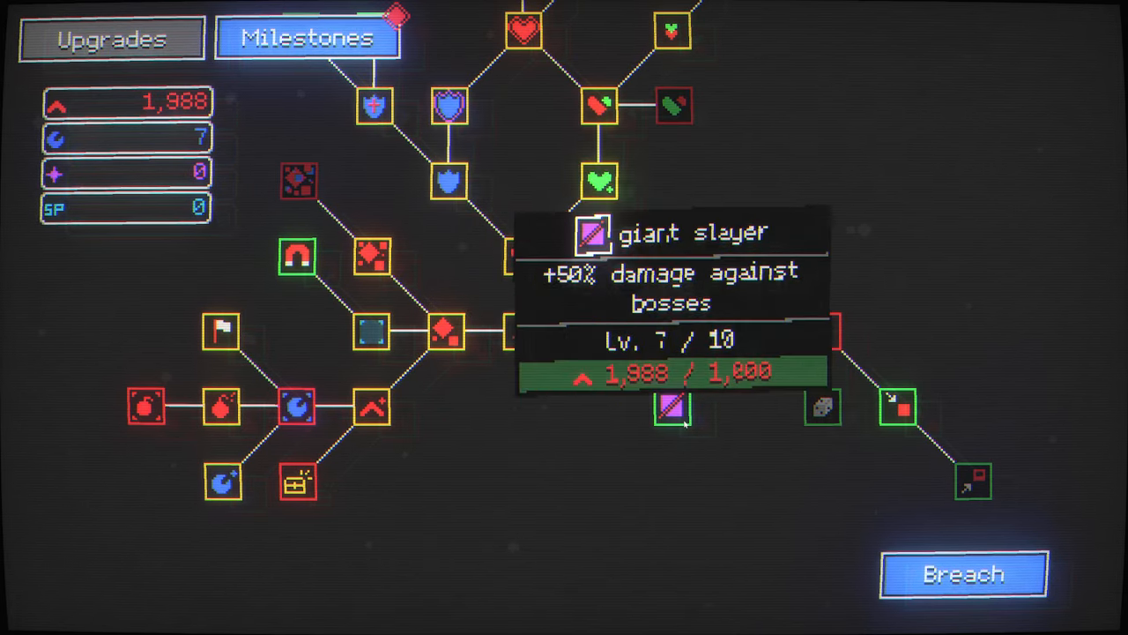
Buy a giant slayer level, claim the BLUE DEFEATER reward in Upgrades, then breach again.
{"action": "left_click", "coordinate": [673, 406]}
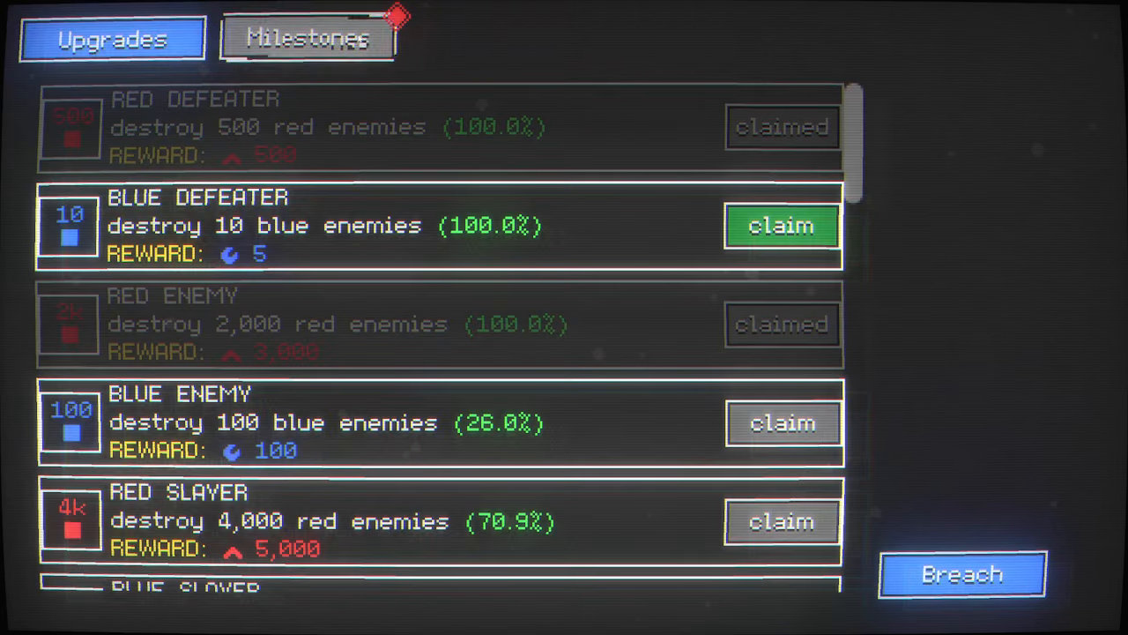
{"action": "left_click", "coordinate": [781, 225]}
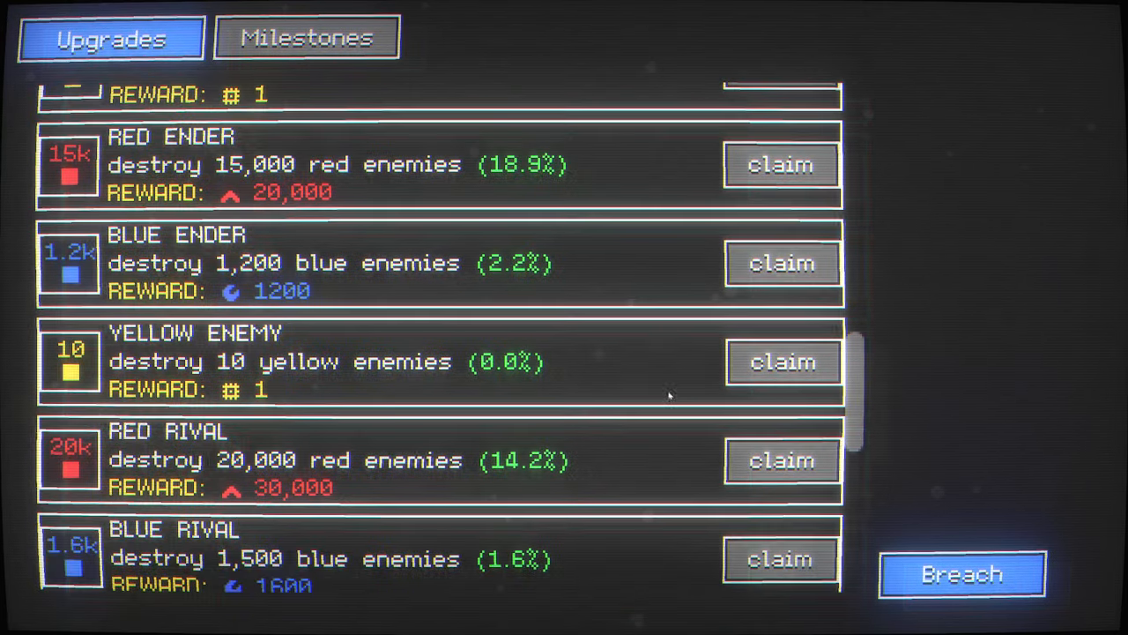
{"action": "left_click", "coordinate": [306, 37]}
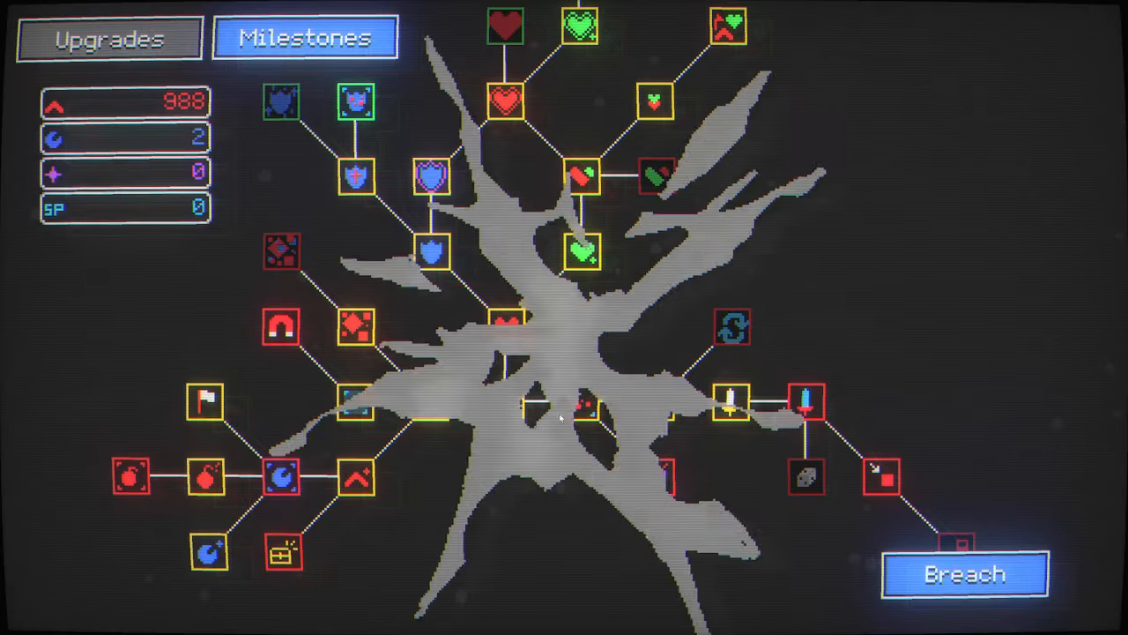
{"action": "left_click", "coordinate": [964, 573]}
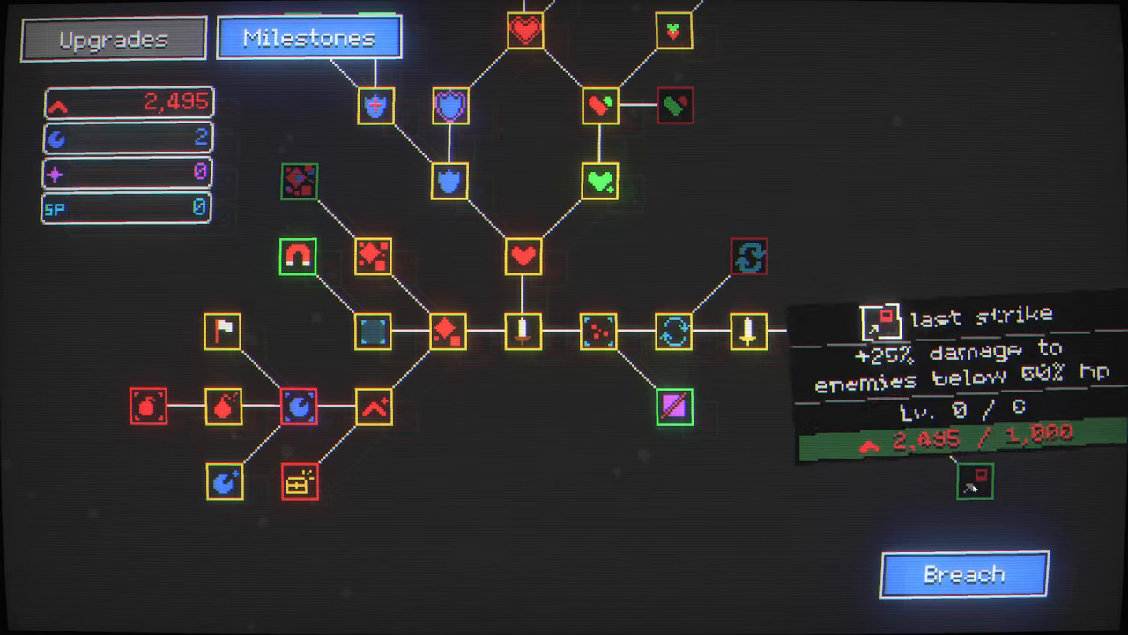
Buy the last strike milestone and begin a fresh prestige 3 run.
{"action": "left_click", "coordinate": [674, 405]}
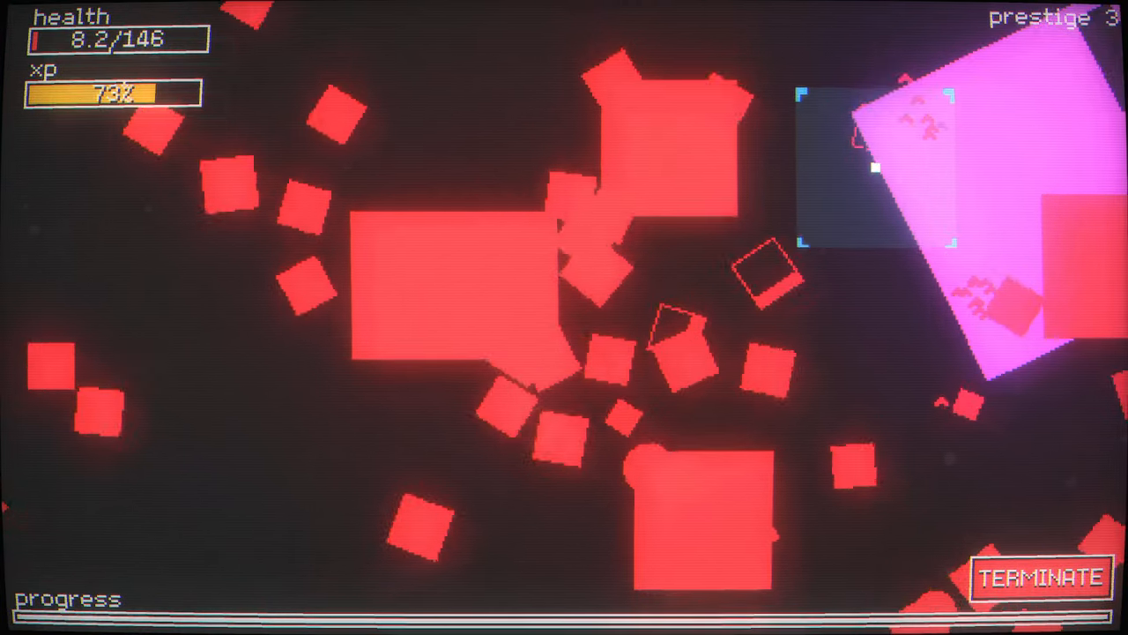
Play the breach run until health runs out, then go home to the milestone tree.
{"action": "left_click", "coordinate": [1039, 578]}
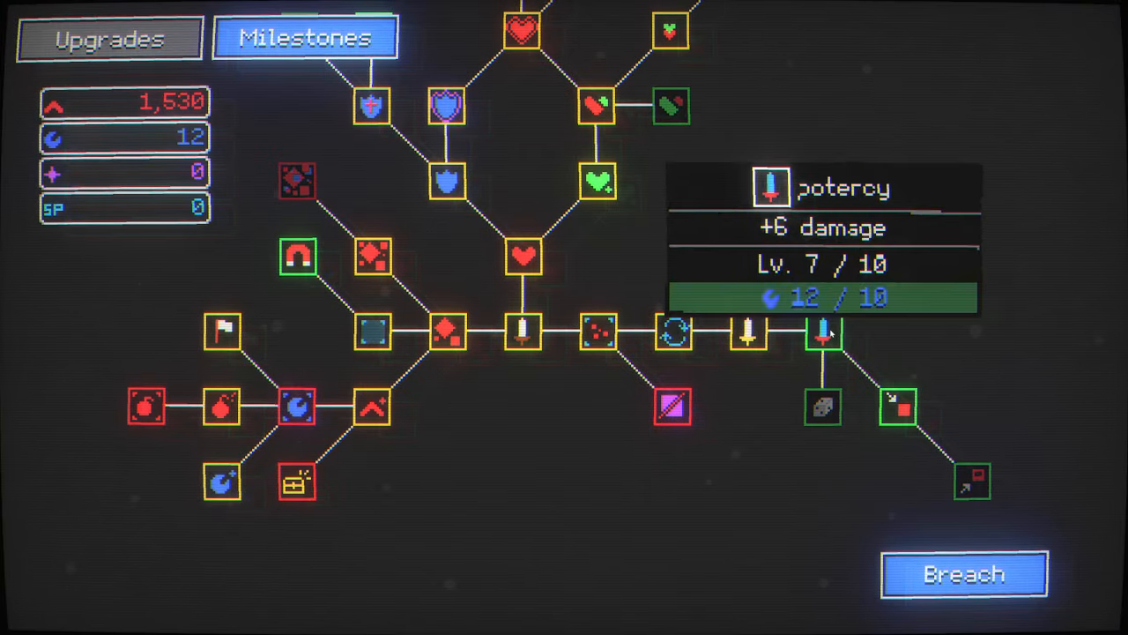
Buy another potency level, then launch a new breach run.
{"action": "left_click", "coordinate": [823, 331]}
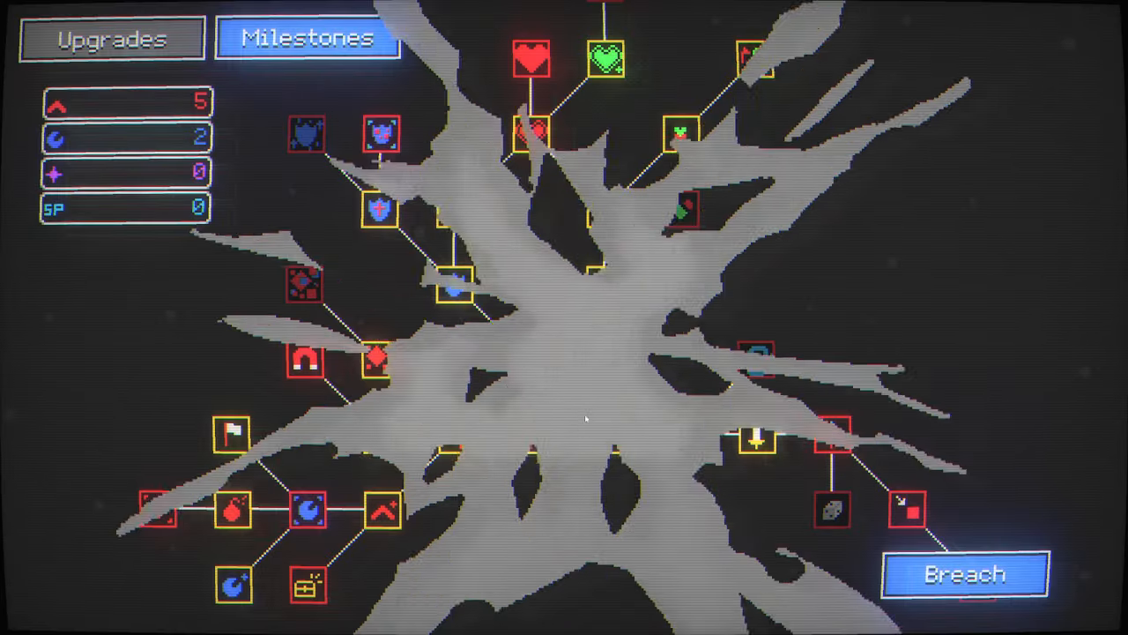
{"action": "left_click", "coordinate": [963, 573]}
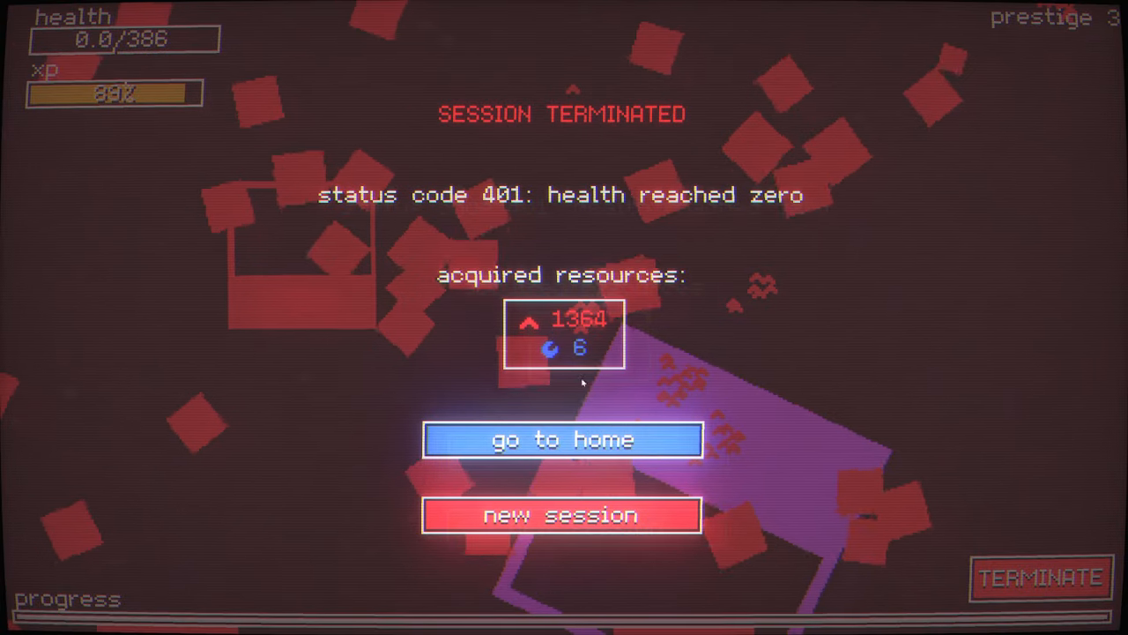
Start a new Nodebuster session at prestige 3.
{"action": "left_click", "coordinate": [561, 439]}
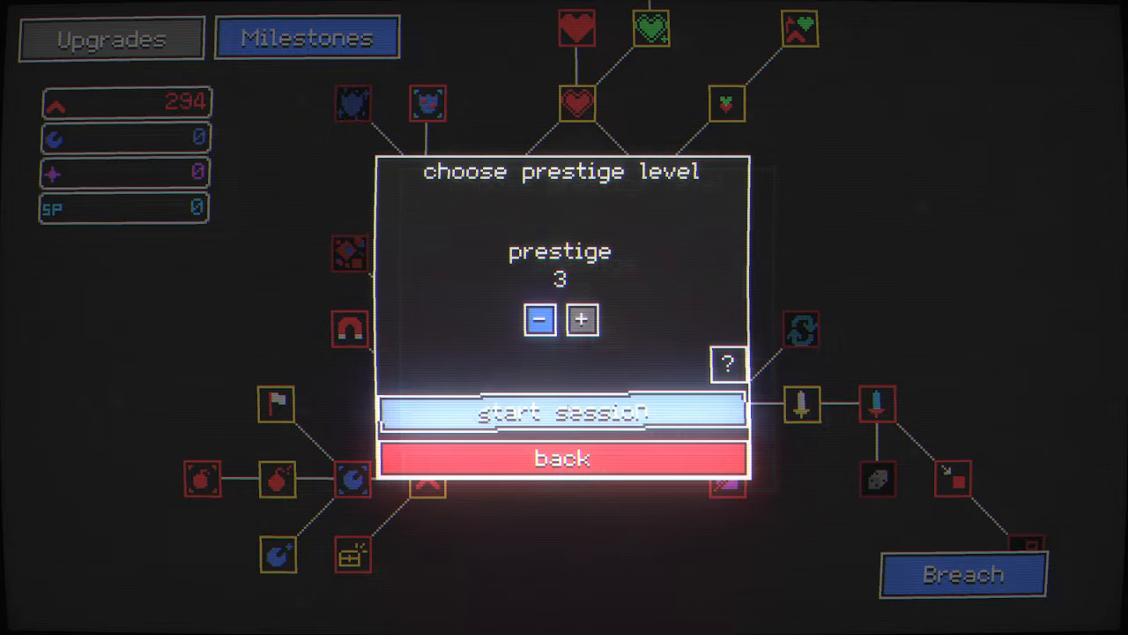
{"action": "left_click", "coordinate": [561, 414]}
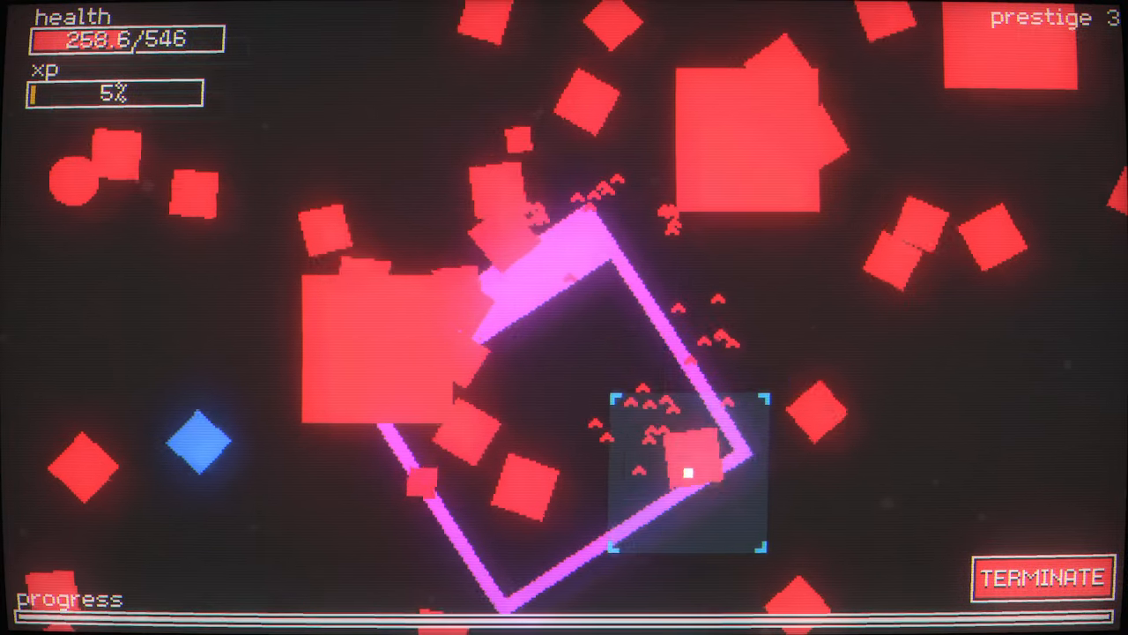
Defeat the prestige 3 boss to unlock prestige 4, then leave the results for home.
{"action": "left_click", "coordinate": [1040, 578]}
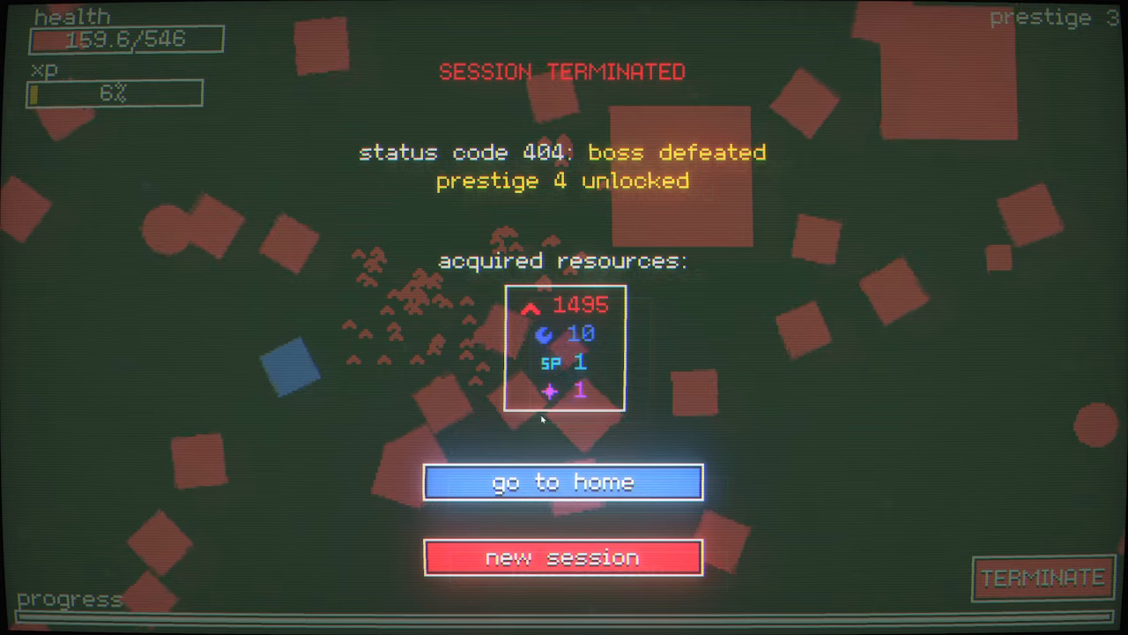
{"action": "left_click", "coordinate": [563, 483]}
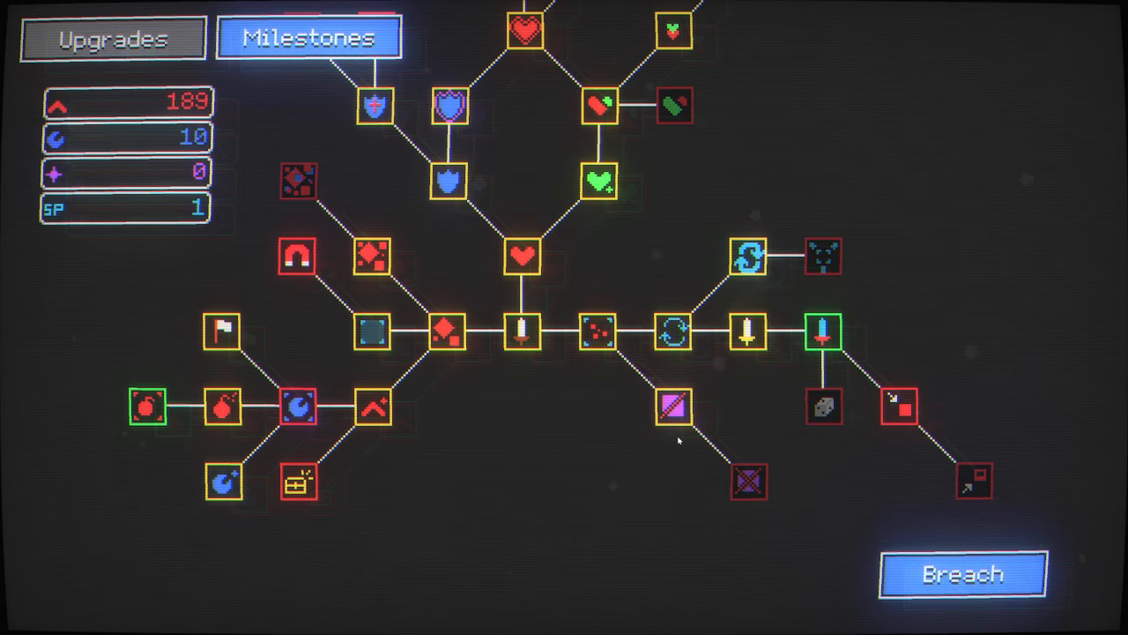
Buy a milestone upgrade with the skill point and cores, then launch the next breach.
{"action": "left_click", "coordinate": [822, 331]}
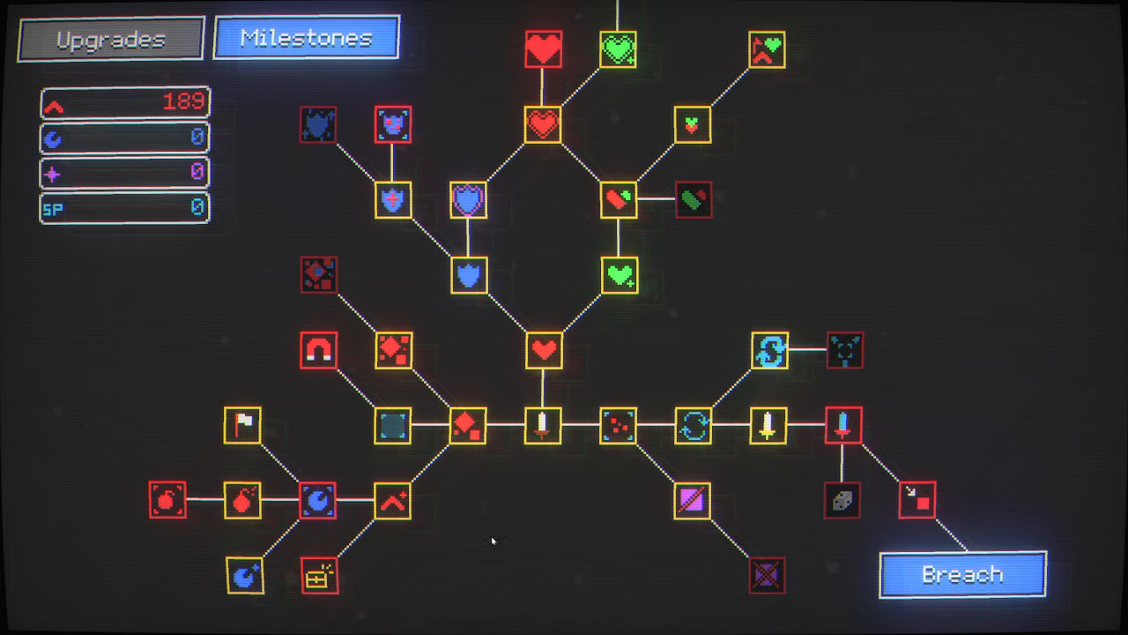
{"action": "left_click", "coordinate": [961, 574]}
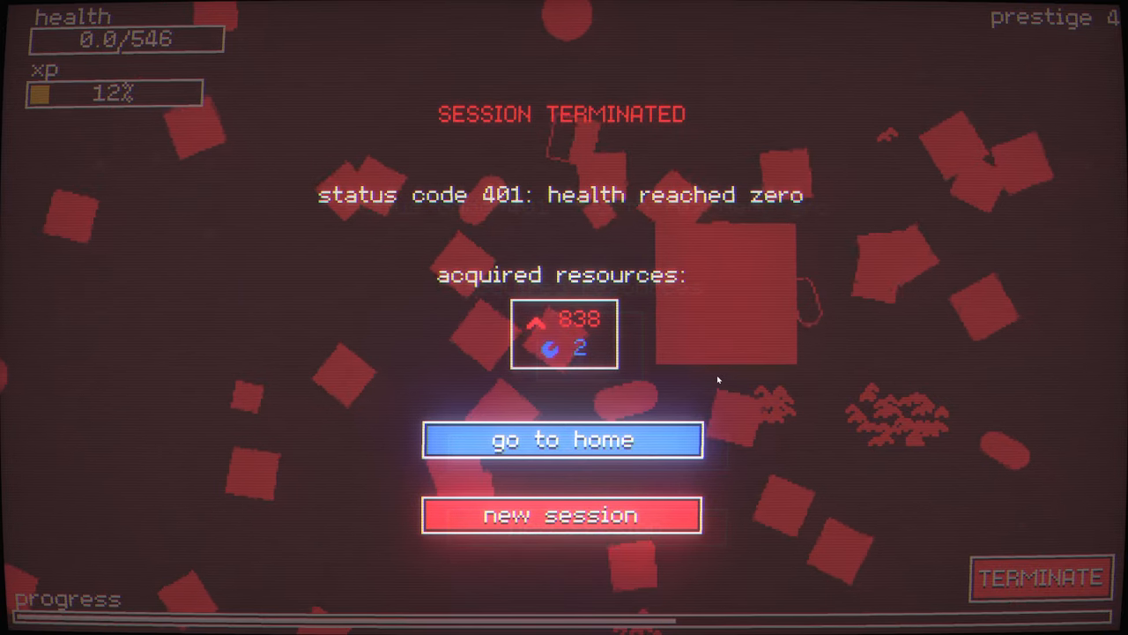
Leave the prestige 4 results screen and return to the milestone tree.
{"action": "left_click", "coordinate": [562, 439]}
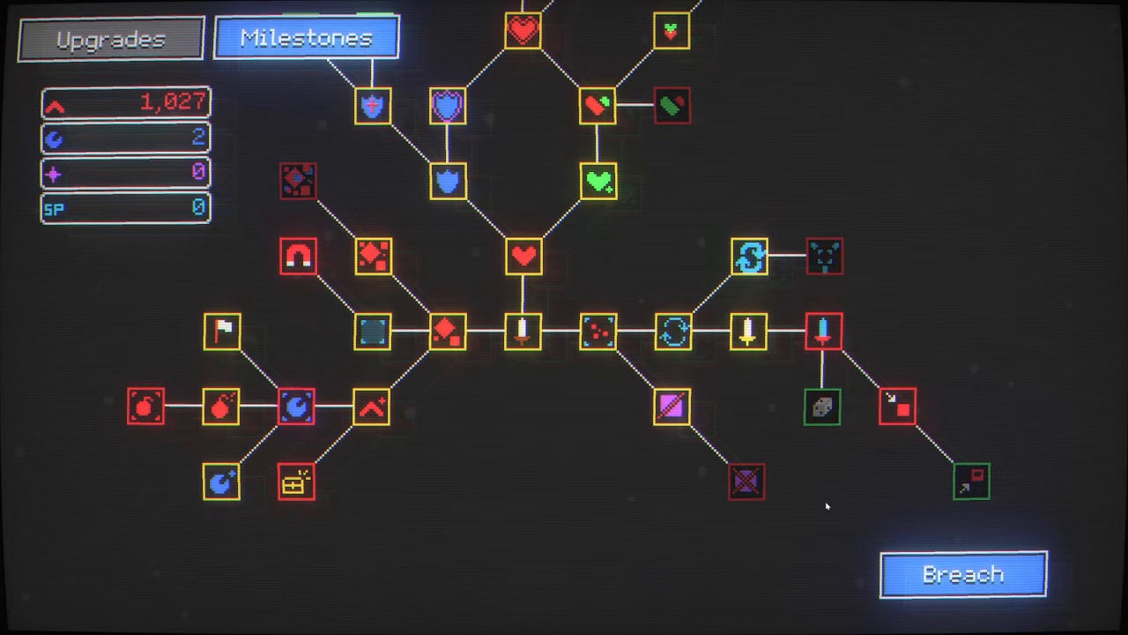
{"action": "mouse_move", "coordinate": [969, 481]}
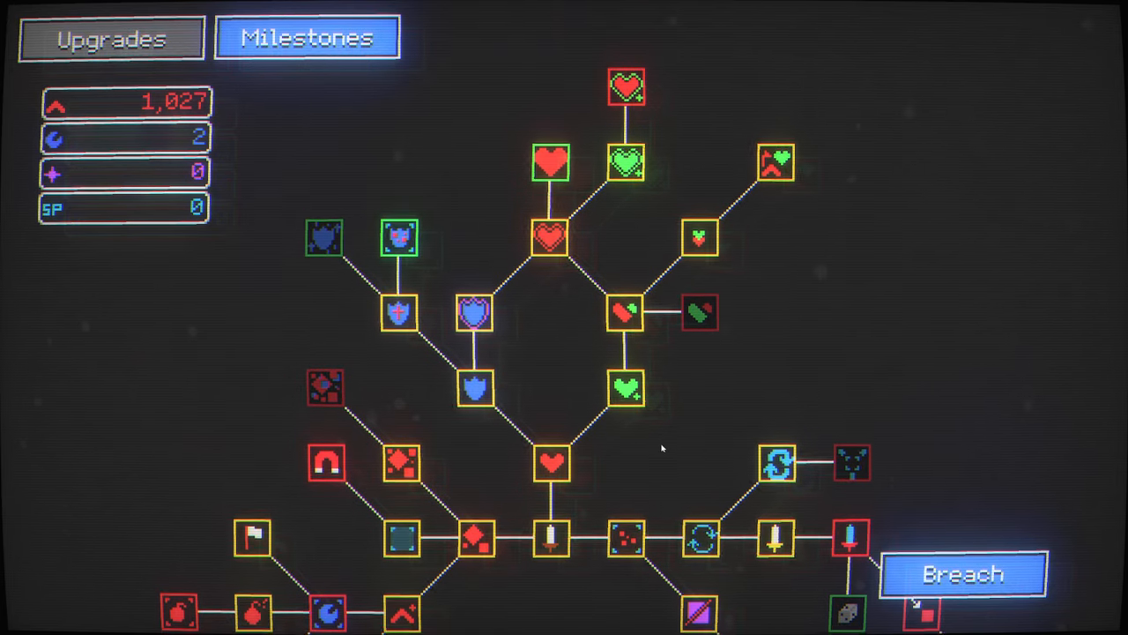
Buy two swarm defense system levels, then launch the next breach run.
{"action": "left_click", "coordinate": [400, 183]}
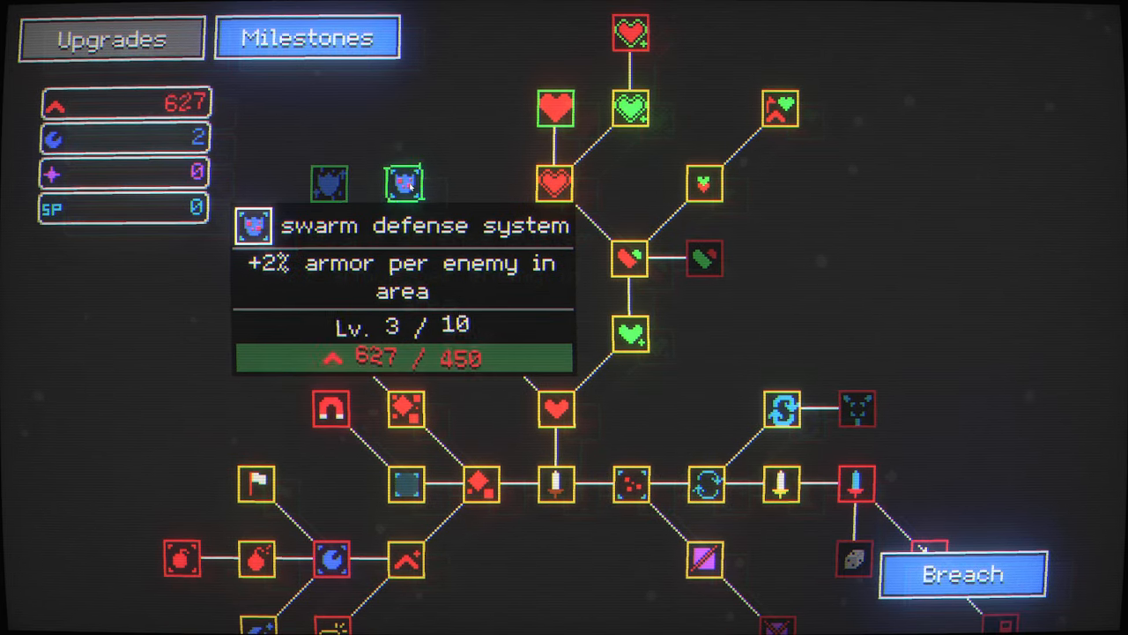
{"action": "left_click", "coordinate": [403, 183]}
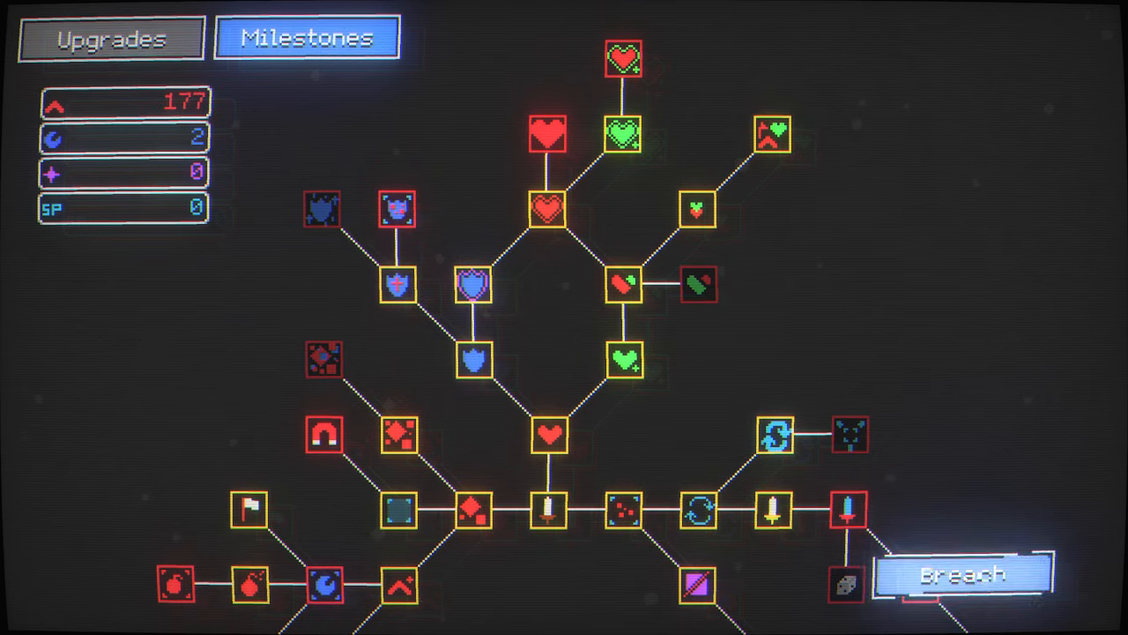
{"action": "left_click", "coordinate": [962, 574]}
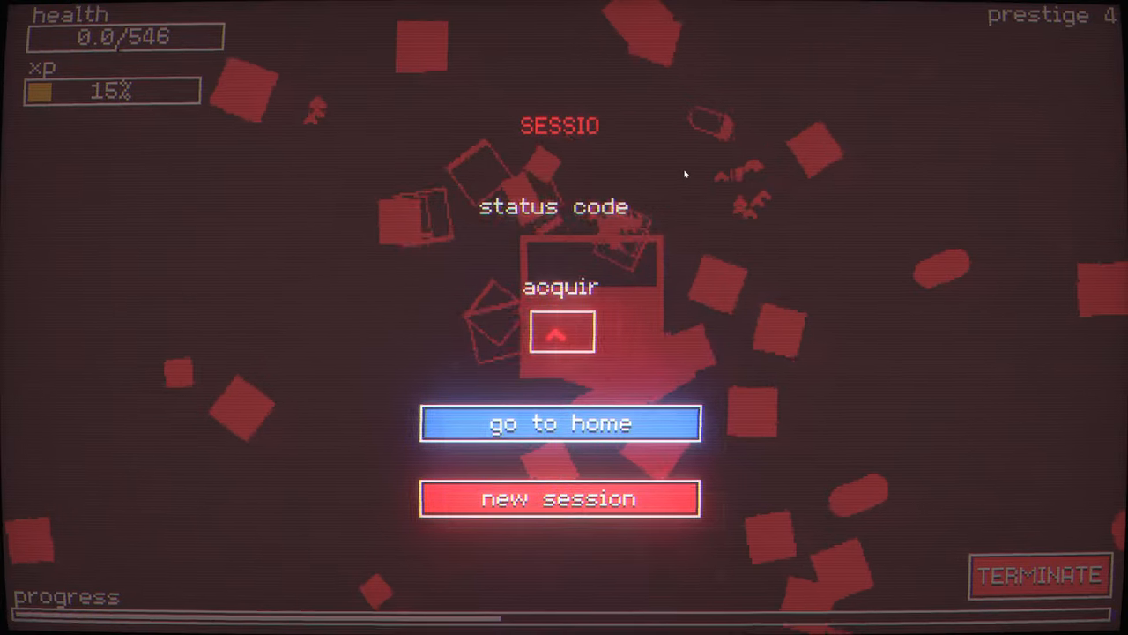
Leave the prestige 4 results screen and return to the milestone tree.
{"action": "left_click", "coordinate": [560, 423]}
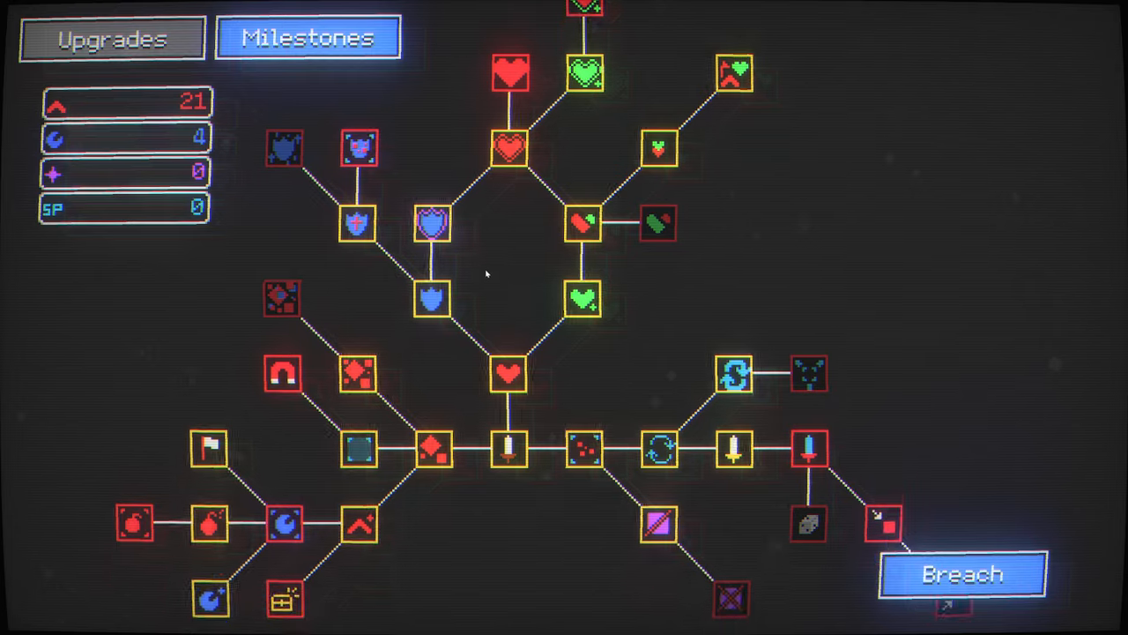
Open the prestige chooser and start a session at prestige 3.
{"action": "left_click", "coordinate": [962, 573]}
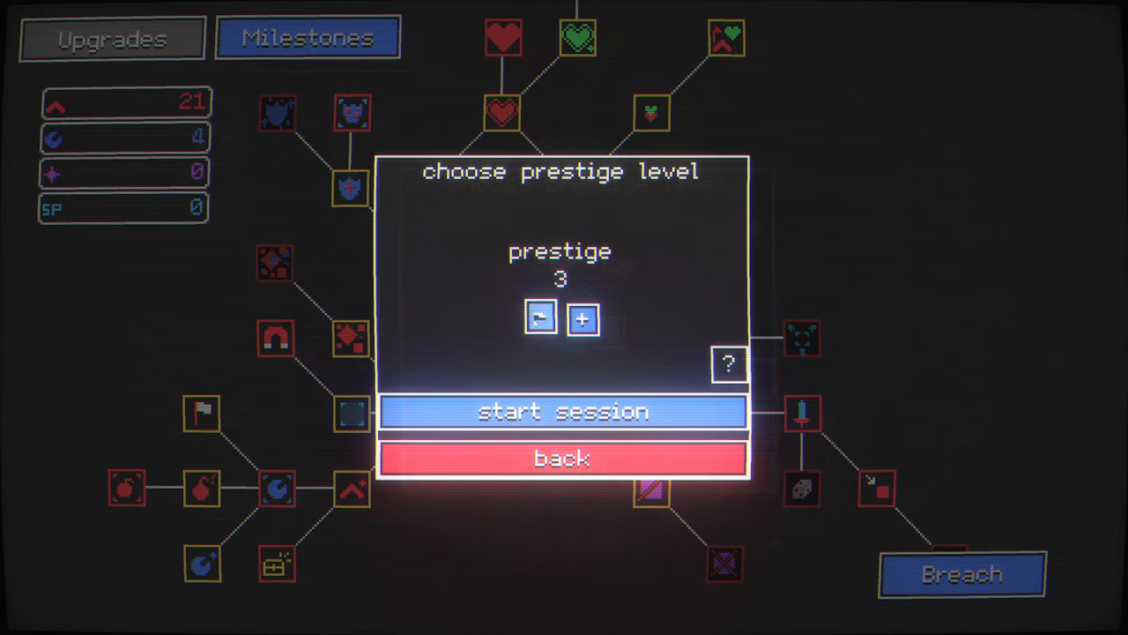
{"action": "left_click", "coordinate": [563, 410]}
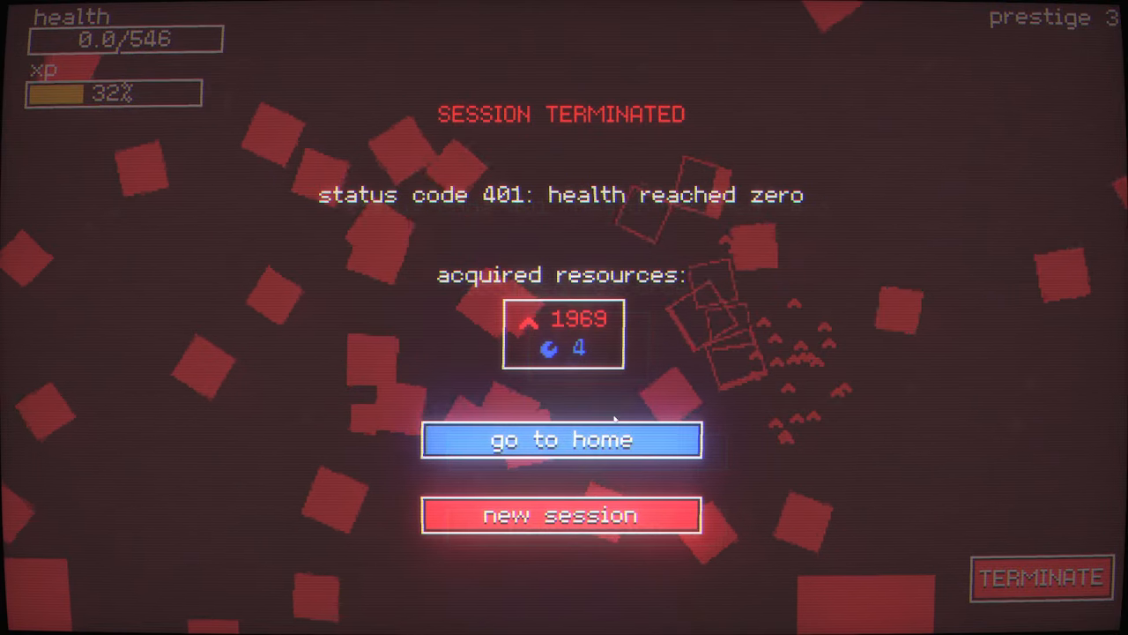
Leave the prestige 3 results with 1,969 bits and return home.
{"action": "left_click", "coordinate": [560, 439]}
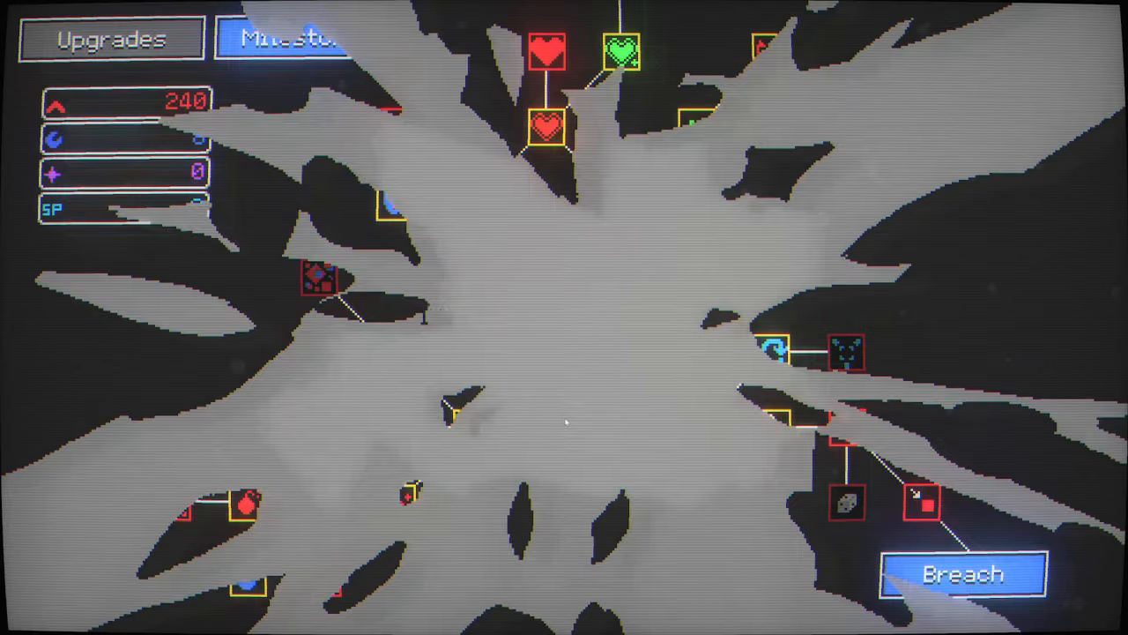
Launch the next Nodebuster breach run from the home screen.
{"action": "left_click", "coordinate": [964, 573]}
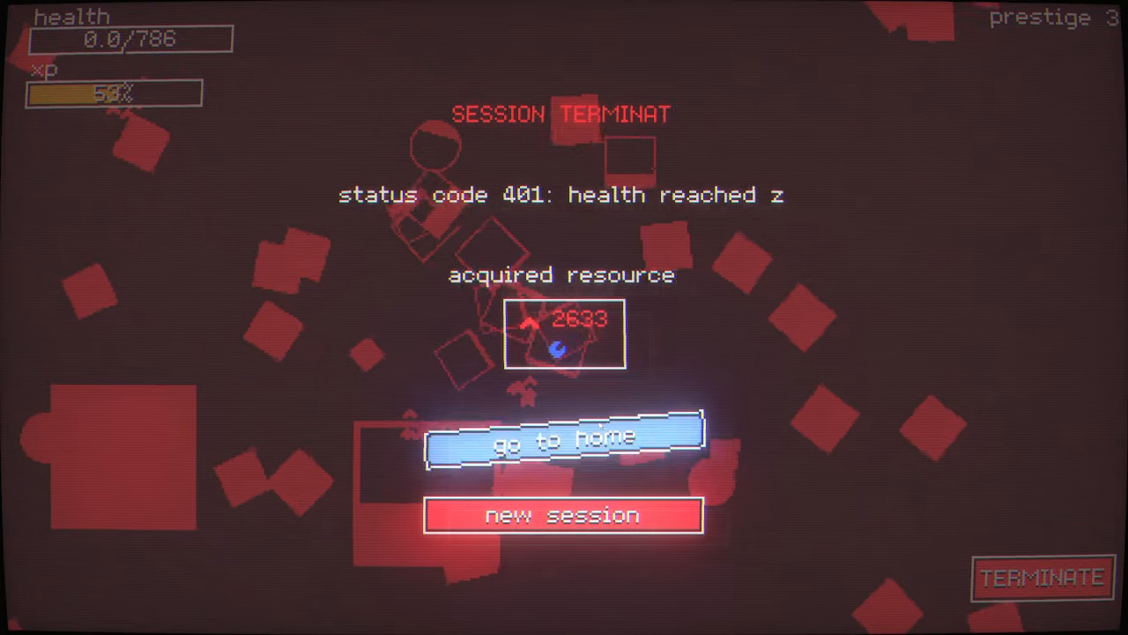
Leave the prestige 3 results screen and return to the home milestone tree.
{"action": "left_click", "coordinate": [563, 439]}
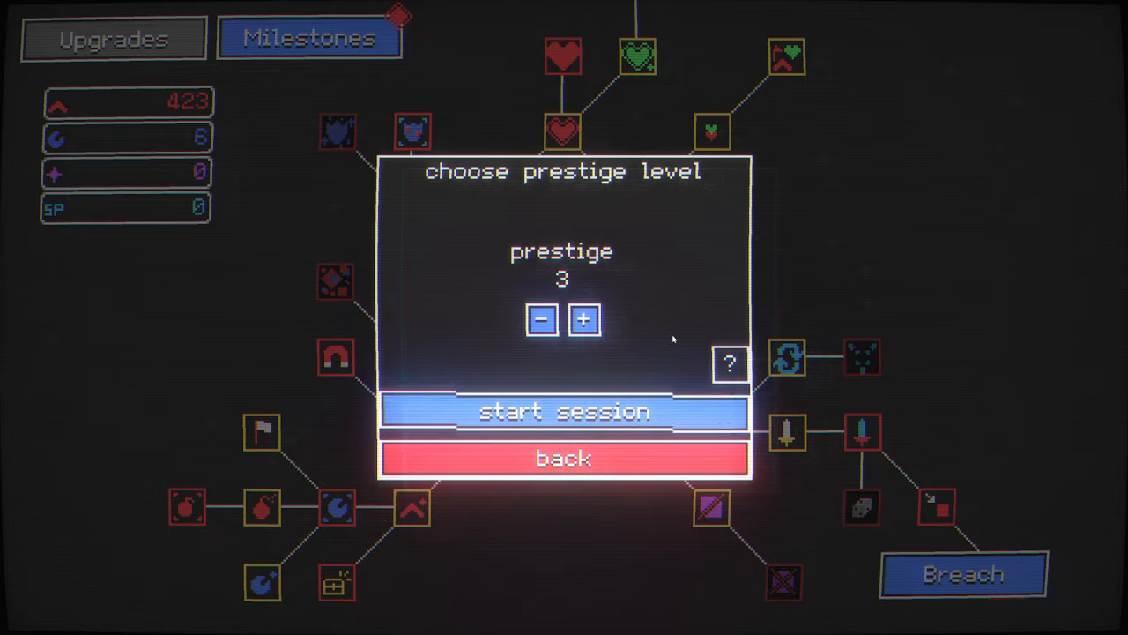
Confirm the prestige level choice to start the new session.
{"action": "left_click", "coordinate": [564, 411]}
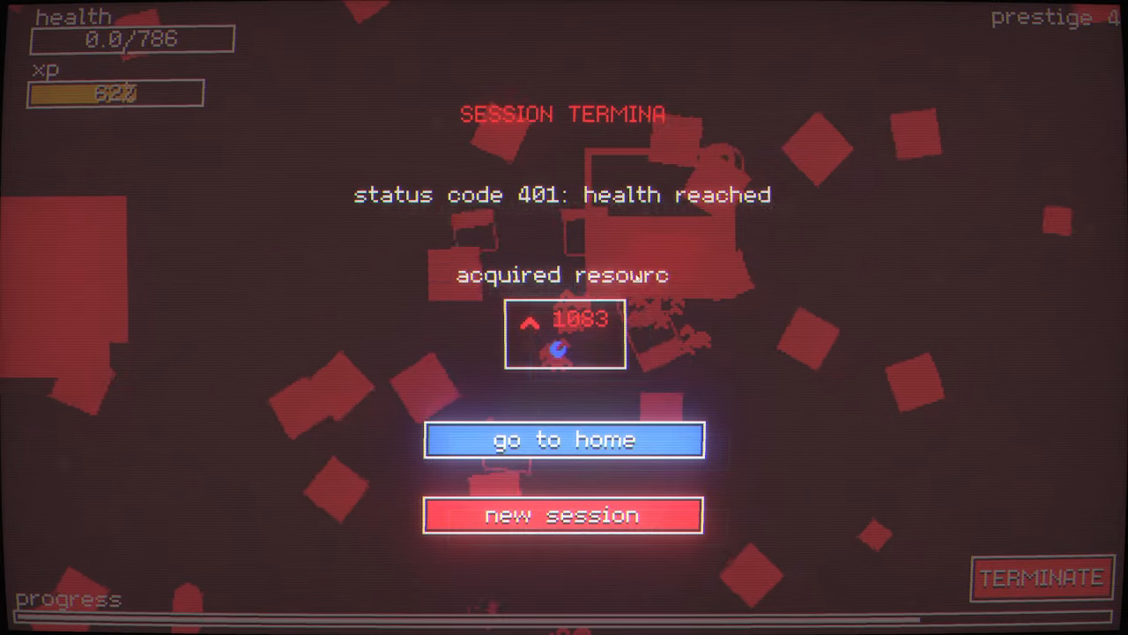
Return home from the prestige 4 termination summary with 1,083 bits.
{"action": "left_click", "coordinate": [563, 439]}
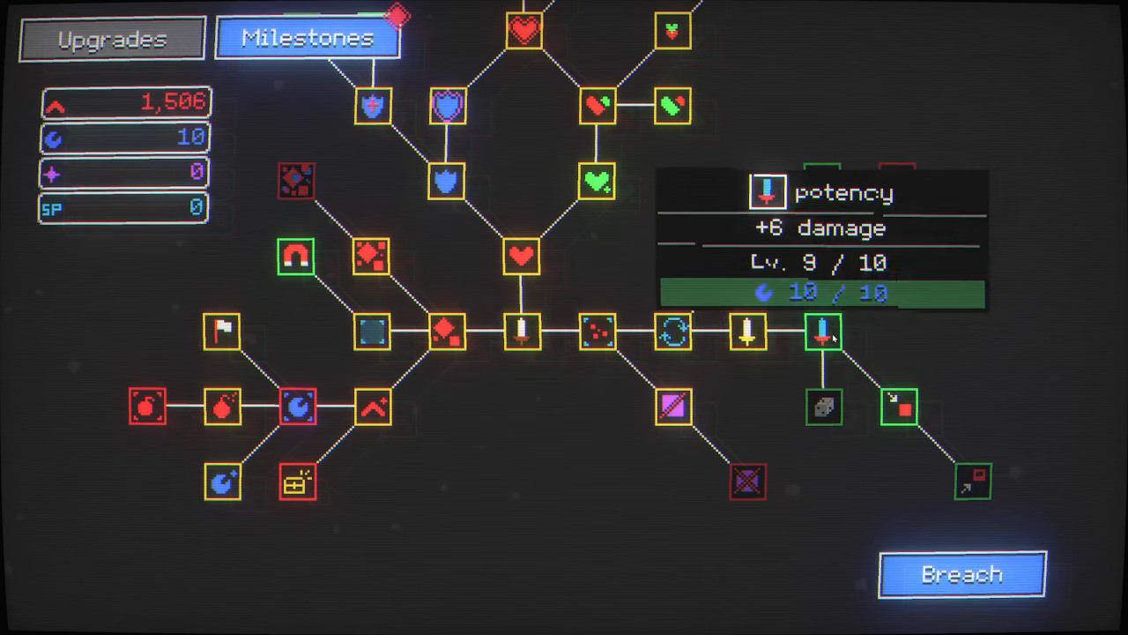
Buy potency's final damage level (10 of 10) and launch the next run.
{"action": "left_click", "coordinate": [824, 331]}
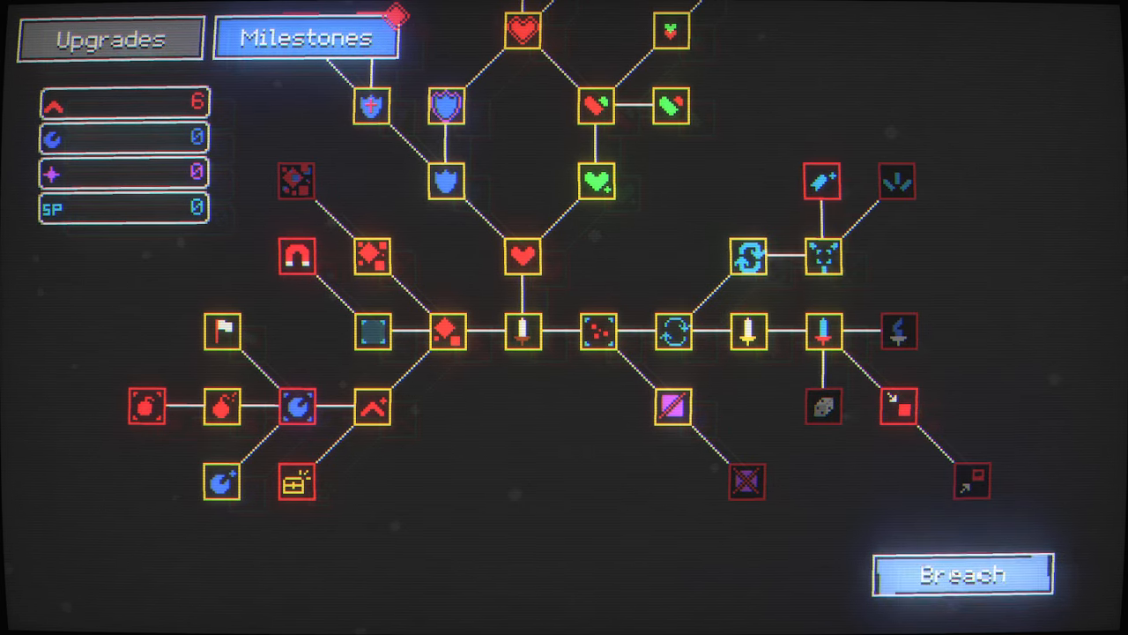
{"action": "left_click", "coordinate": [963, 574]}
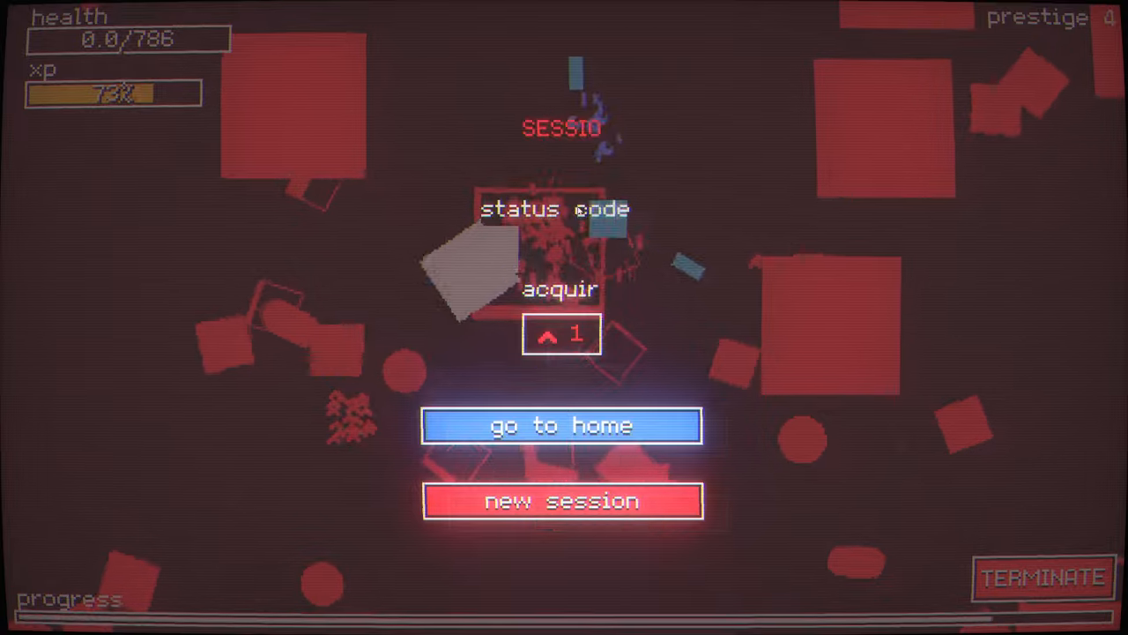
Return to the milestone tree after the prestige 4 session ends.
{"action": "left_click", "coordinate": [561, 426]}
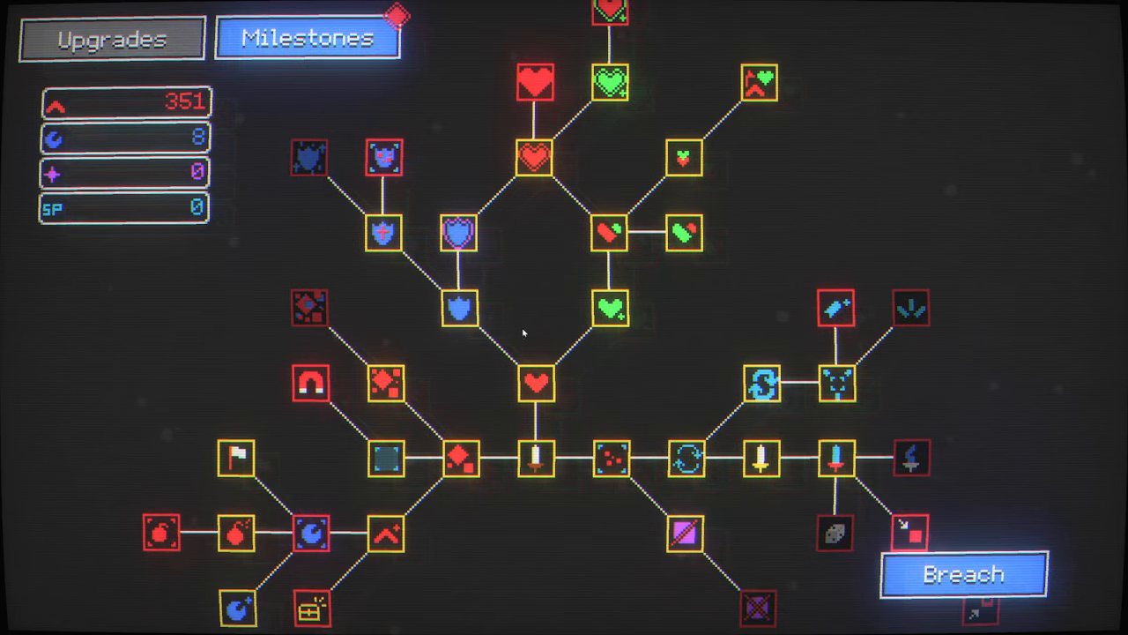
Start a fresh session at prestige 4 via Breach.
{"action": "left_click", "coordinate": [964, 574]}
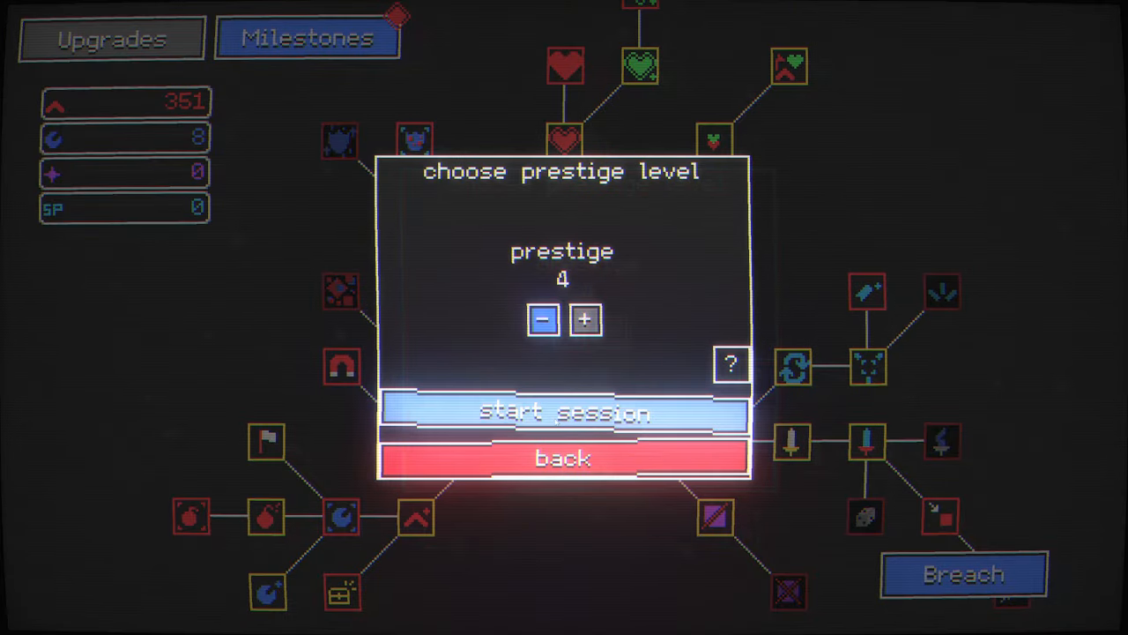
{"action": "left_click", "coordinate": [562, 413]}
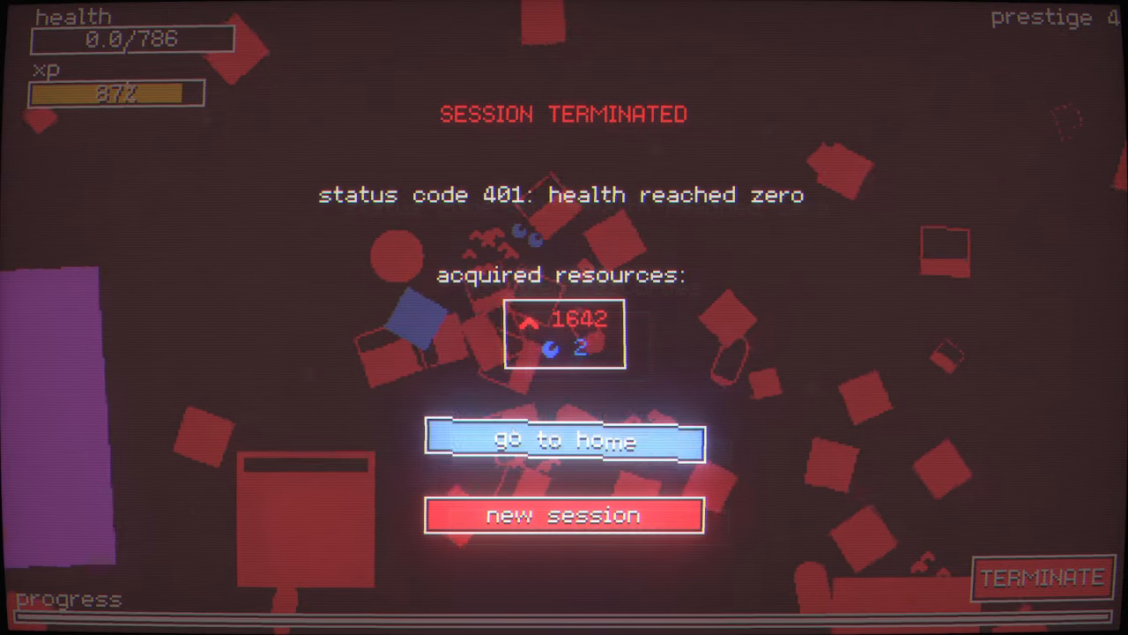
Return home to review the milestone tree, then Breach for the next run.
{"action": "left_click", "coordinate": [564, 441]}
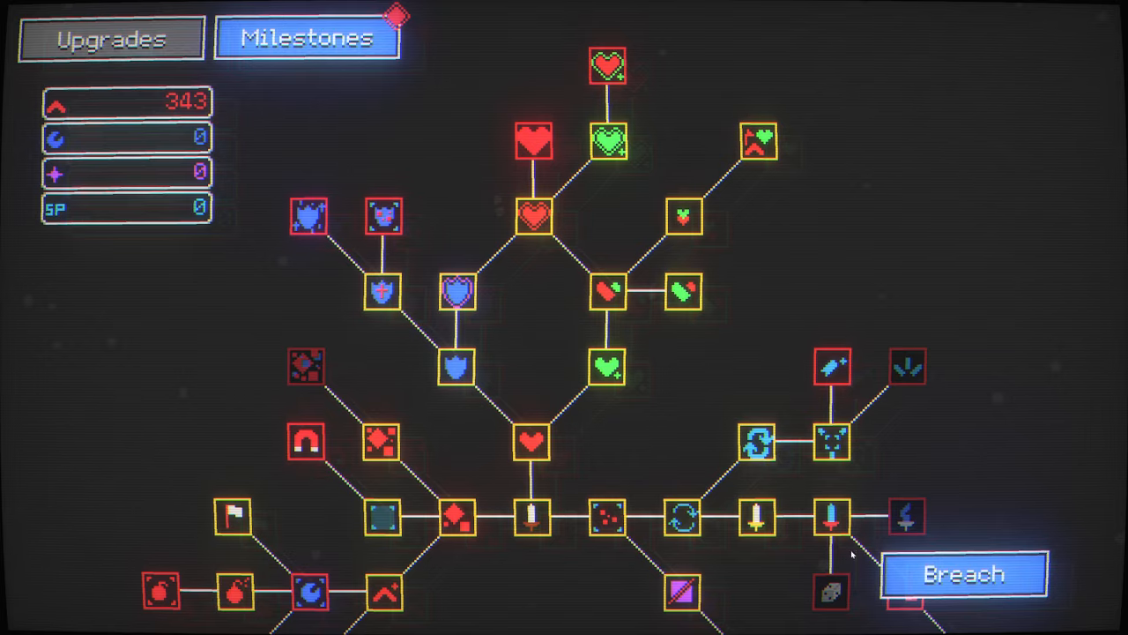
{"action": "left_click", "coordinate": [963, 574]}
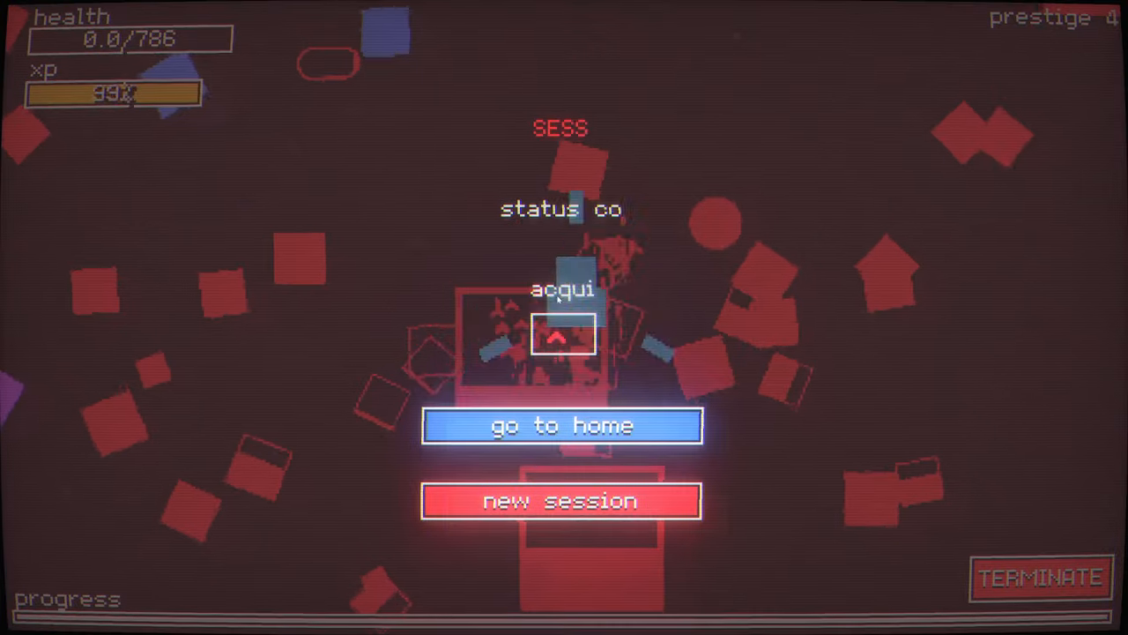
Go home and start a new prestige 4 session.
{"action": "left_click", "coordinate": [561, 425]}
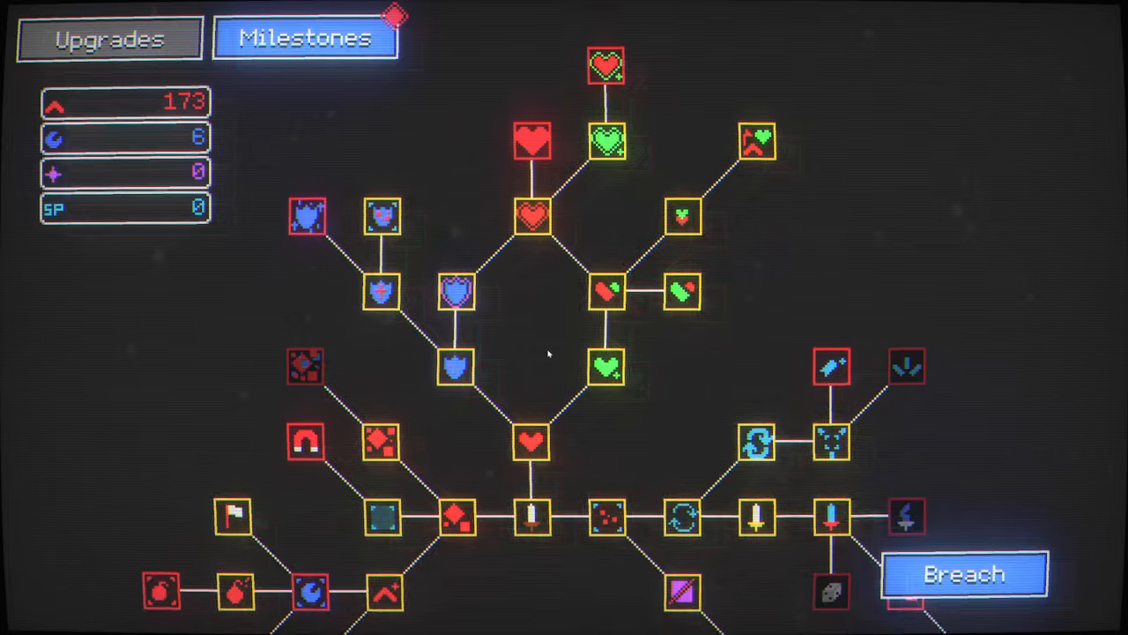
{"action": "left_click", "coordinate": [963, 574]}
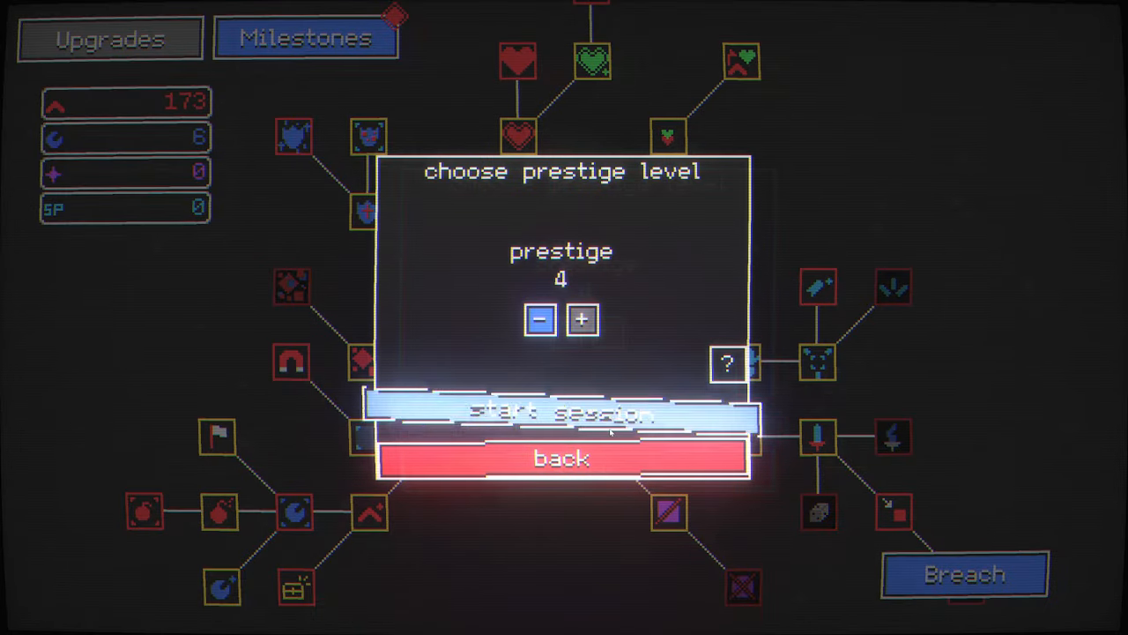
{"action": "left_click", "coordinate": [561, 415]}
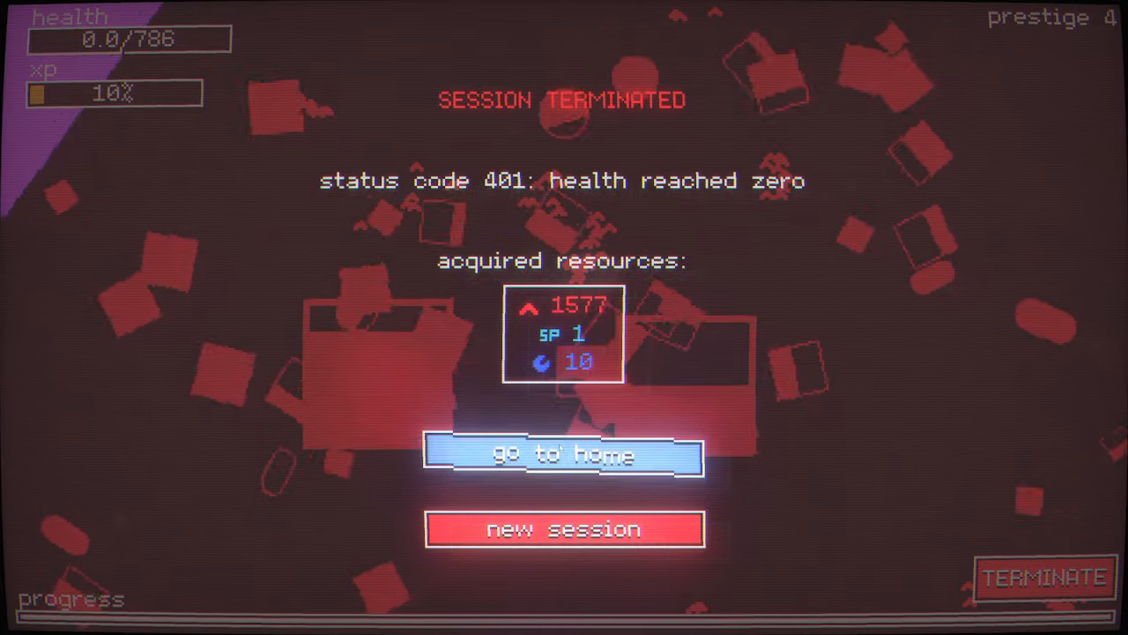
Go home to check the milestone tree with one skill point, then Breach.
{"action": "left_click", "coordinate": [562, 455]}
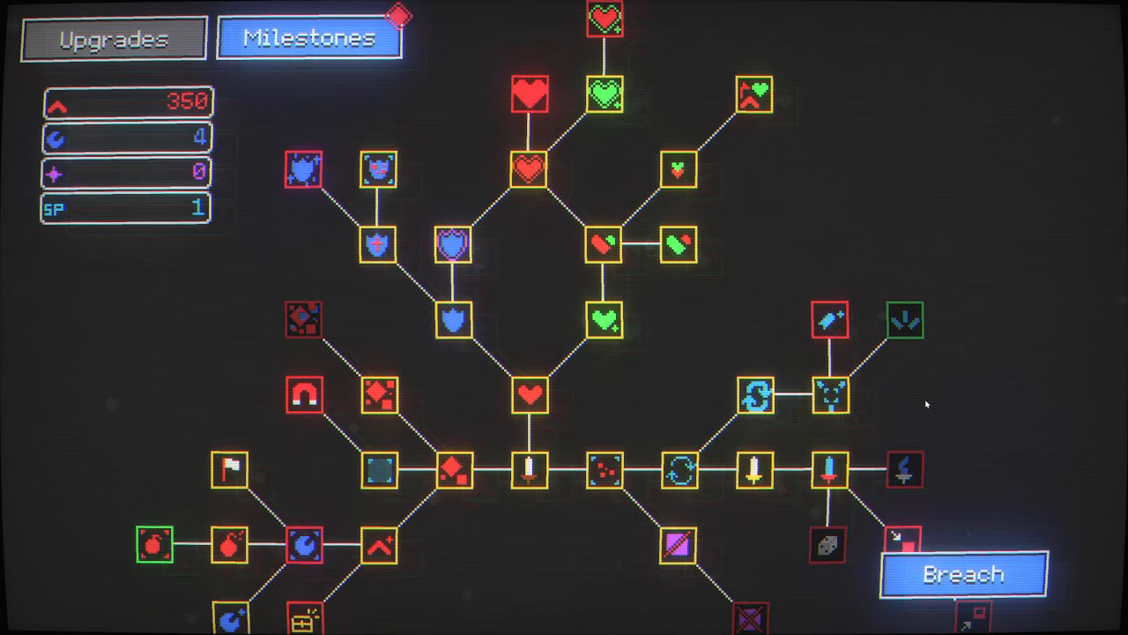
{"action": "left_click", "coordinate": [962, 574]}
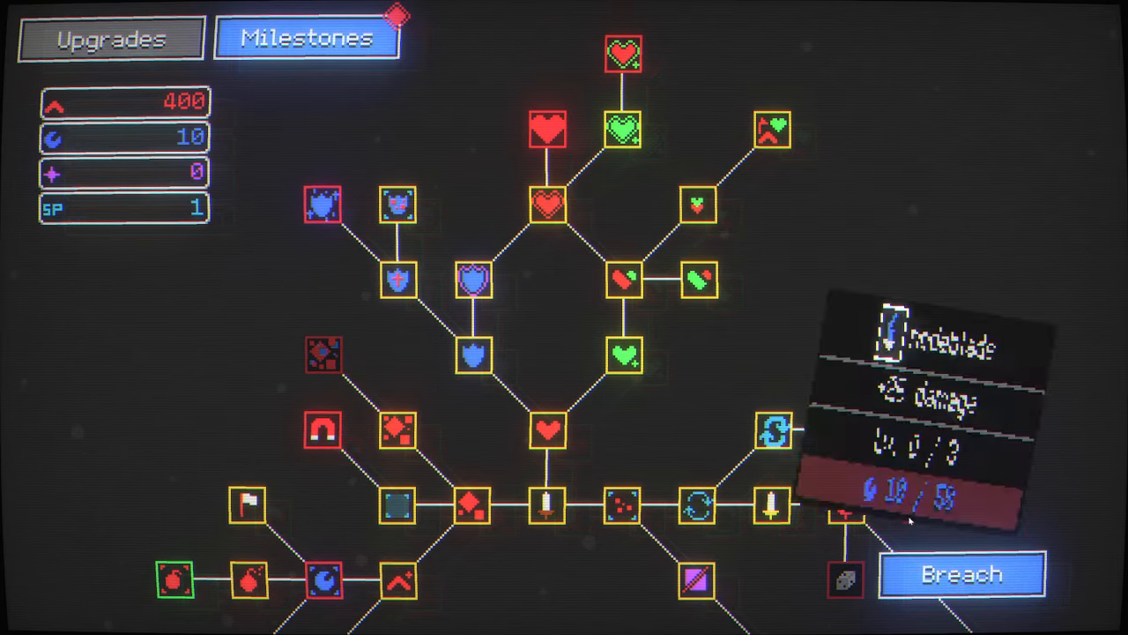
Buy milestone upgrades, raising bolster armor to level 5 and leaving 179 bits.
{"action": "left_click", "coordinate": [963, 574]}
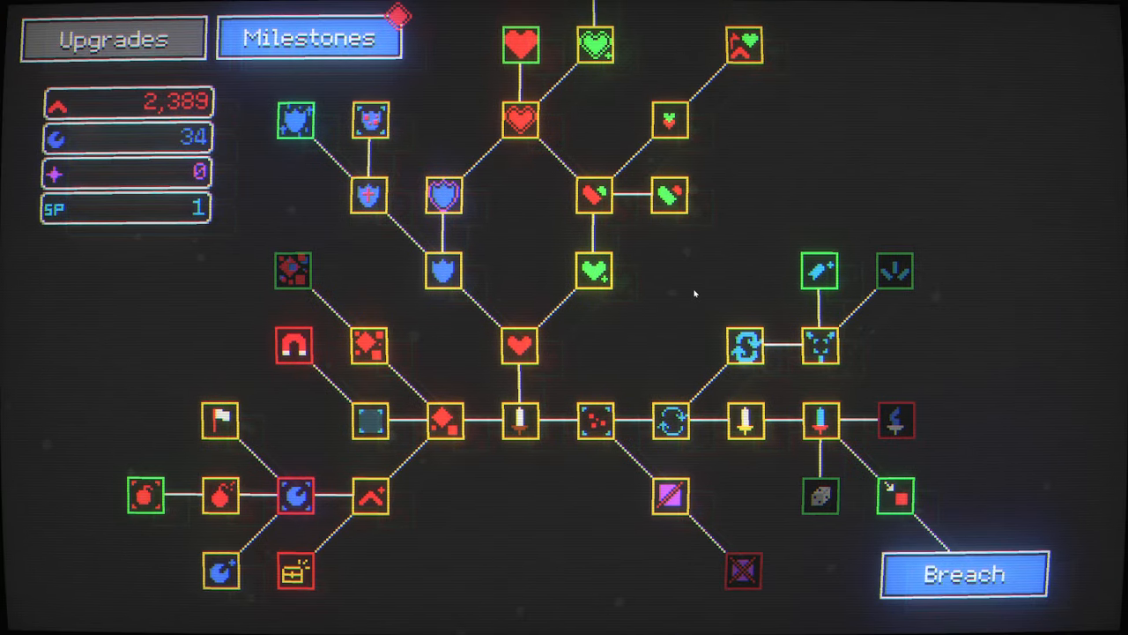
{"action": "left_click", "coordinate": [520, 122]}
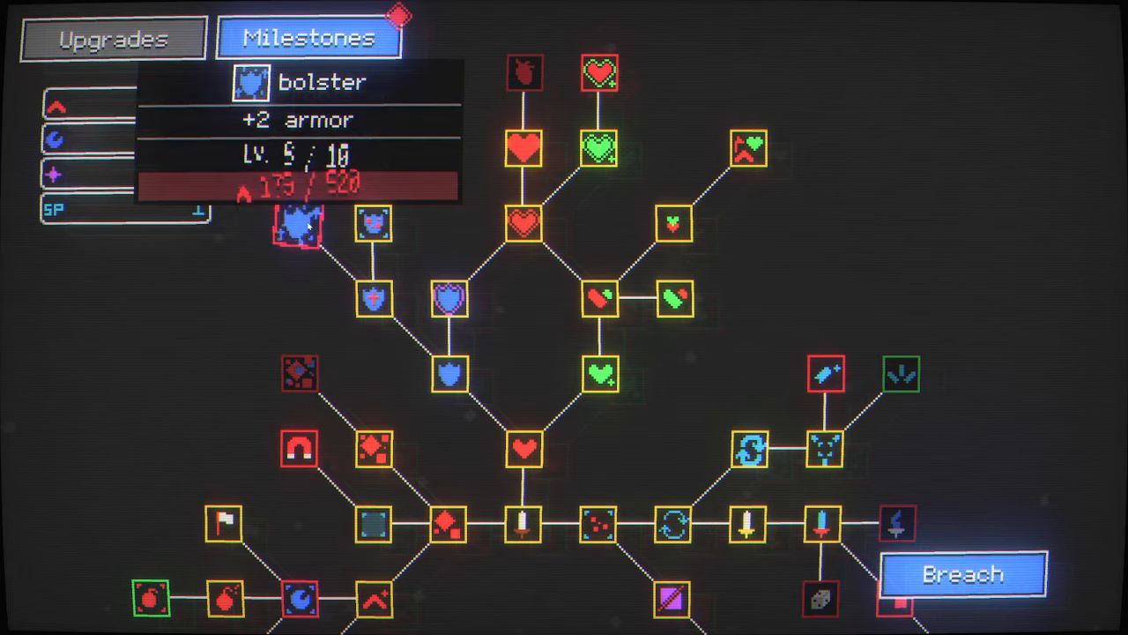
Start a prestige 4 run and play until it terminates with 228 bits collected.
{"action": "left_click", "coordinate": [963, 574]}
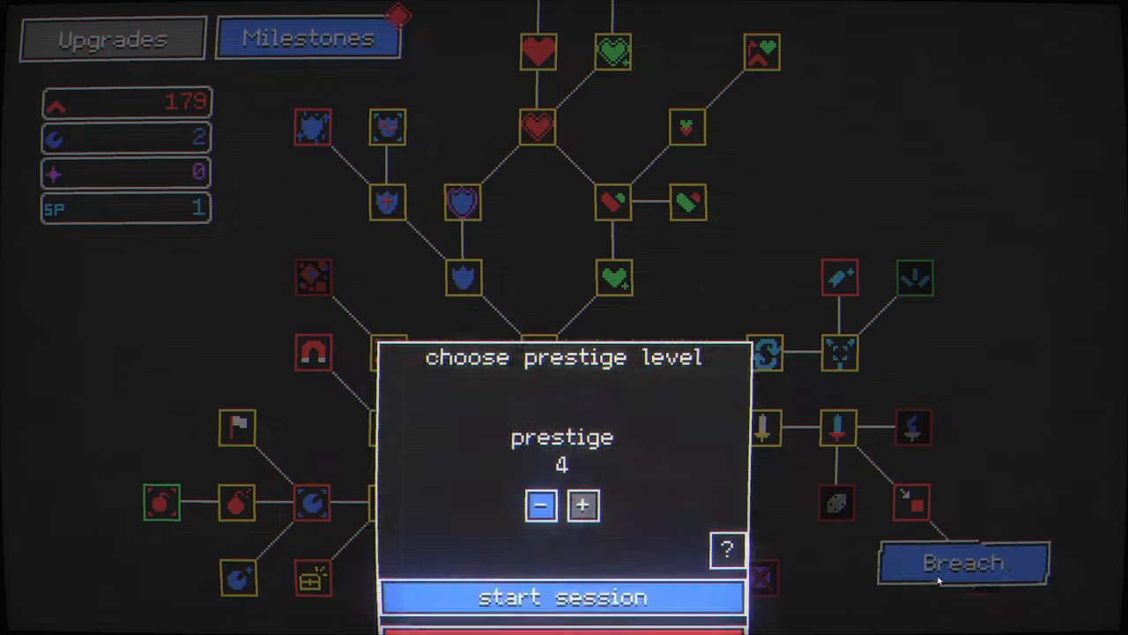
{"action": "left_click", "coordinate": [563, 597]}
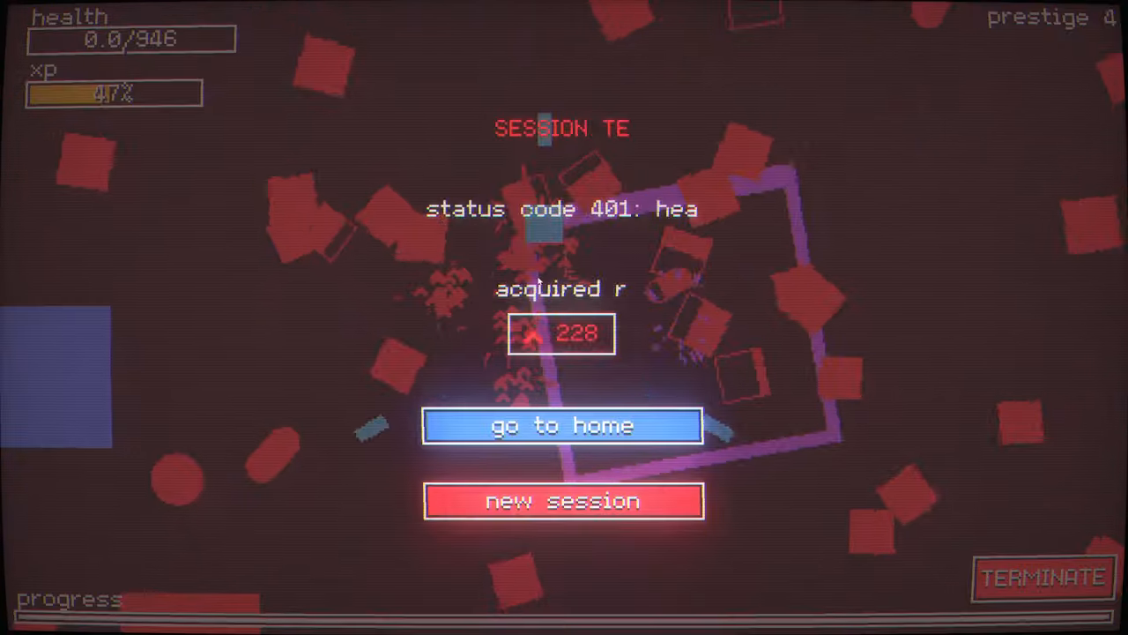
Return home, start another prestige 4 session, and play until it terminates.
{"action": "left_click", "coordinate": [561, 426]}
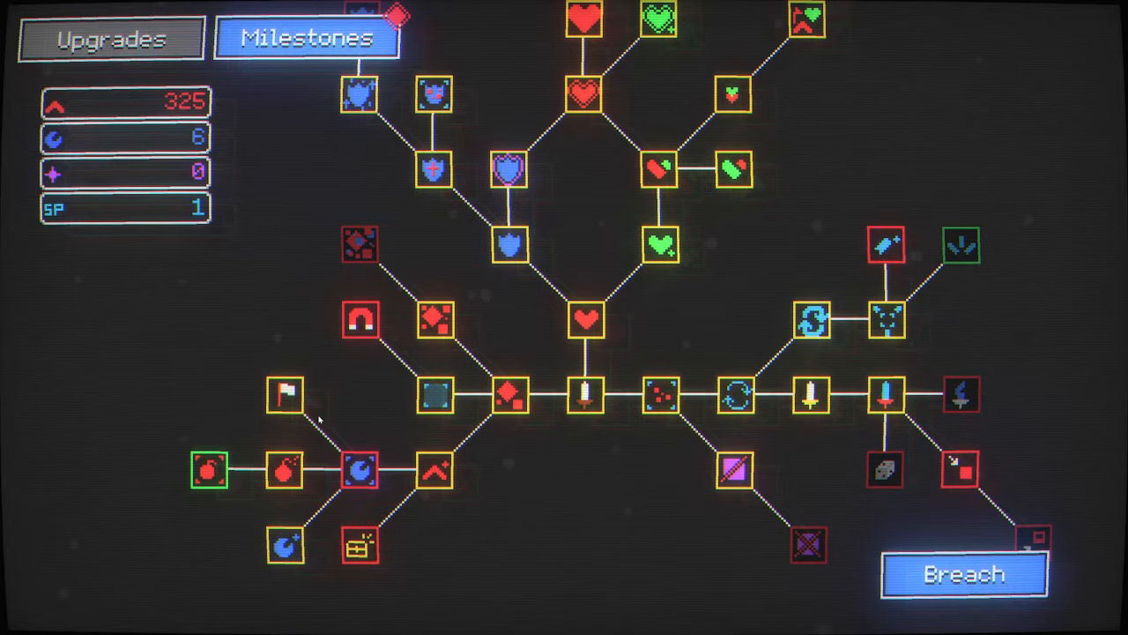
{"action": "left_click", "coordinate": [963, 572]}
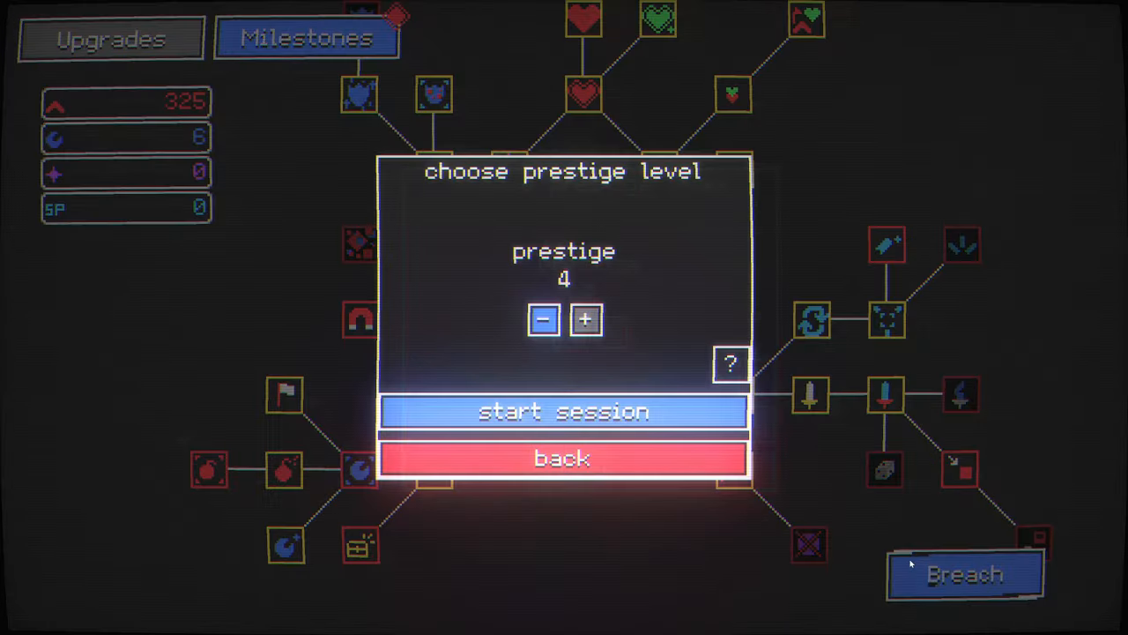
{"action": "left_click", "coordinate": [564, 410]}
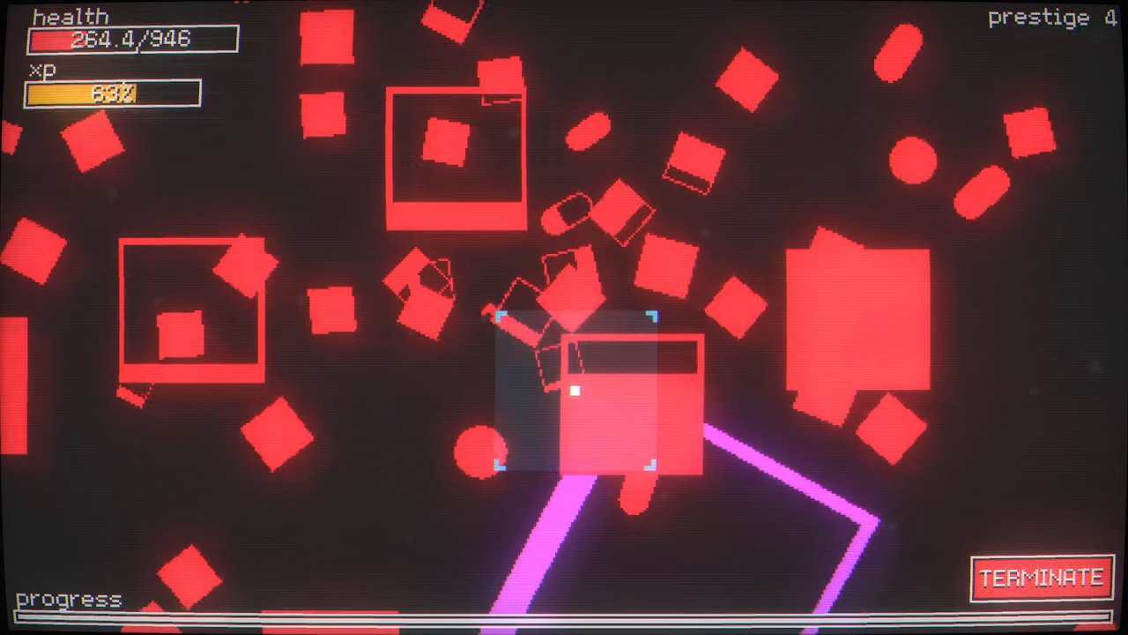
{"action": "left_click", "coordinate": [1041, 578]}
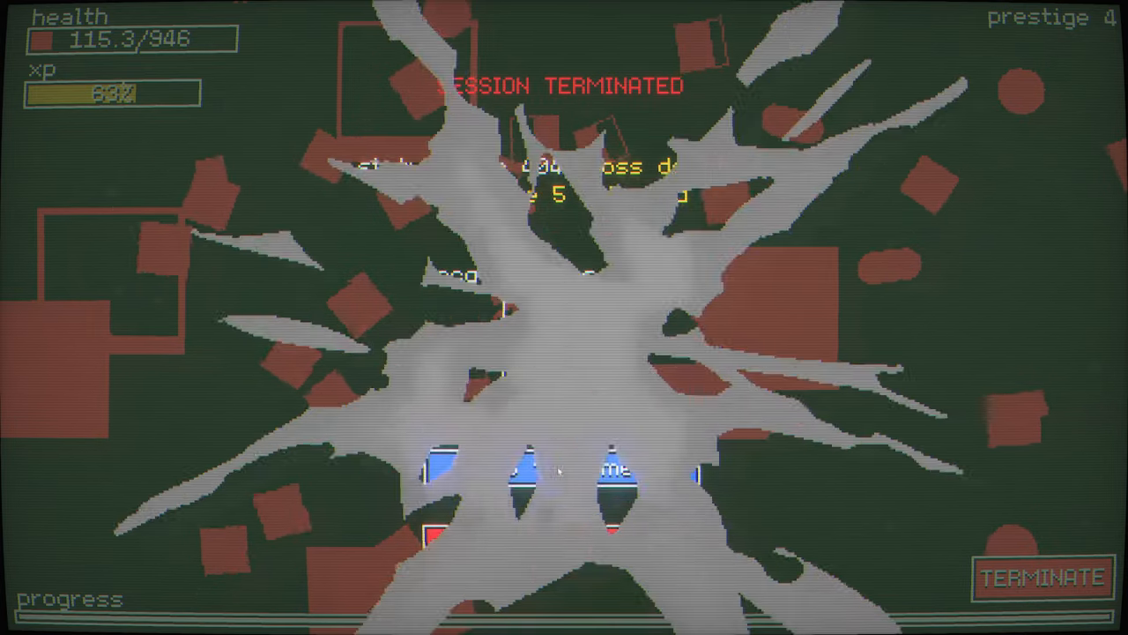
Buy domain expansion and self-repair, spending down to 174 bits, then choose prestige 5.
{"action": "left_click", "coordinate": [1040, 577]}
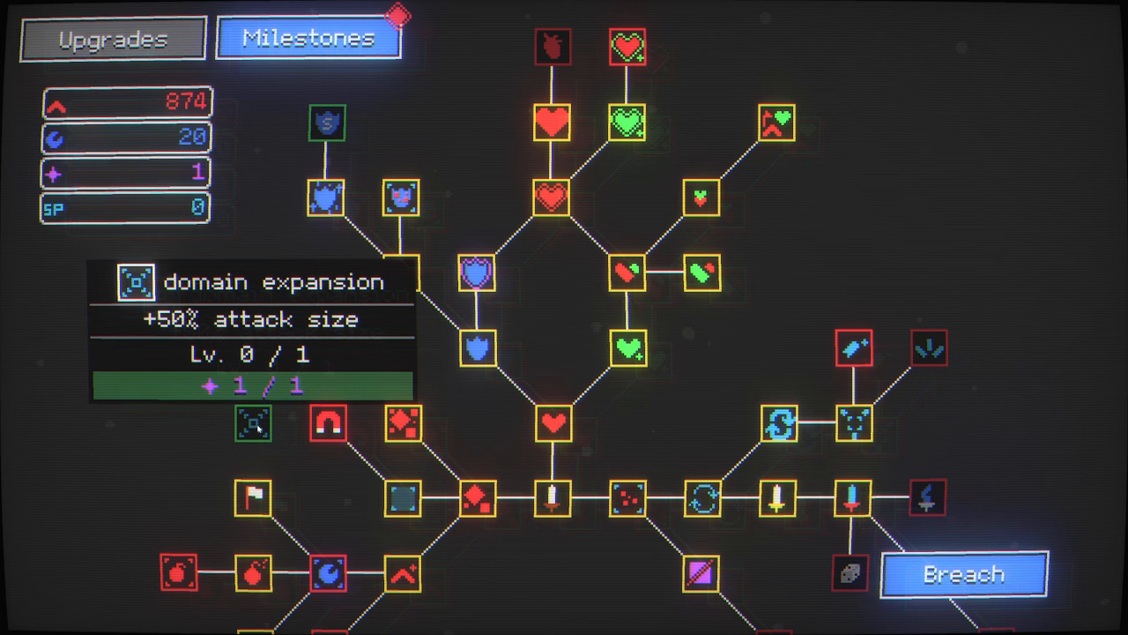
{"action": "left_click", "coordinate": [251, 424]}
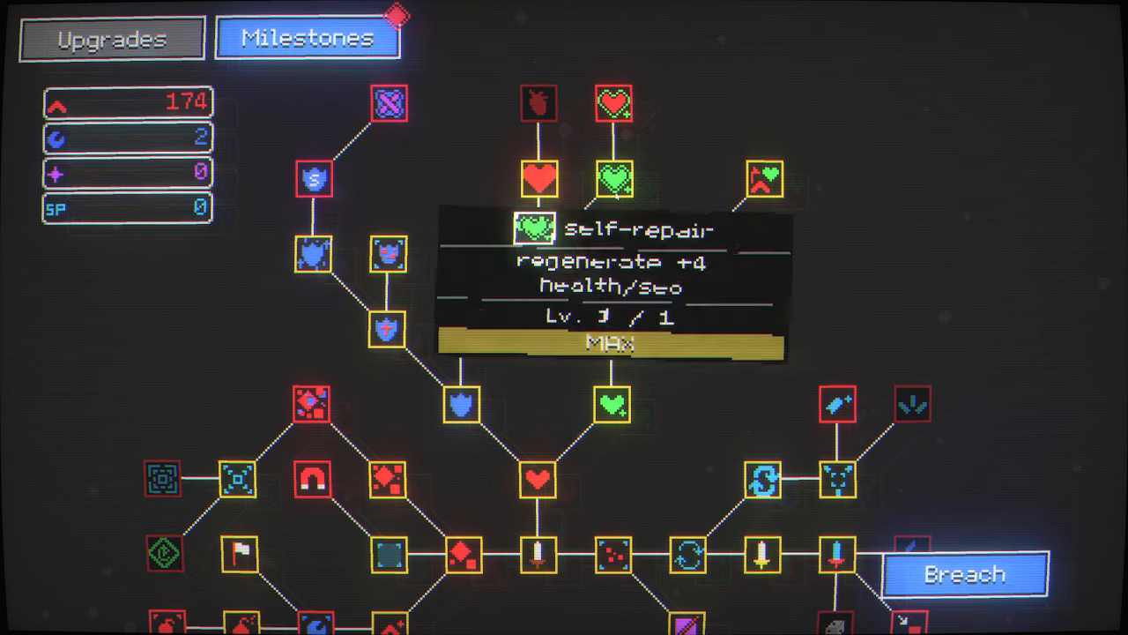
{"action": "left_click", "coordinate": [964, 573]}
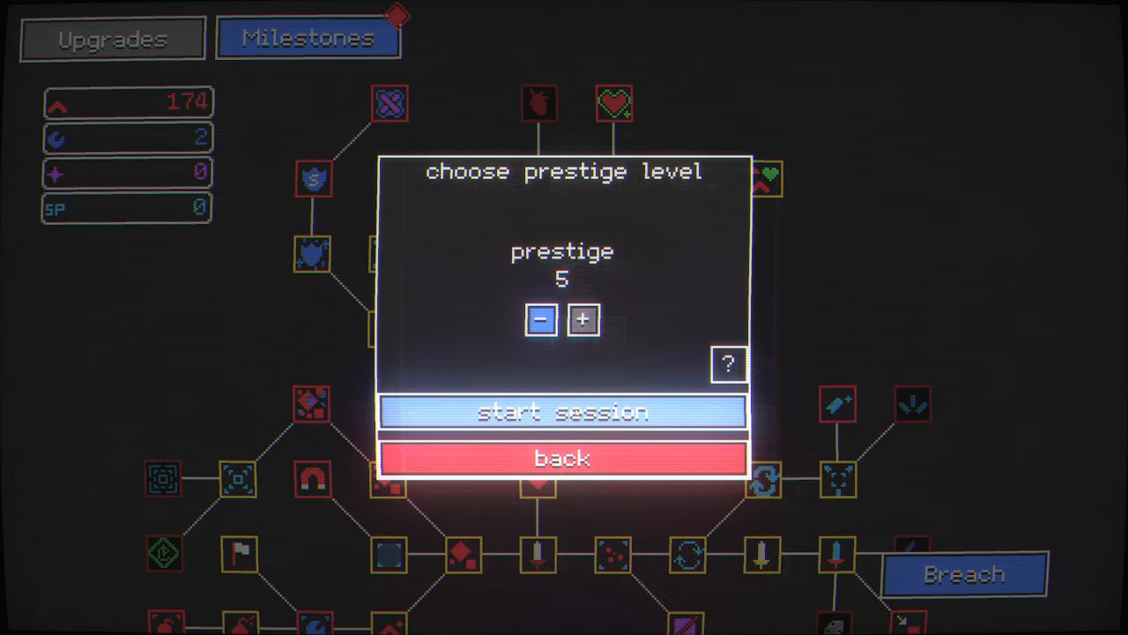
Play the first prestige 5 run to zero health, earning 1,125 bits and 3 cores.
{"action": "left_click", "coordinate": [562, 412]}
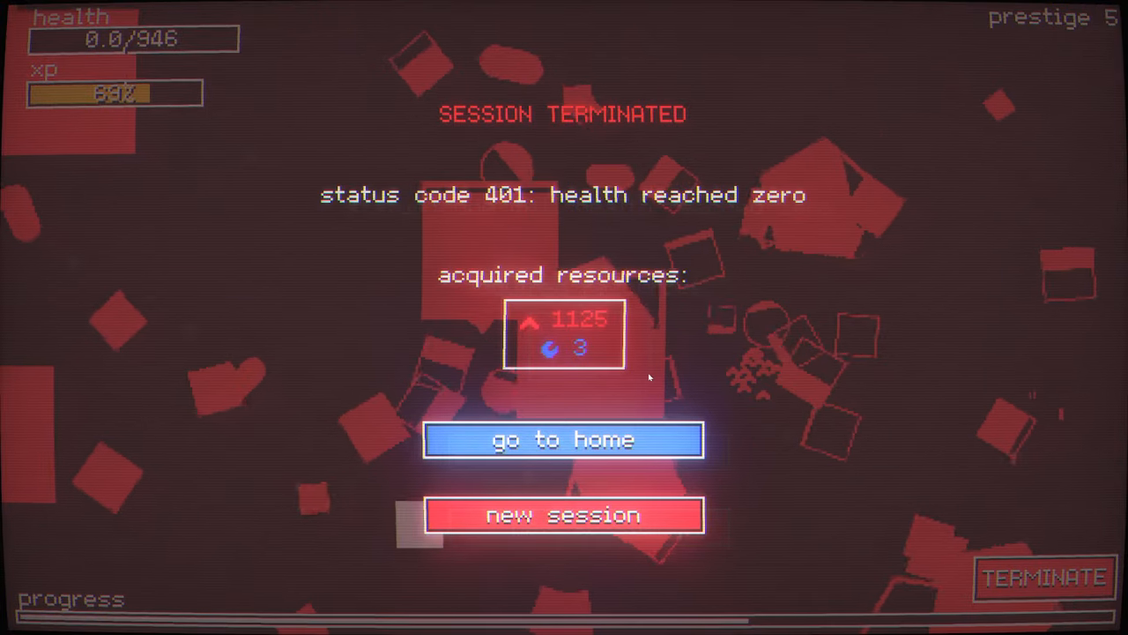
Return home, spend bits down to 599, and play a prestige 5 run to termination.
{"action": "left_click", "coordinate": [562, 439]}
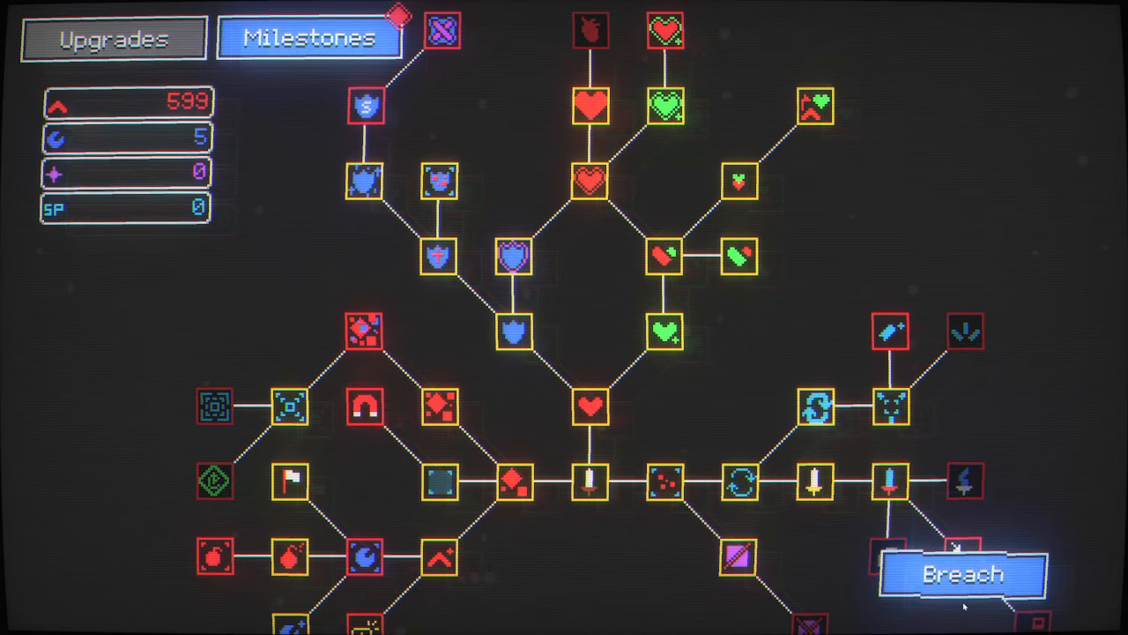
{"action": "left_click", "coordinate": [962, 574]}
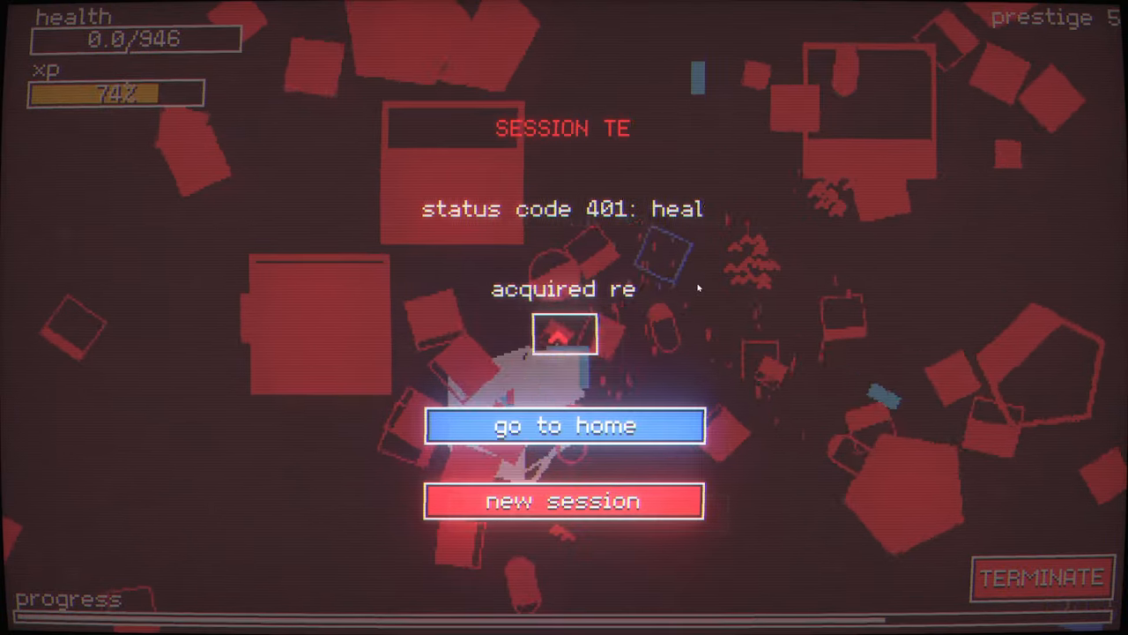
Return home and play another prestige 5 run, collecting 1,500 bits.
{"action": "left_click", "coordinate": [564, 425]}
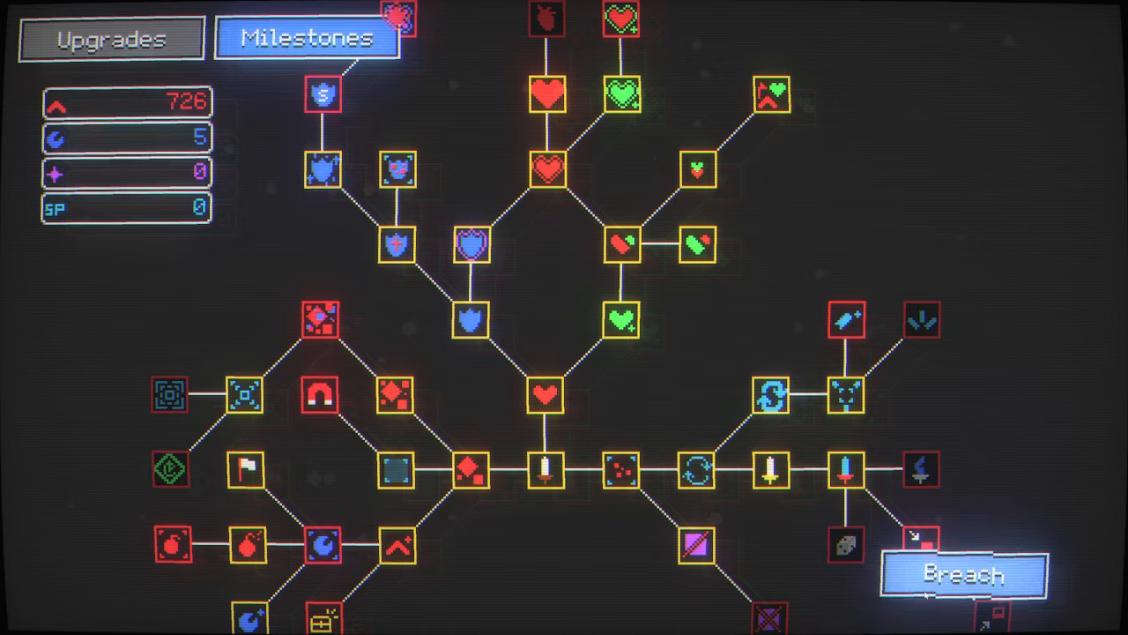
{"action": "left_click", "coordinate": [964, 575]}
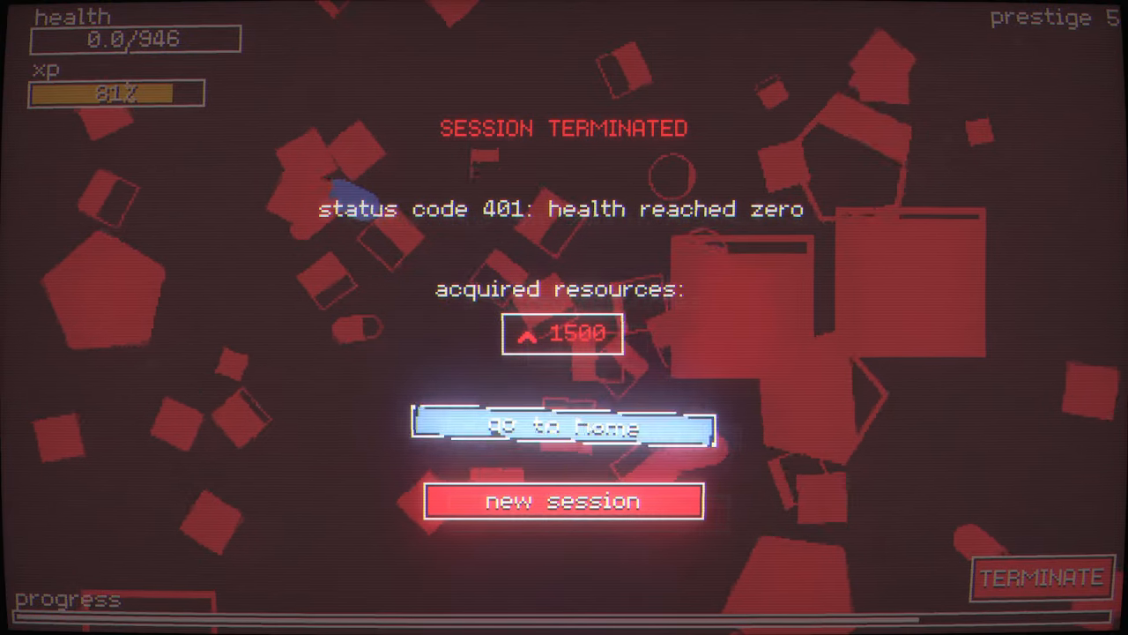
Return to the milestone tree and spend bits down to 276, keeping 5 cores.
{"action": "left_click", "coordinate": [564, 427]}
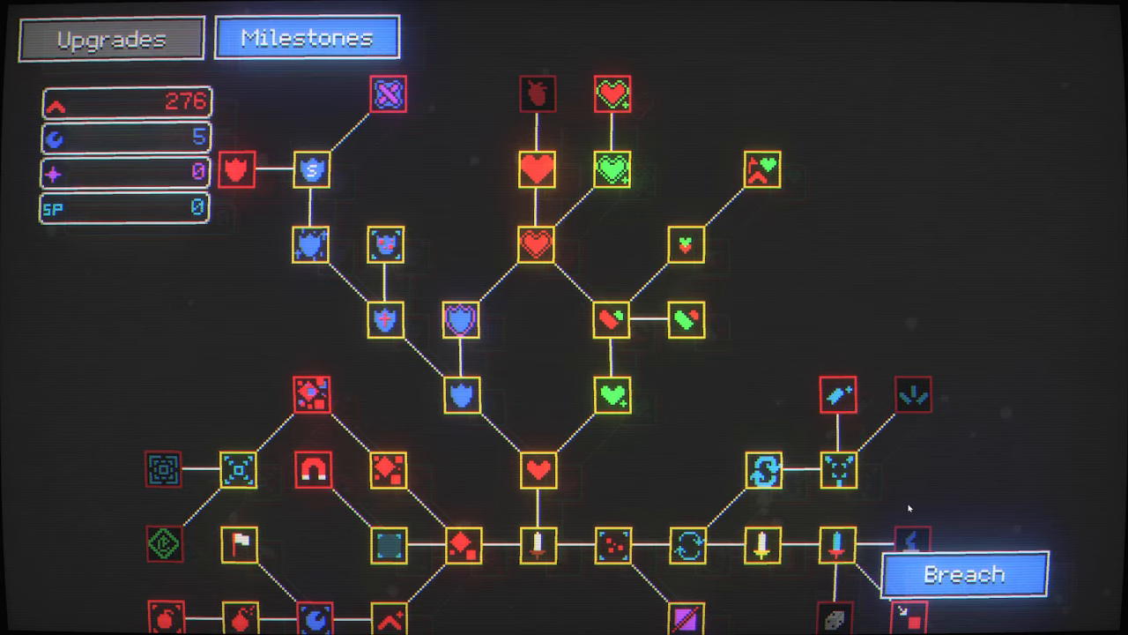
Launch another prestige 5 session with Breach and play until health hits zero.
{"action": "left_click", "coordinate": [965, 573]}
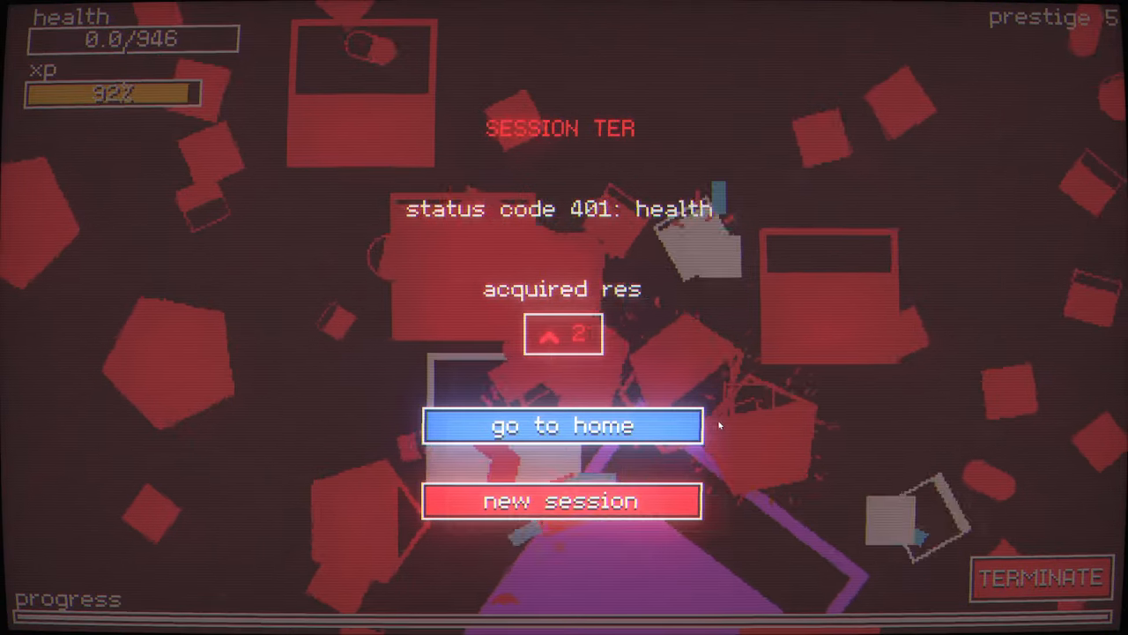
Spend milestones down to 118 bits and open the prestige chooser at level 5.
{"action": "left_click", "coordinate": [561, 425]}
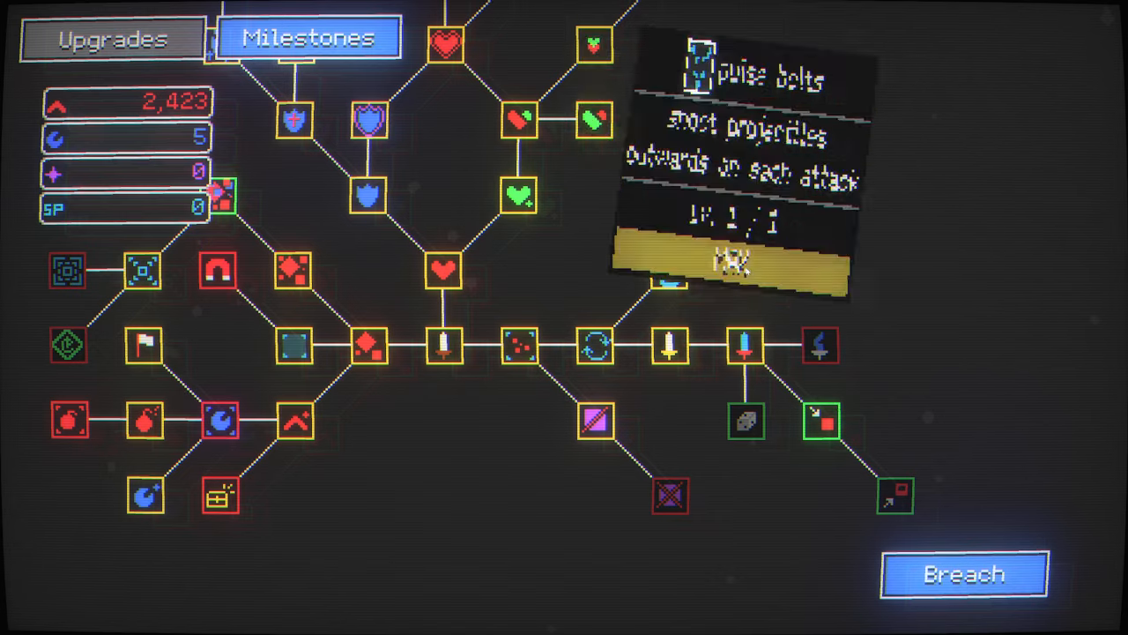
{"action": "mouse_move", "coordinate": [746, 421]}
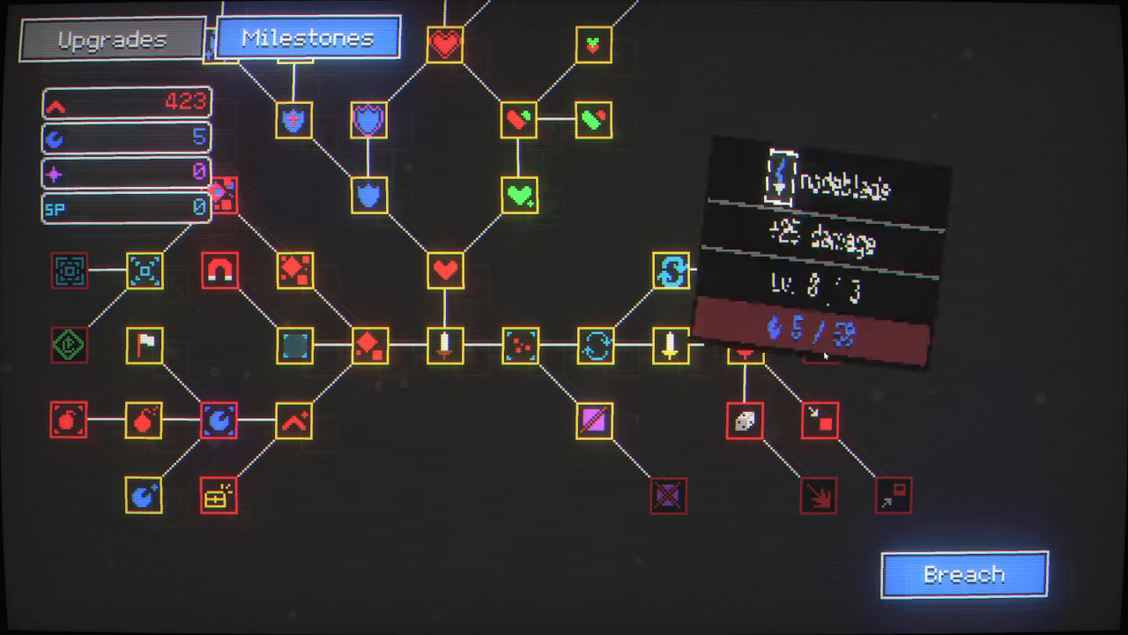
{"action": "left_click", "coordinate": [964, 573]}
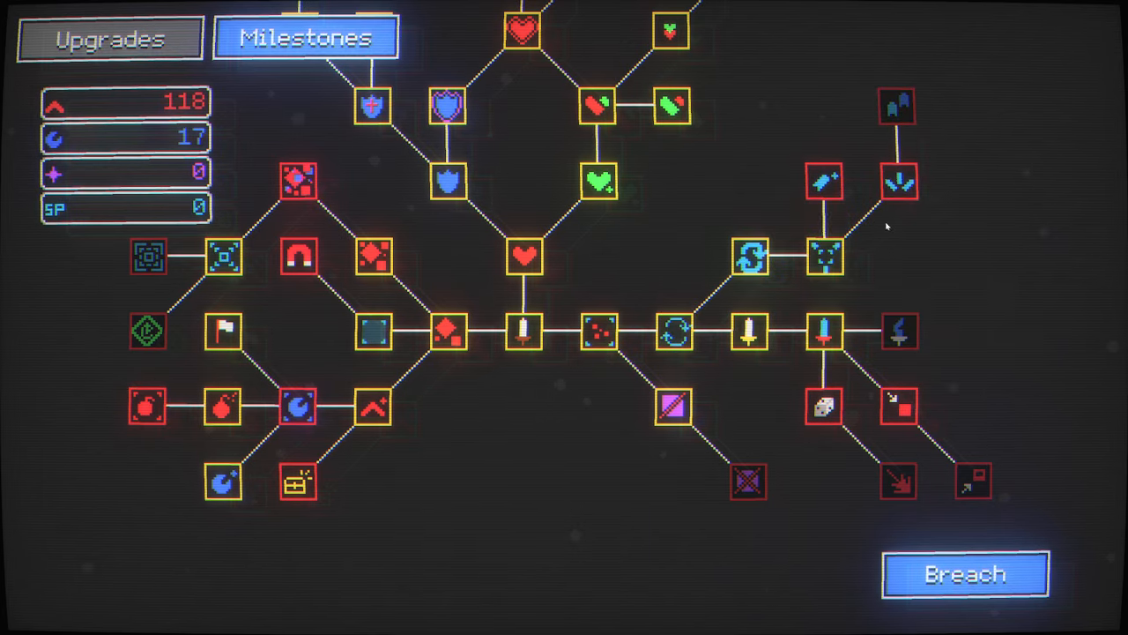
{"action": "left_click", "coordinate": [965, 574]}
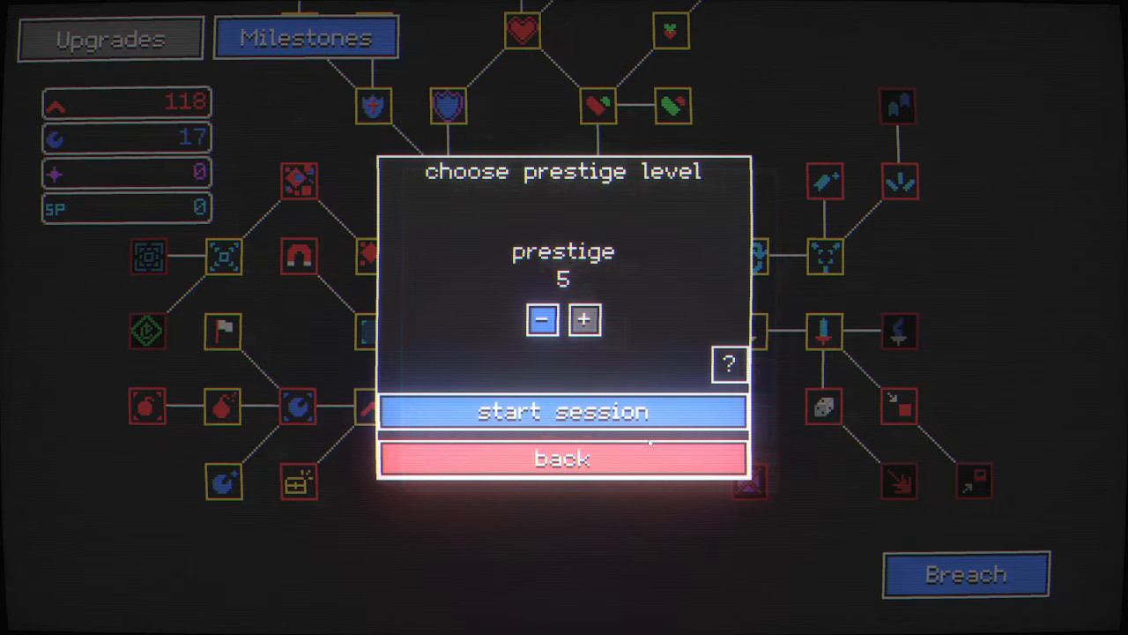
Play a prestige 5 run to zero health, collecting 2,908 bits and 24 cores.
{"action": "left_click", "coordinate": [562, 411]}
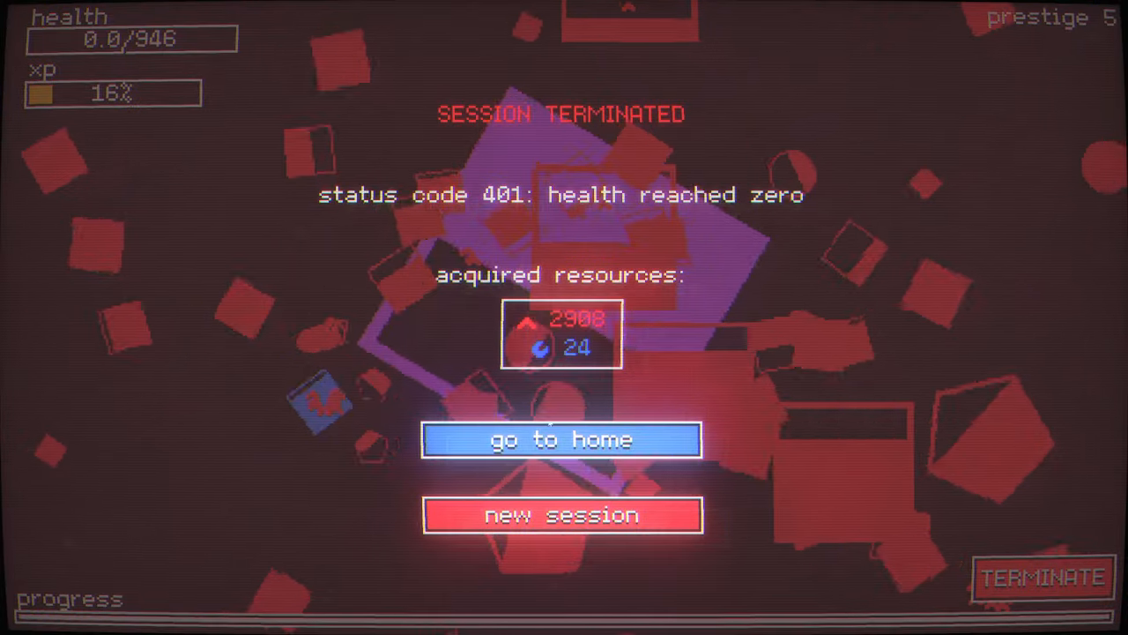
Buy the anti-purple milestone for 12 cores and open the prestige chooser at 5.
{"action": "left_click", "coordinate": [561, 439]}
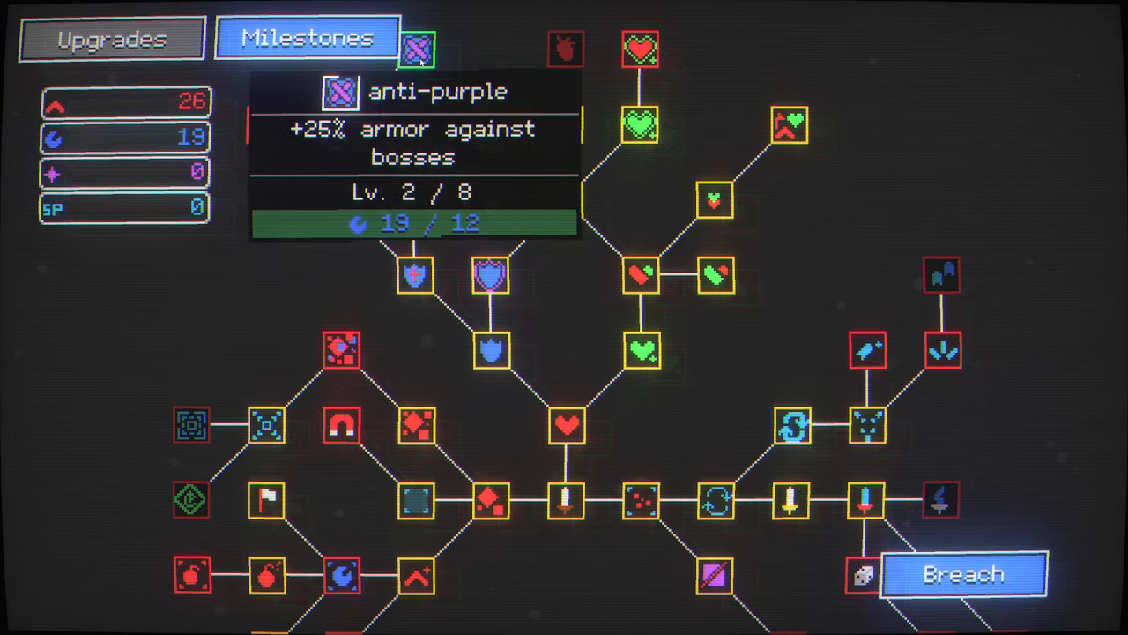
{"action": "left_click", "coordinate": [964, 574]}
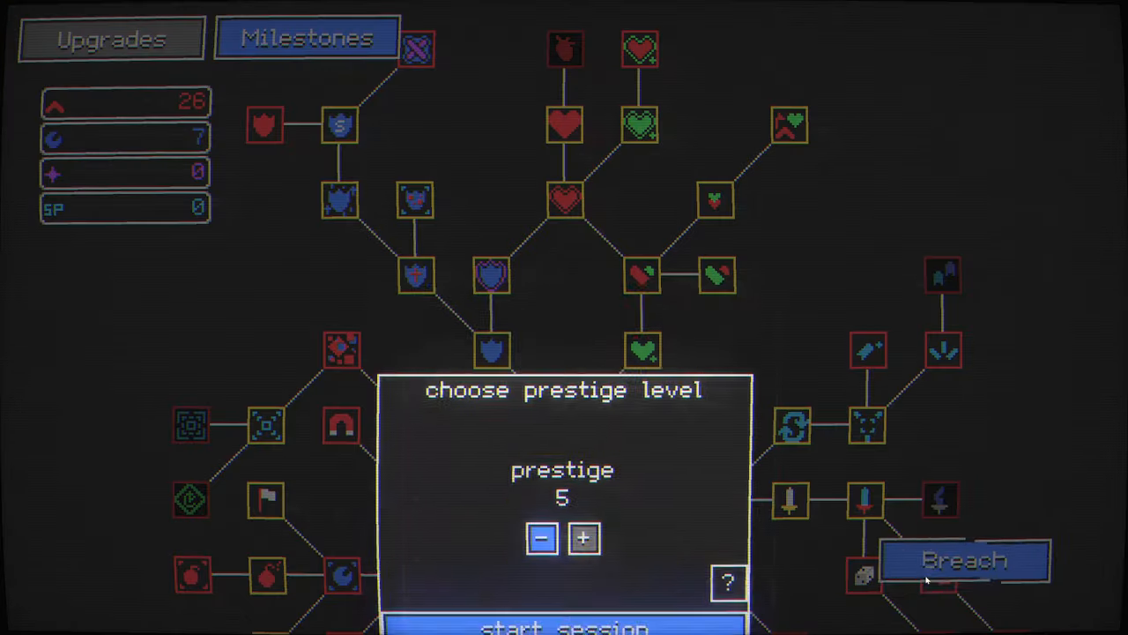
Play another prestige 5 run to zero health, earning 4,018 bits and 18 cores.
{"action": "left_click", "coordinate": [563, 626]}
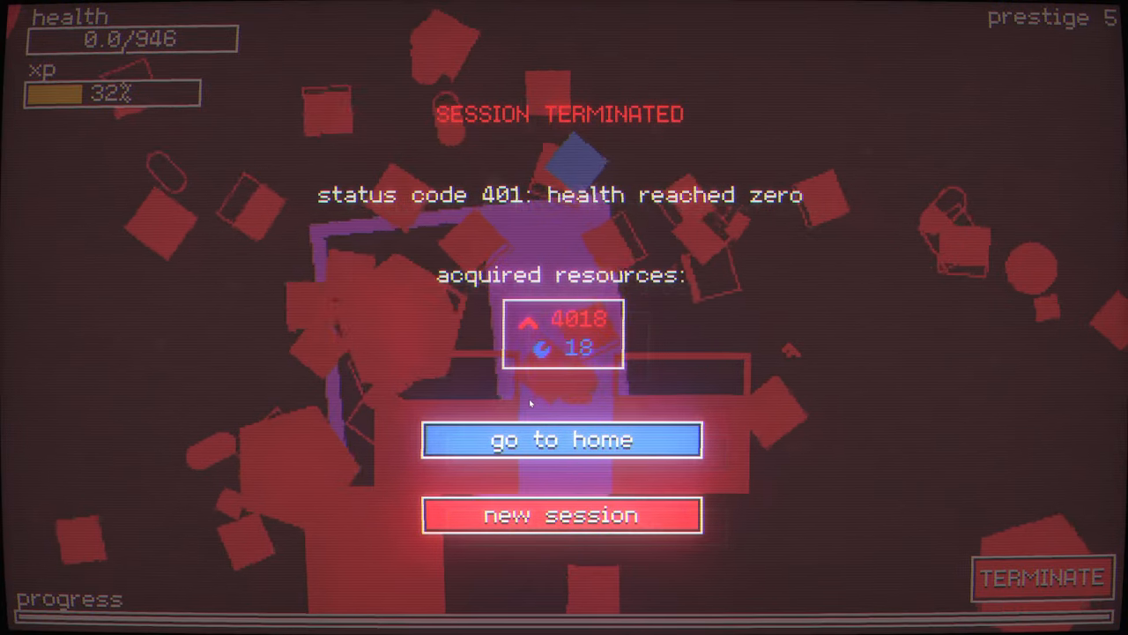
Return home from the terminated run and begin another prestige 5 breach.
{"action": "left_click", "coordinate": [561, 440]}
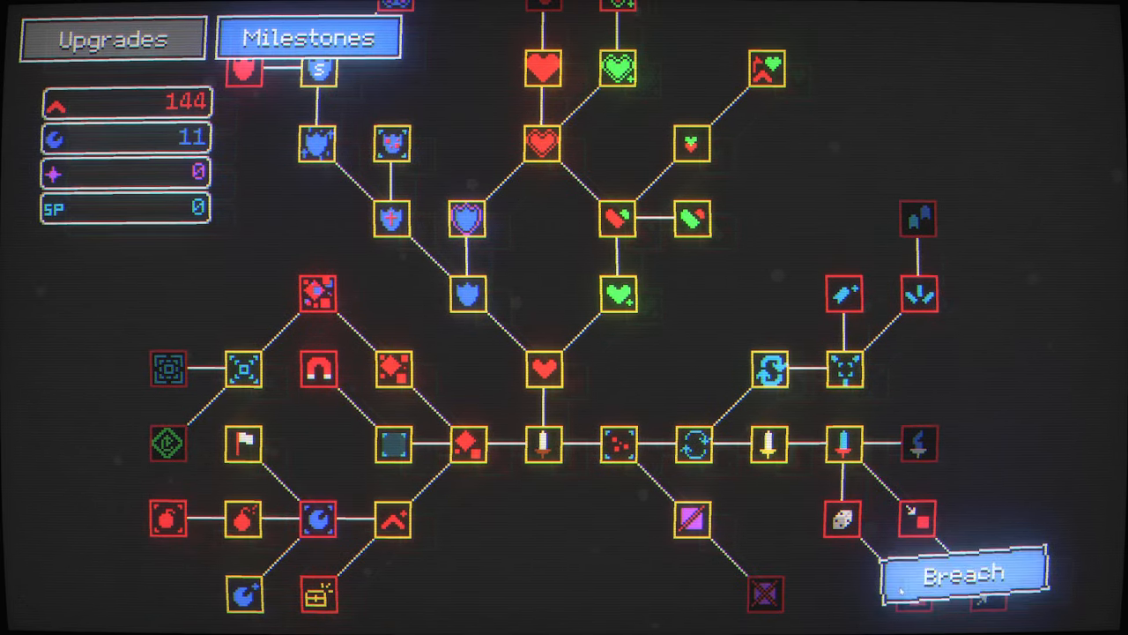
{"action": "left_click", "coordinate": [962, 573]}
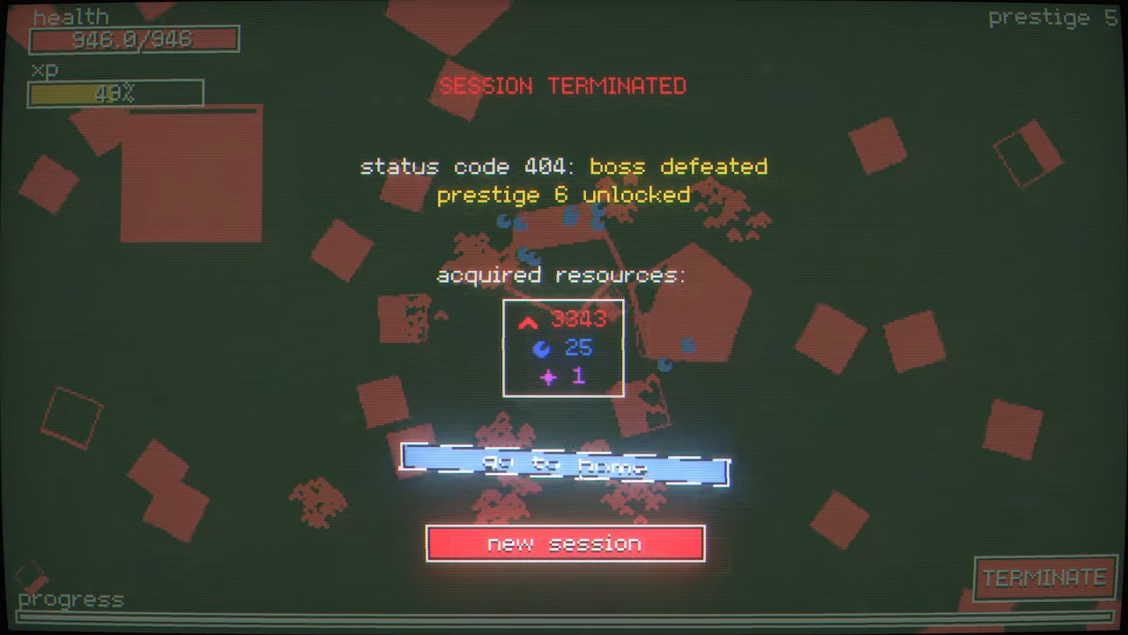
Buy a red-resource upgrade and the bolt barrage milestone, then open the prestige 6 chooser.
{"action": "left_click", "coordinate": [563, 465]}
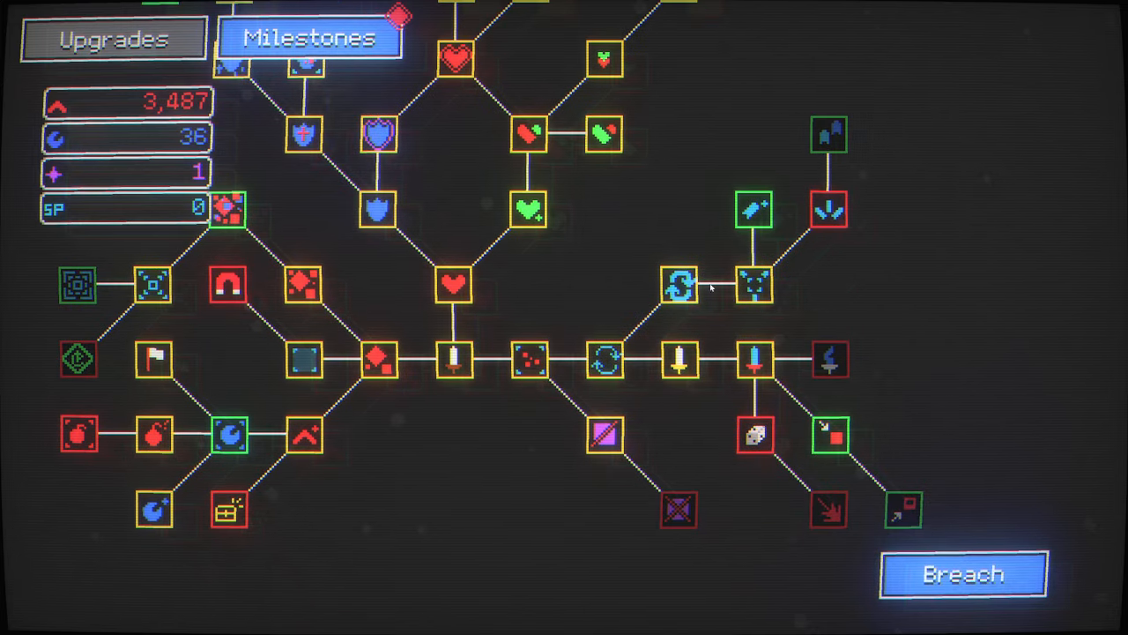
{"action": "left_click", "coordinate": [828, 438]}
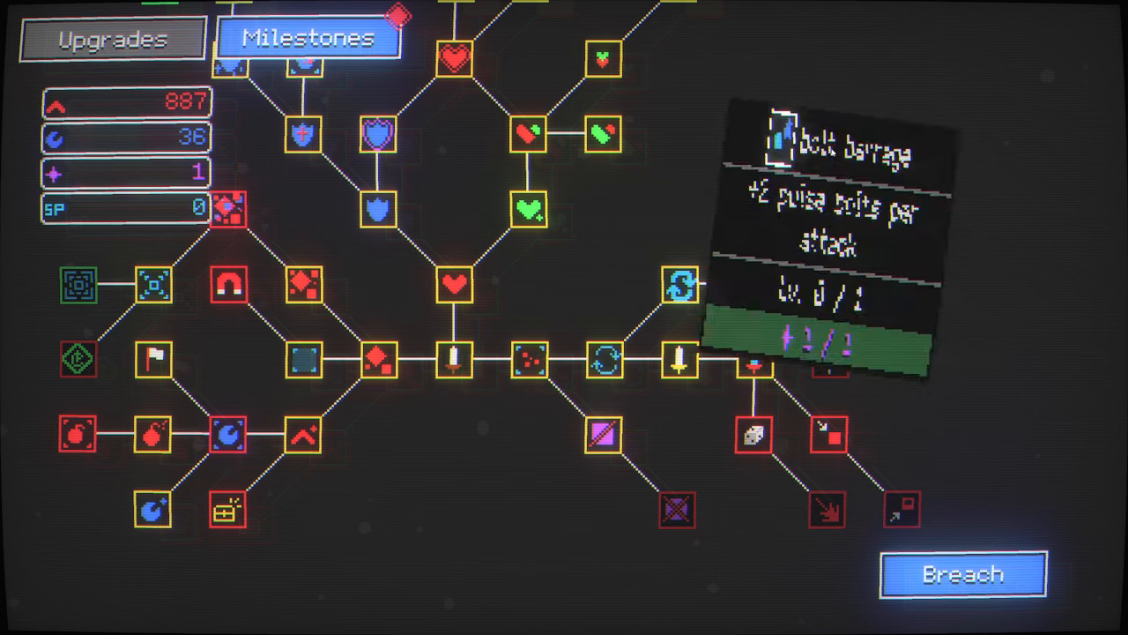
{"action": "left_click", "coordinate": [828, 132]}
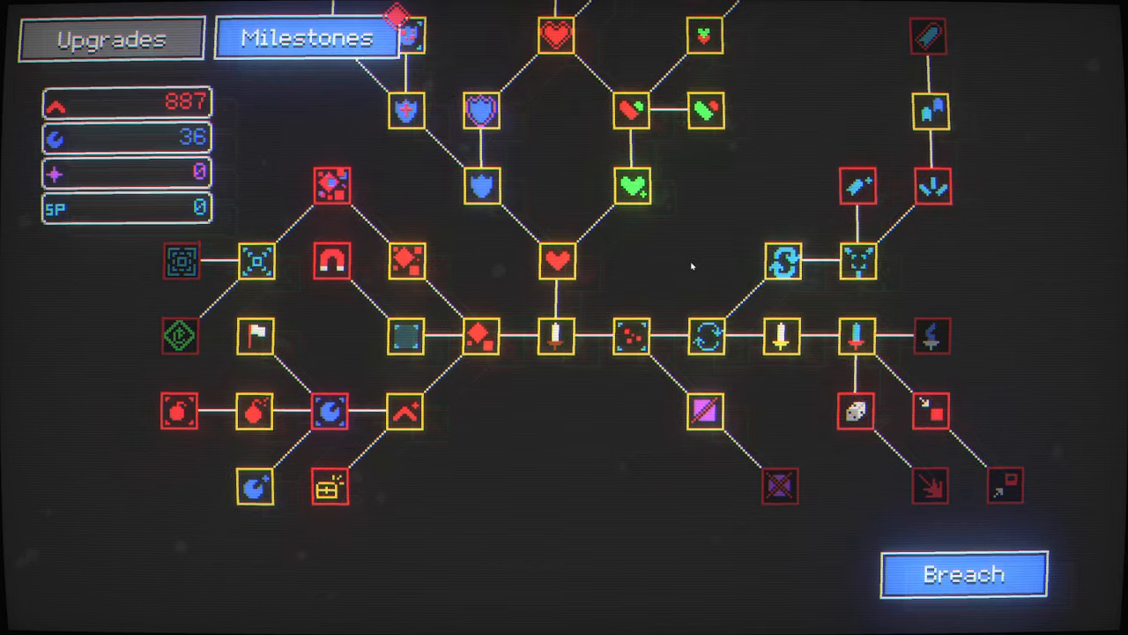
{"action": "left_click", "coordinate": [964, 573]}
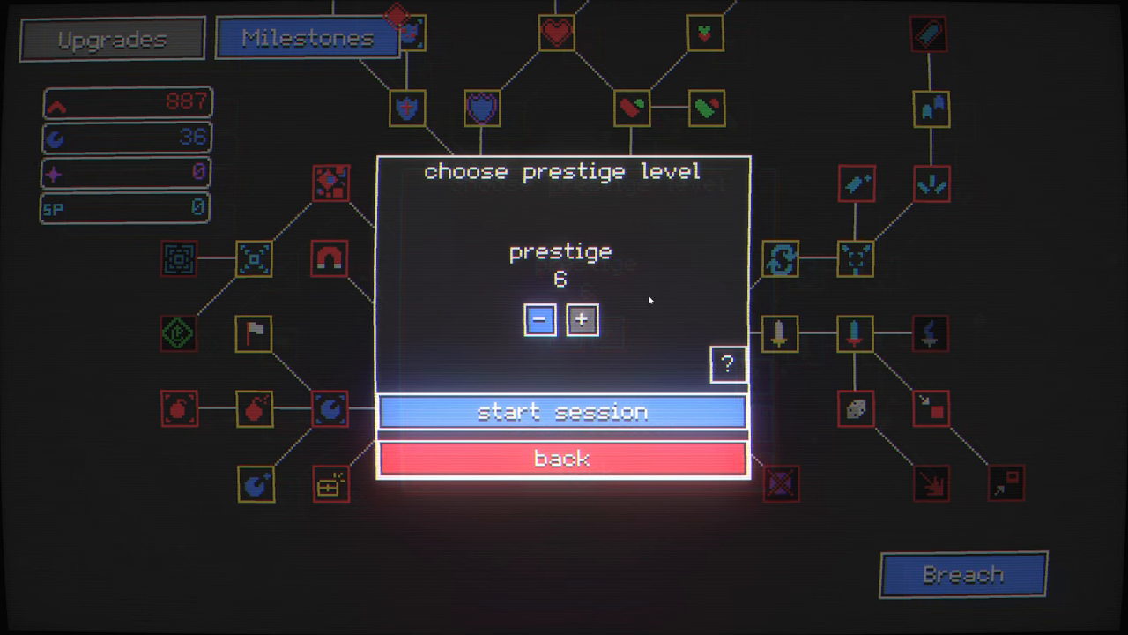
{"action": "mouse_move", "coordinate": [617, 371]}
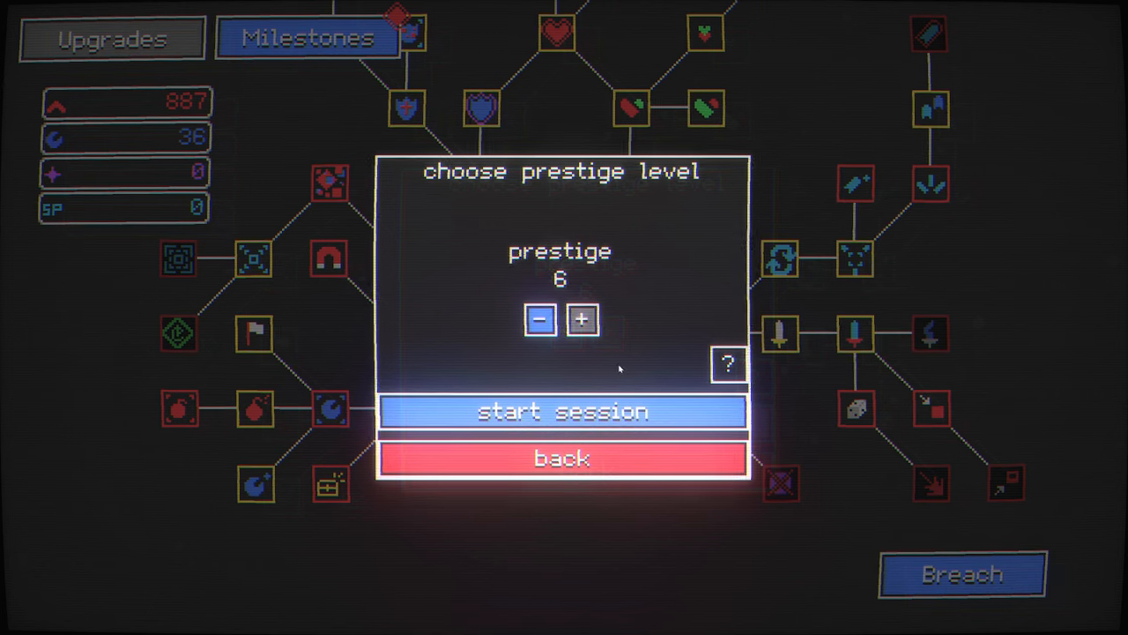